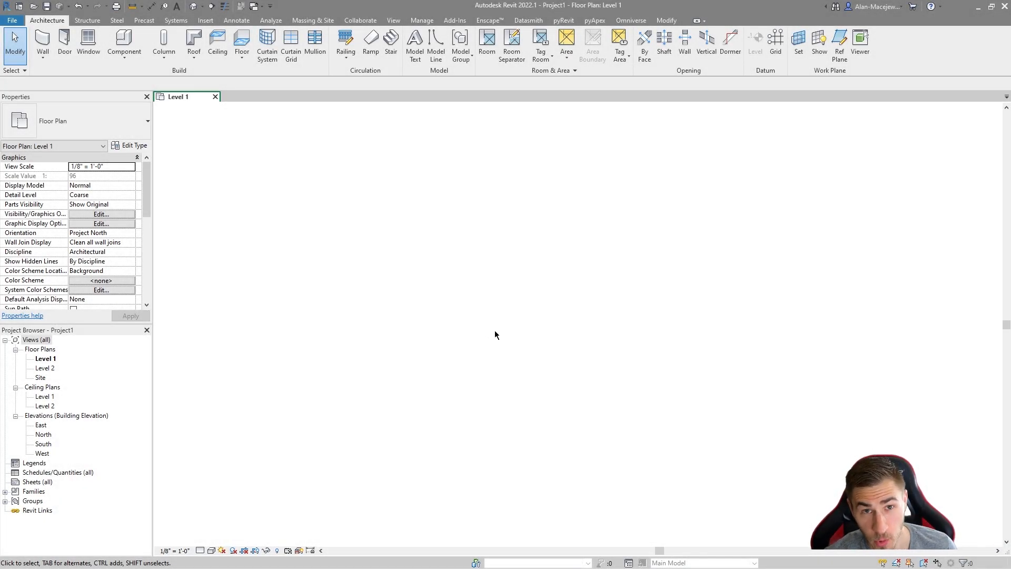
pyautogui.moveTo(483, 343)
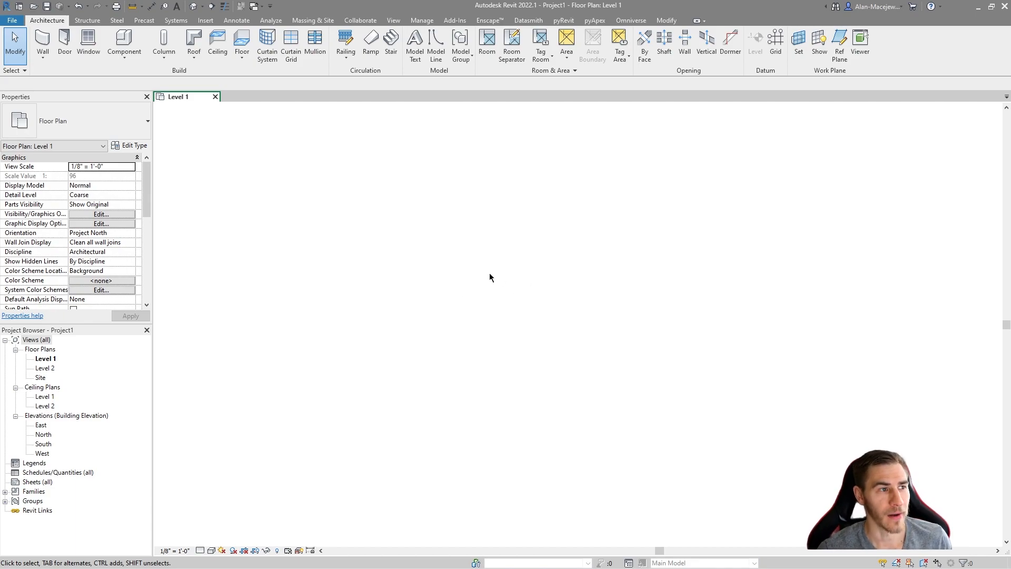
pyautogui.moveTo(487, 251)
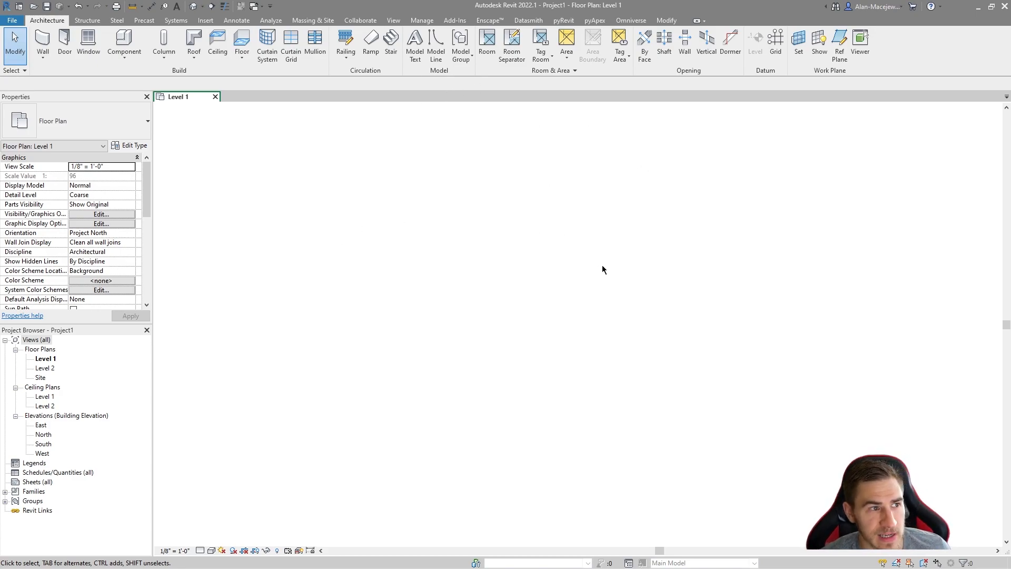
pyautogui.moveTo(385, 198)
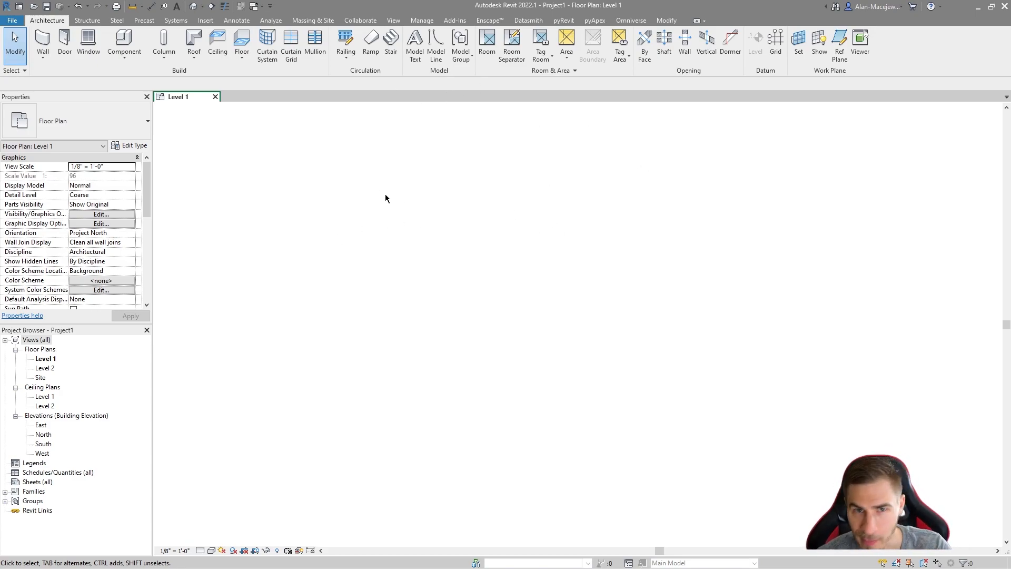
pyautogui.moveTo(324, 170)
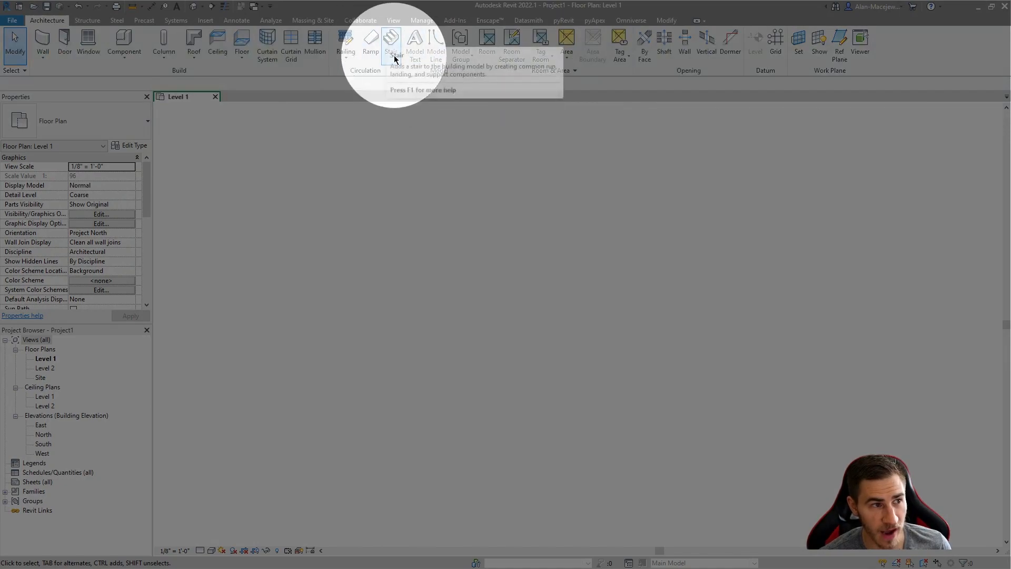
pyautogui.moveTo(322, 194)
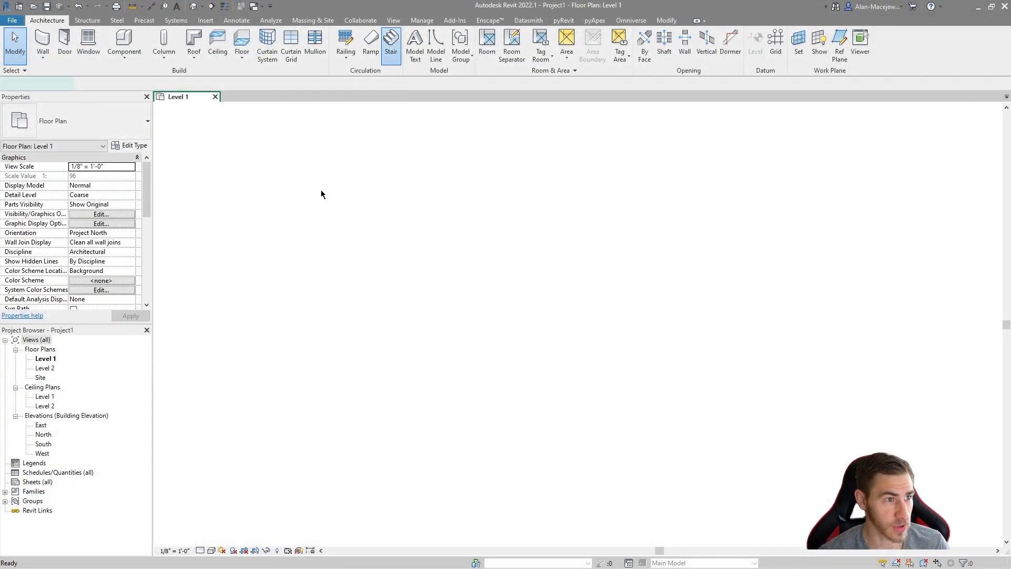
# - Enter Create Stair mode from Level 1 to Level 2, check a default 3D view, and return to the Level 1 plan
pyautogui.click(391, 44)
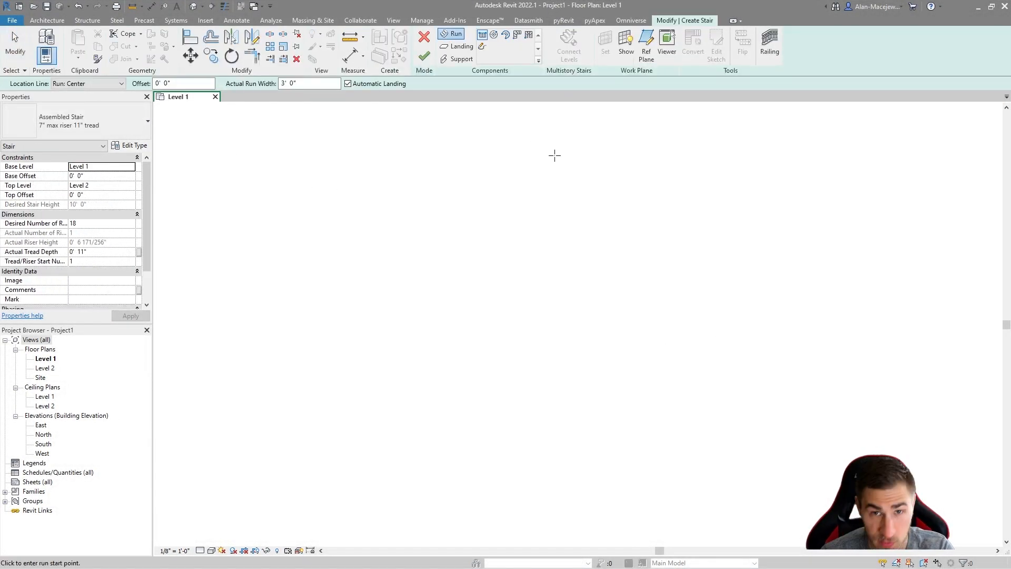
pyautogui.moveTo(734, 271)
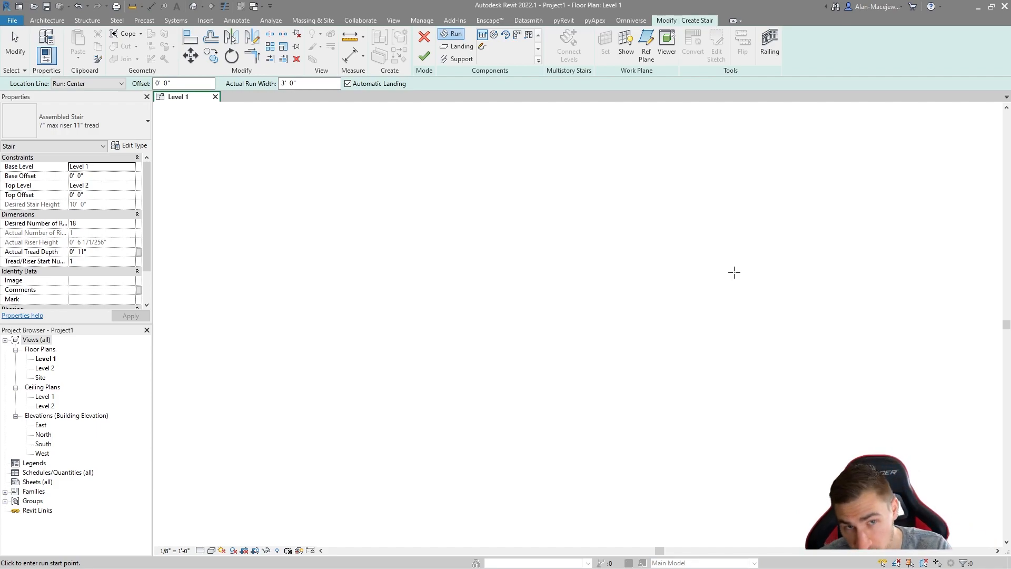
pyautogui.moveTo(731, 190)
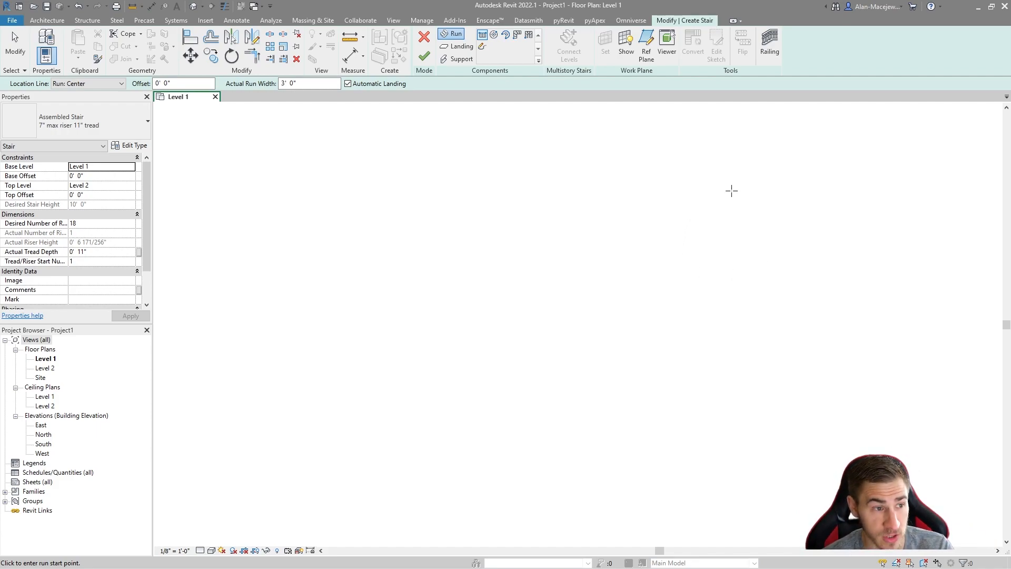
pyautogui.moveTo(746, 174)
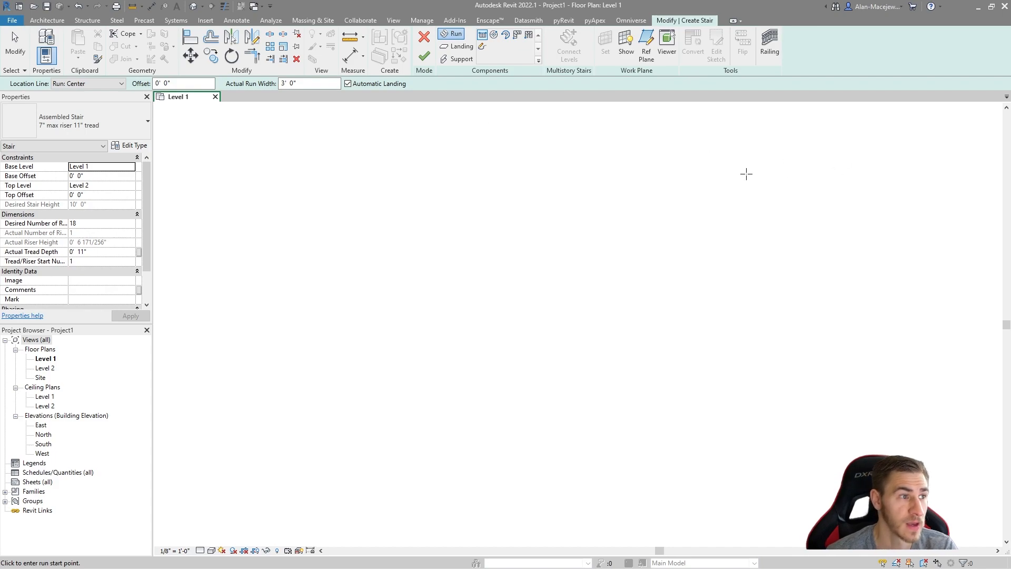
pyautogui.moveTo(375, 132)
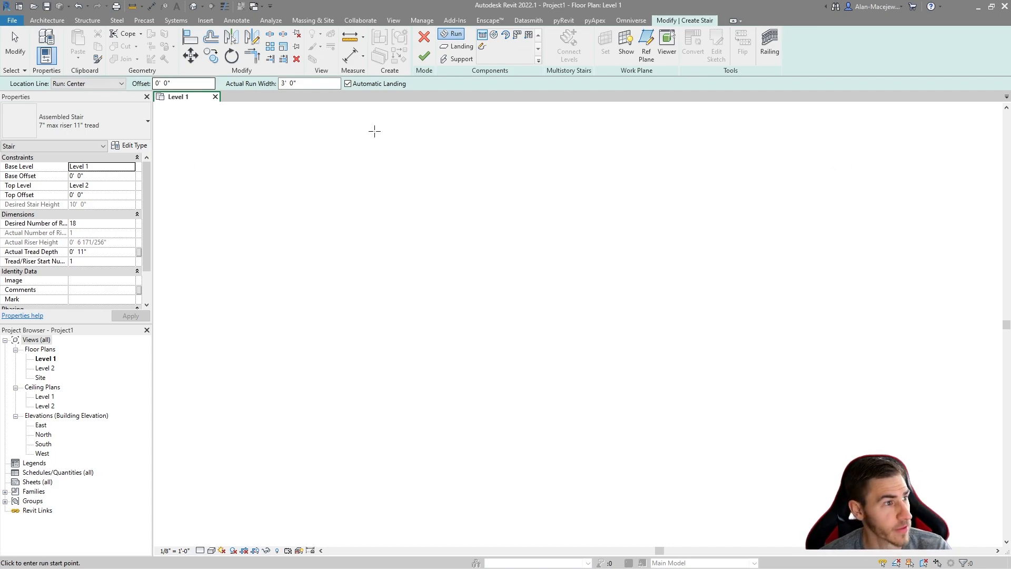
pyautogui.moveTo(459, 179)
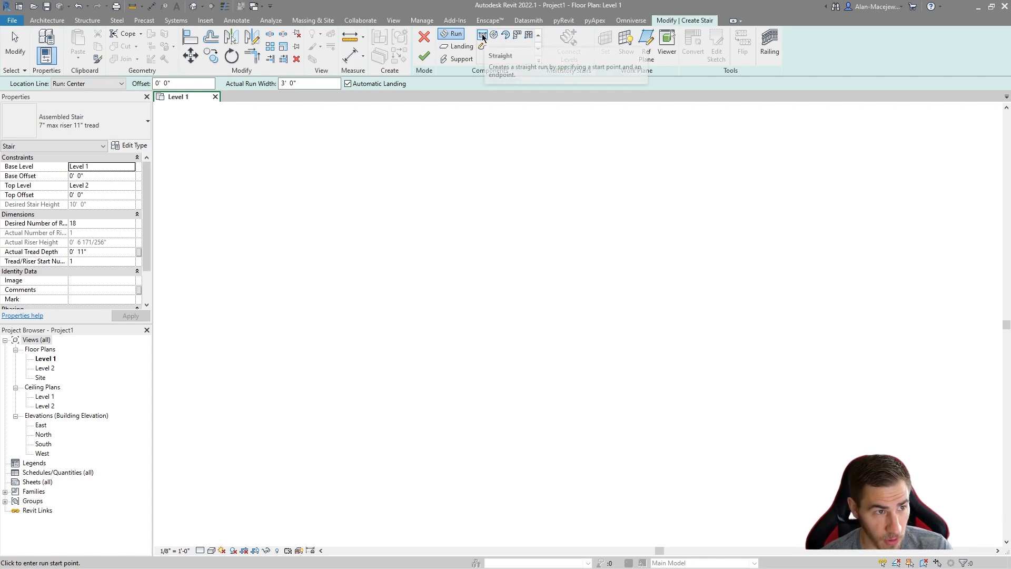
pyautogui.moveTo(664, 254)
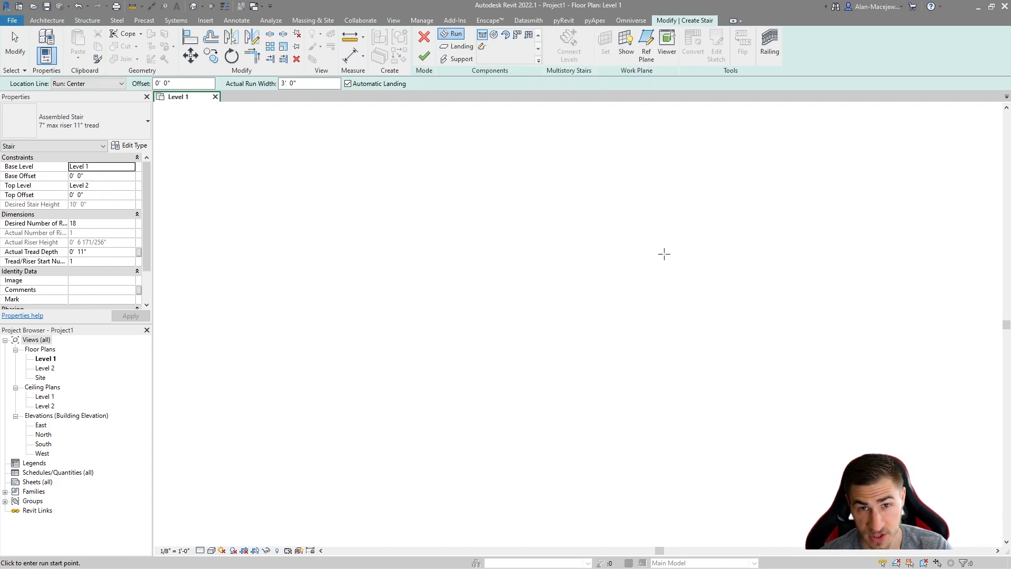
pyautogui.moveTo(498, 157)
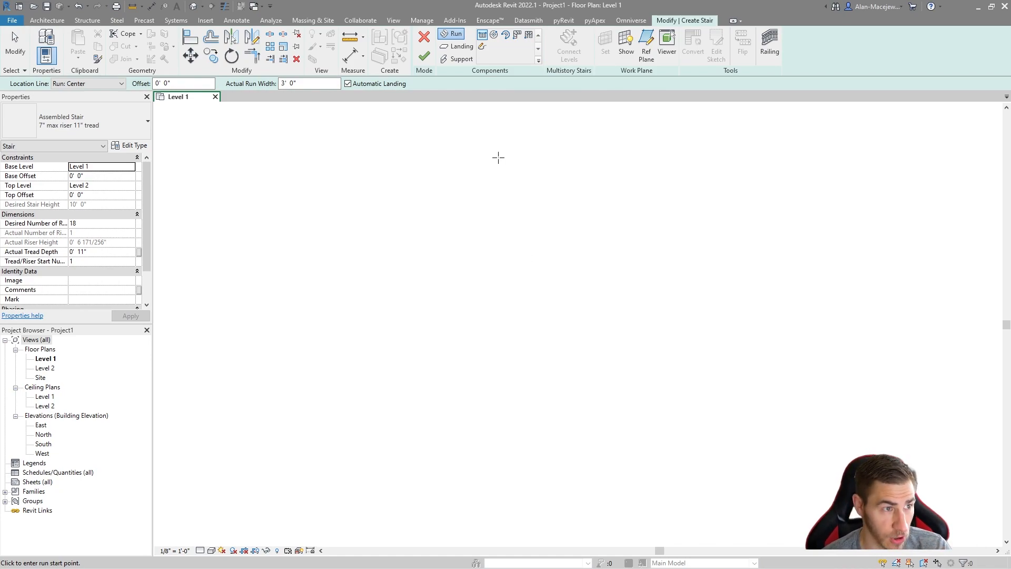
pyautogui.moveTo(531, 240)
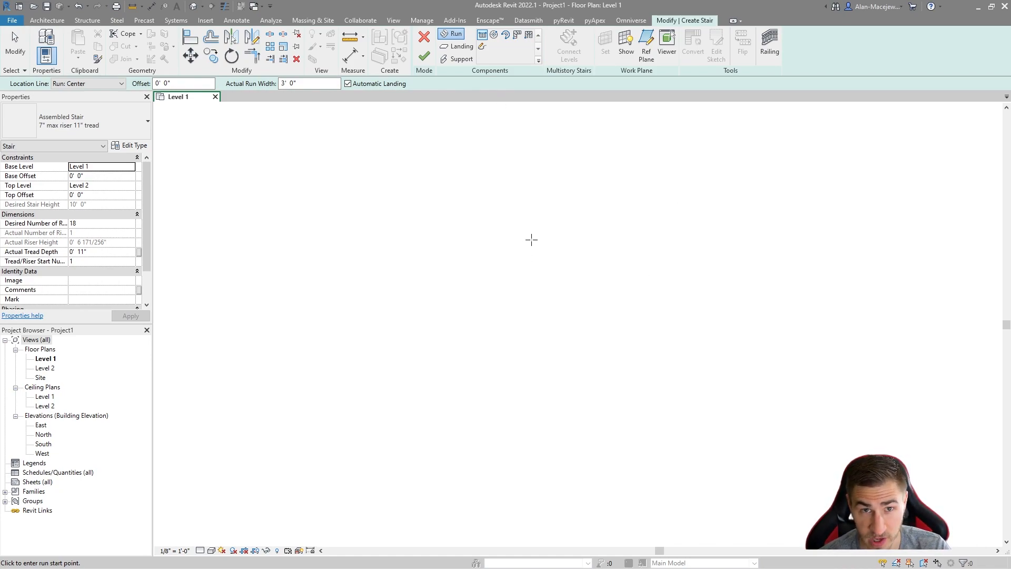
pyautogui.click(532, 337)
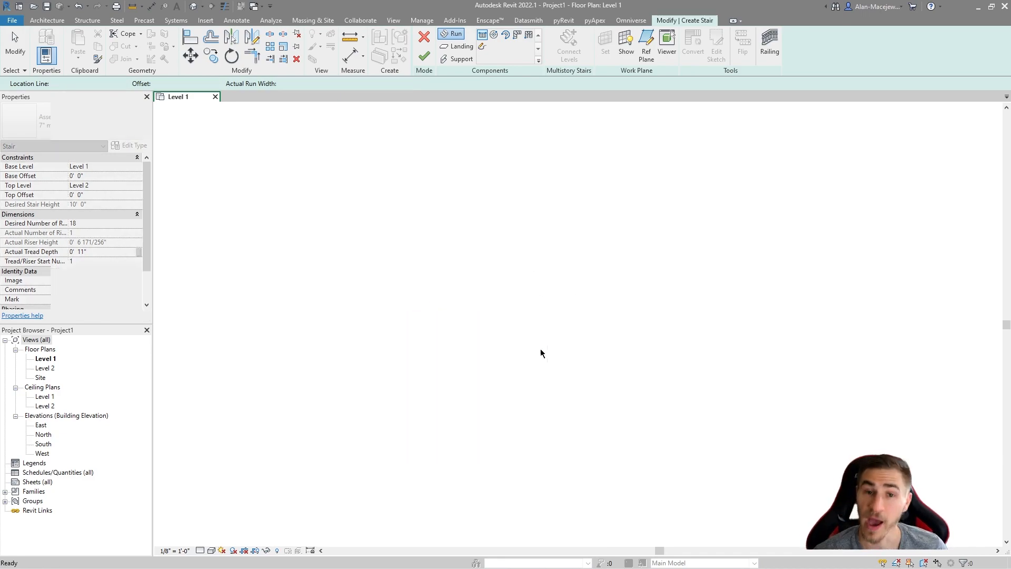
pyautogui.click(455, 34)
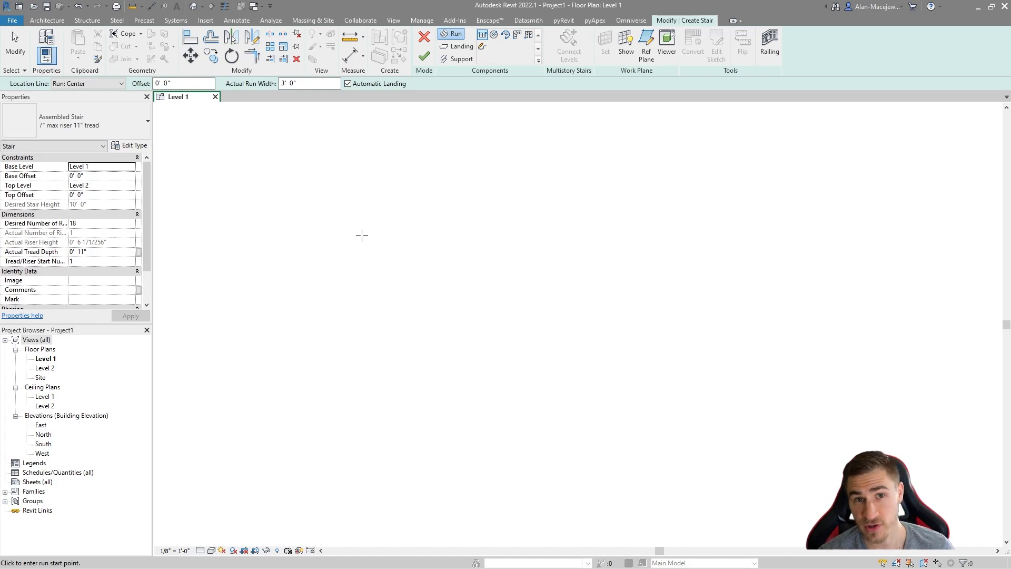
pyautogui.moveTo(94, 171)
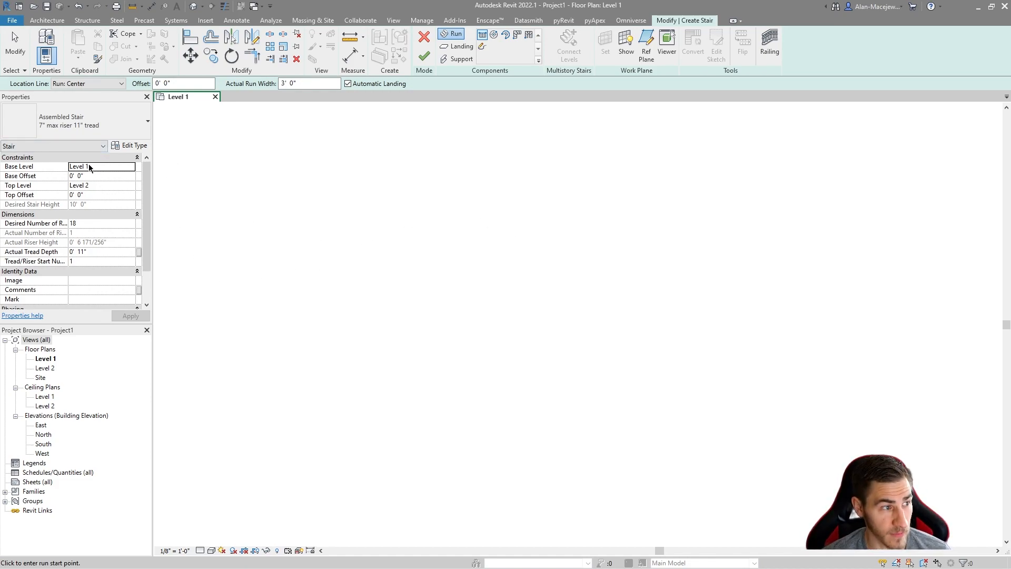
pyautogui.moveTo(207, 195)
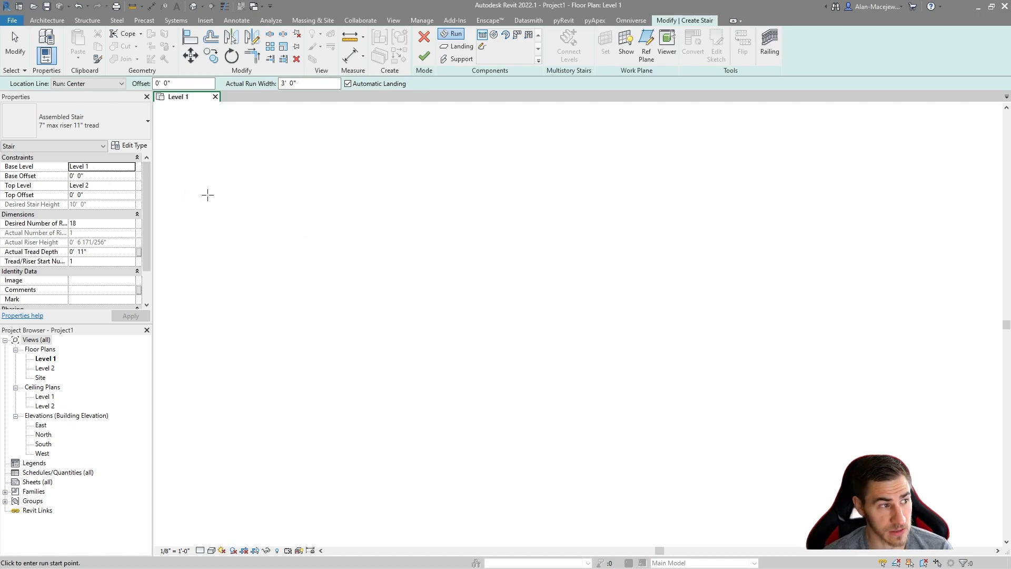
pyautogui.moveTo(315, 130)
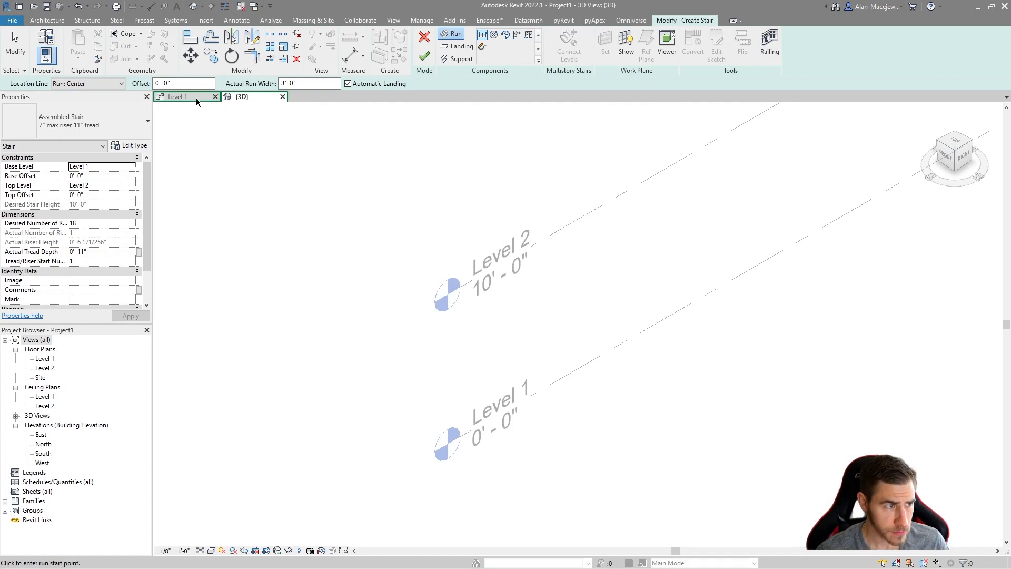
pyautogui.click(175, 97)
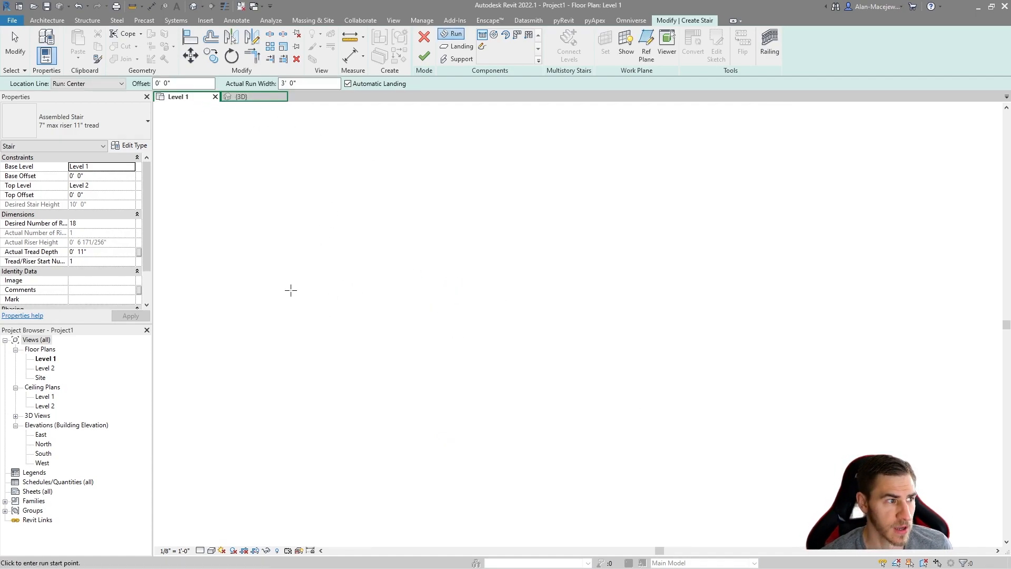
pyautogui.moveTo(105, 205)
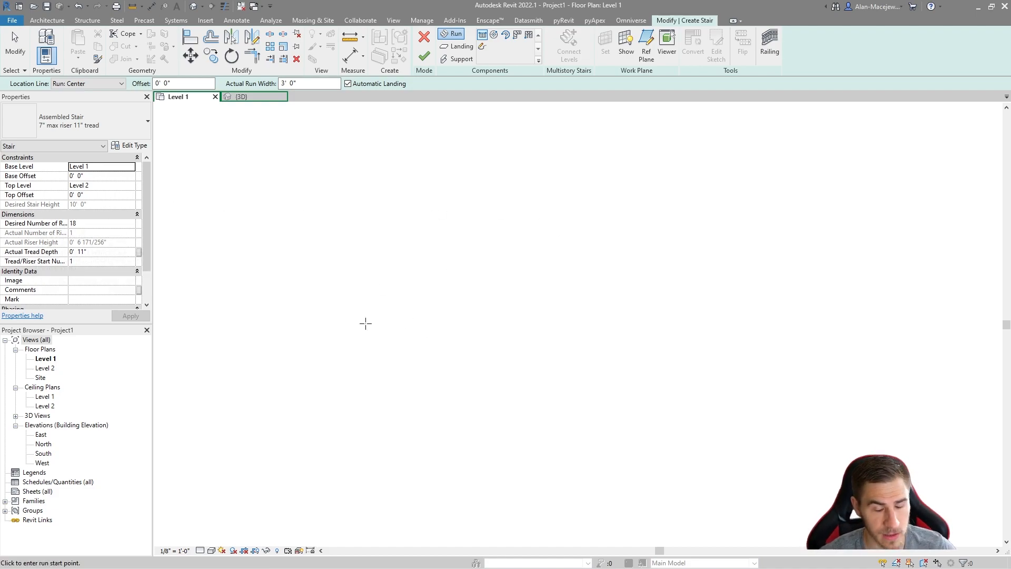
pyautogui.moveTo(108, 178)
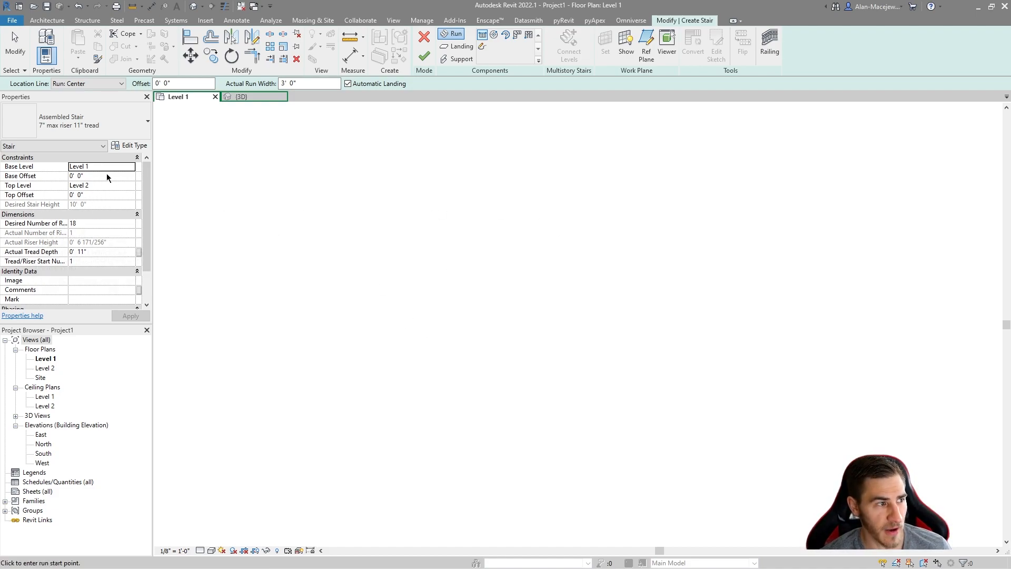
pyautogui.moveTo(501, 324)
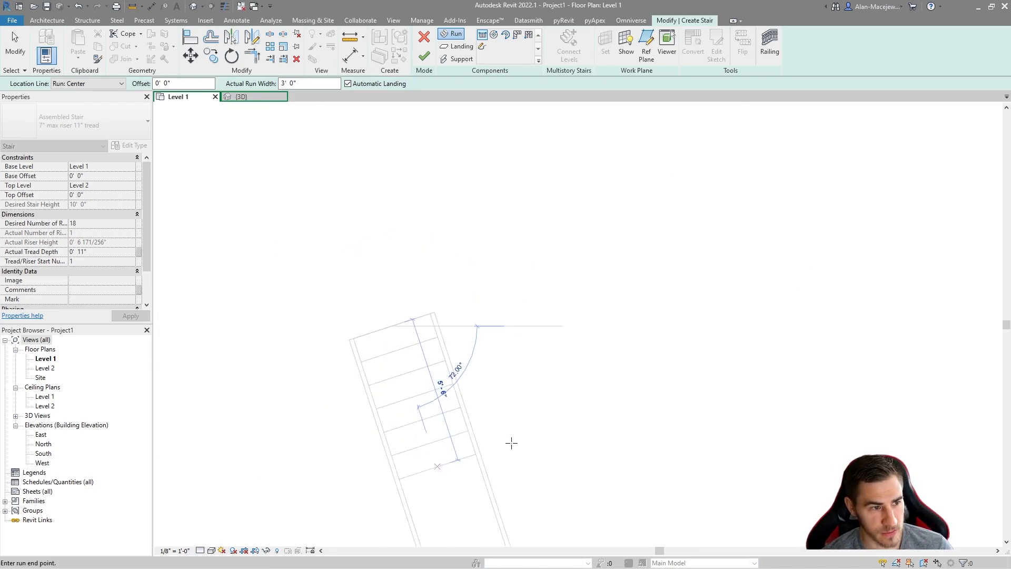
pyautogui.click(538, 350)
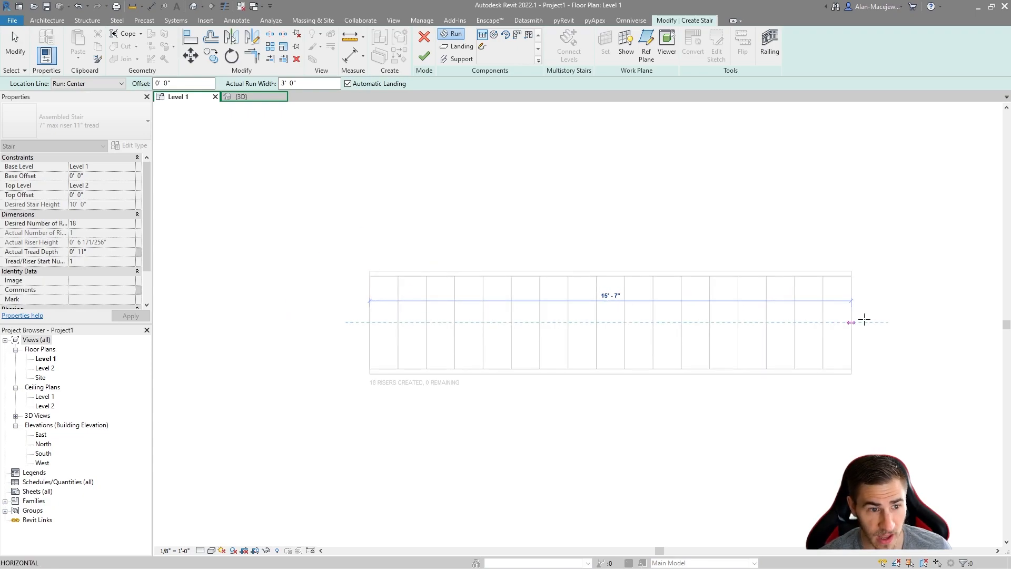
pyautogui.click(512, 315)
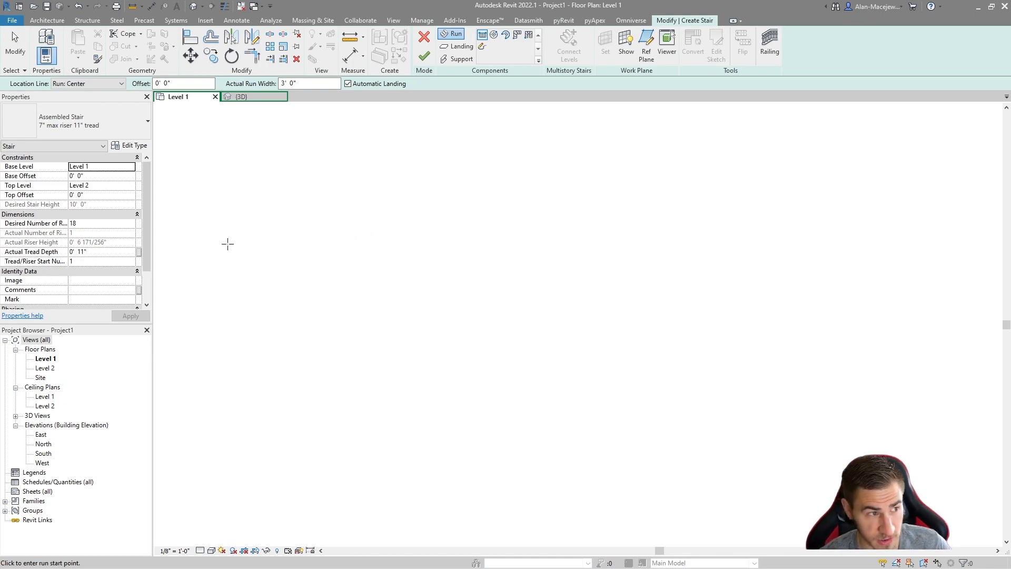
pyautogui.click(73, 121)
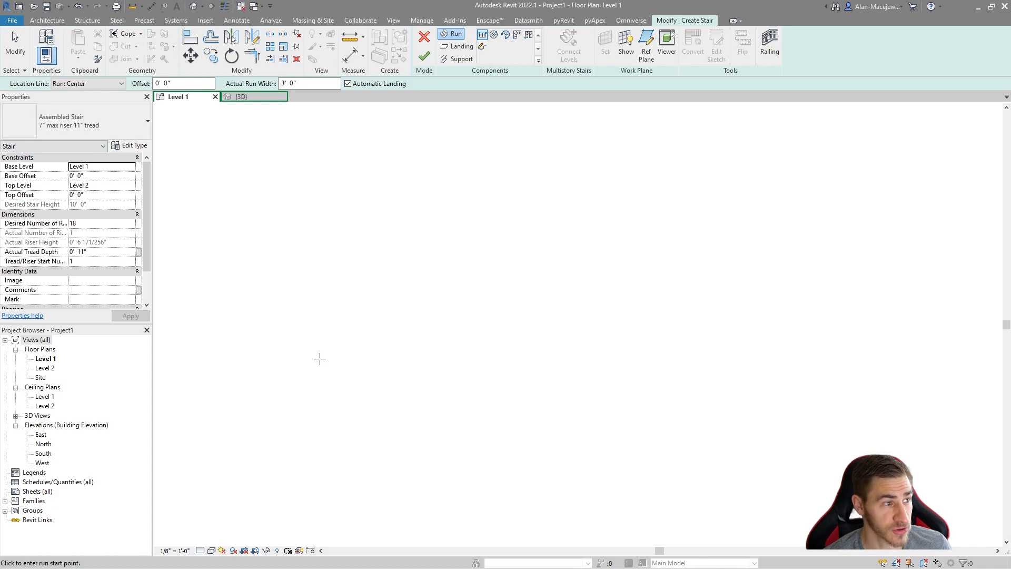
pyautogui.moveTo(298, 335)
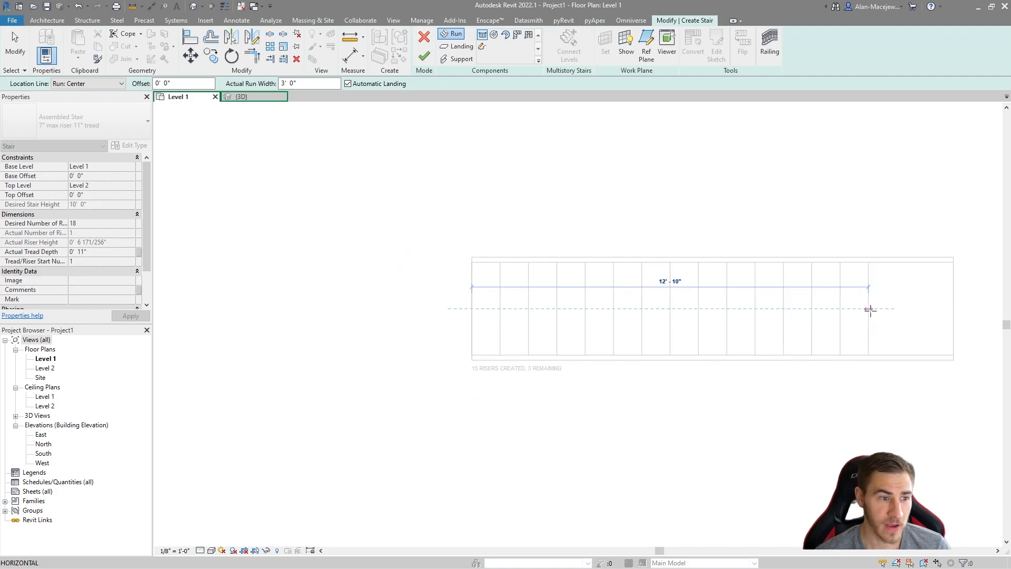
pyautogui.moveTo(893, 310)
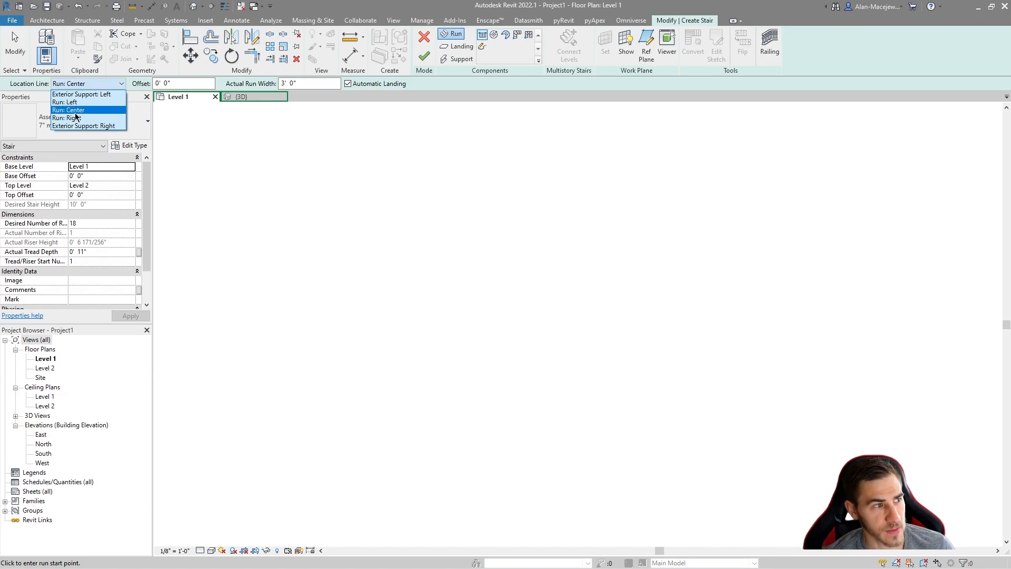
# - Set the run Location Line to Exterior Support: Right after trying the left-edge option
pyautogui.click(65, 118)
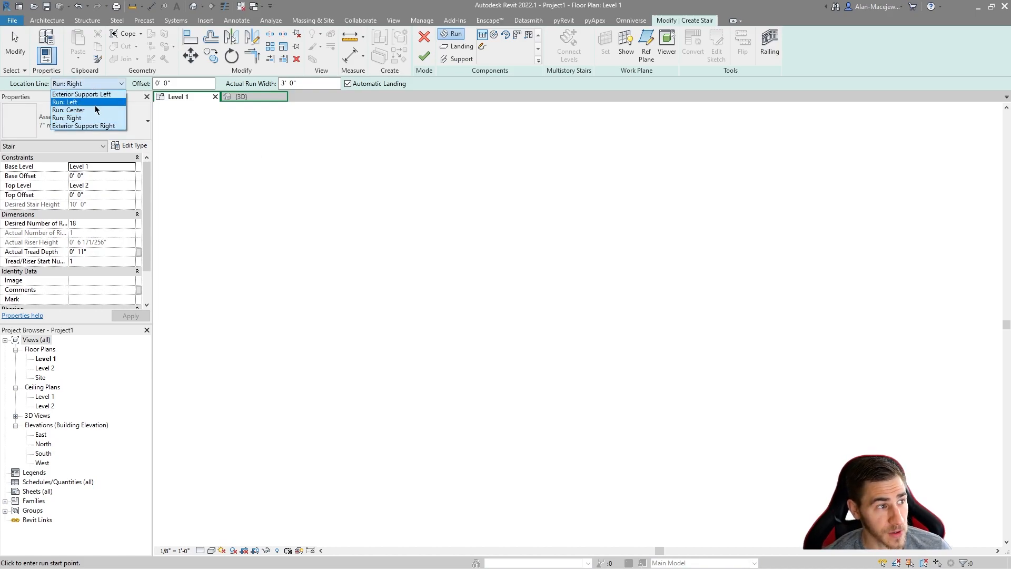
pyautogui.click(68, 109)
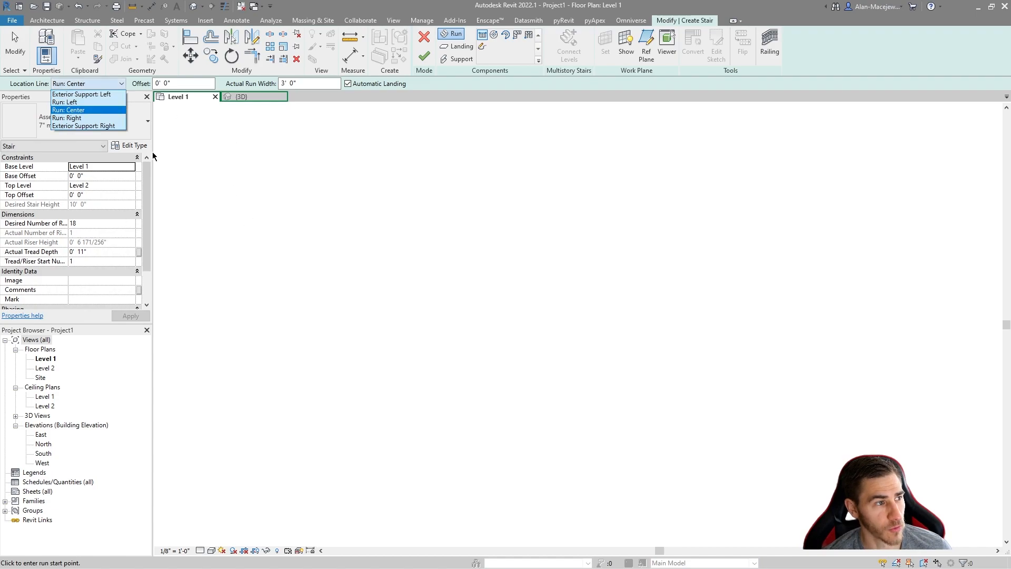
pyautogui.click(86, 125)
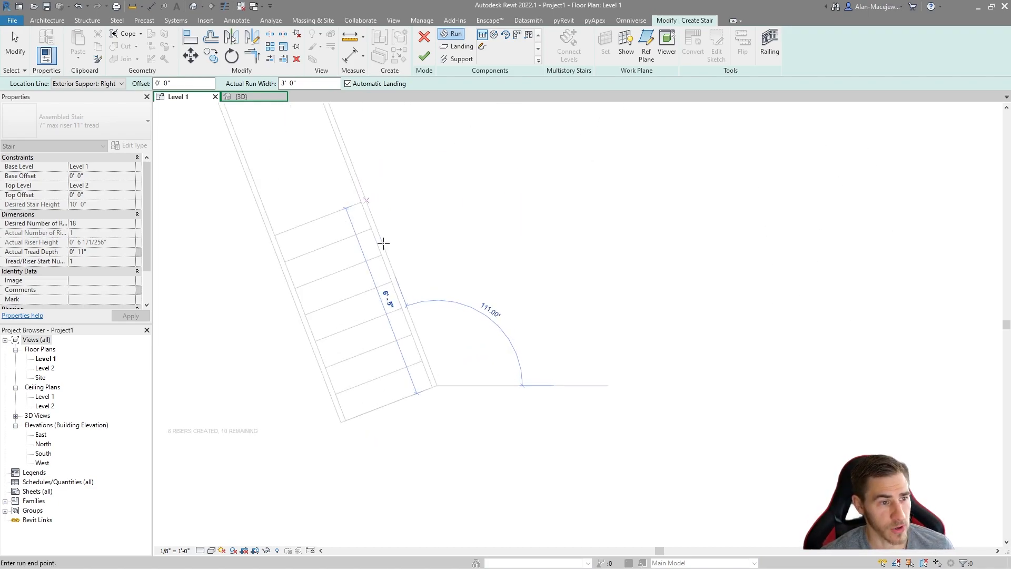
# - Place the first run's end point for ten risers, then sketch and discard a trial angled second run
pyautogui.click(614, 246)
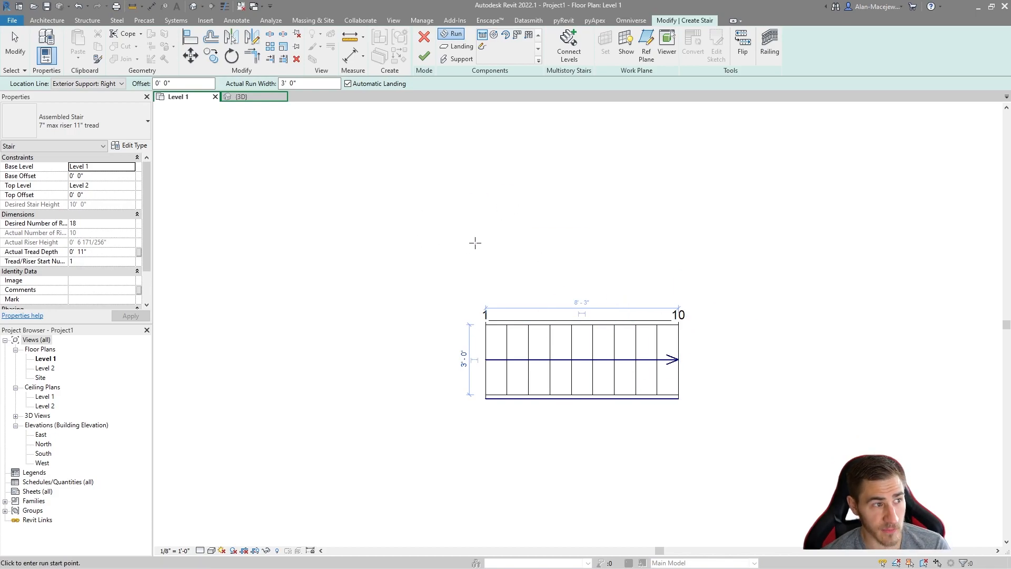
pyautogui.moveTo(466, 260)
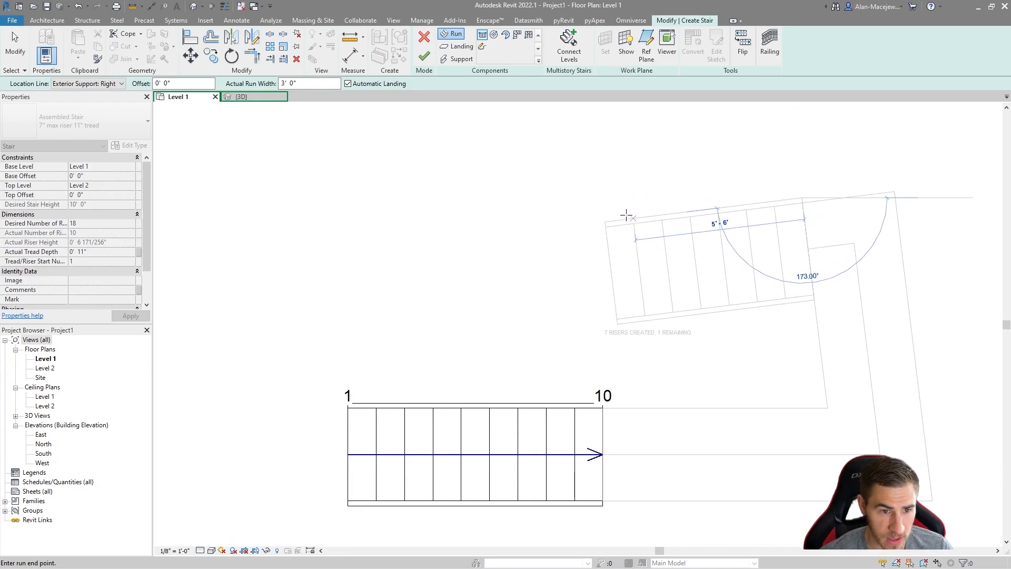
pyautogui.click(625, 214)
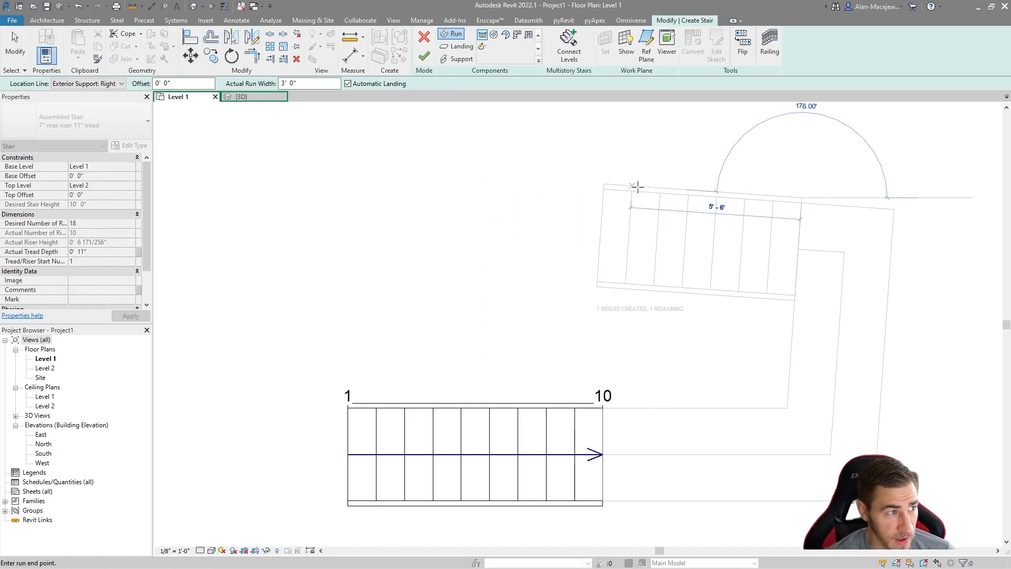
pyautogui.click(902, 173)
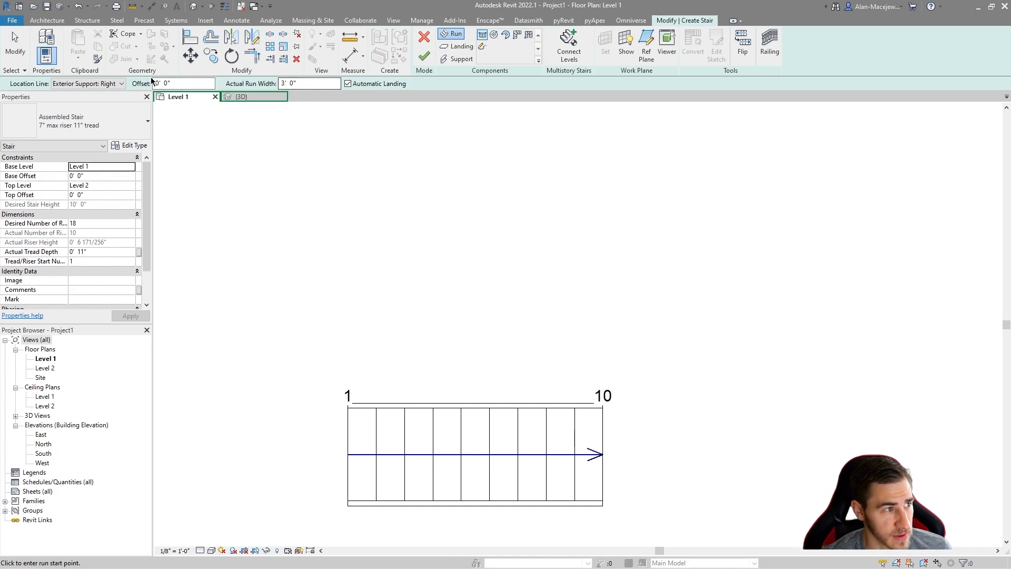
# - Set Actual Run Width to 4' 0" and the offset to 2 on the options bar
pyautogui.click(309, 83)
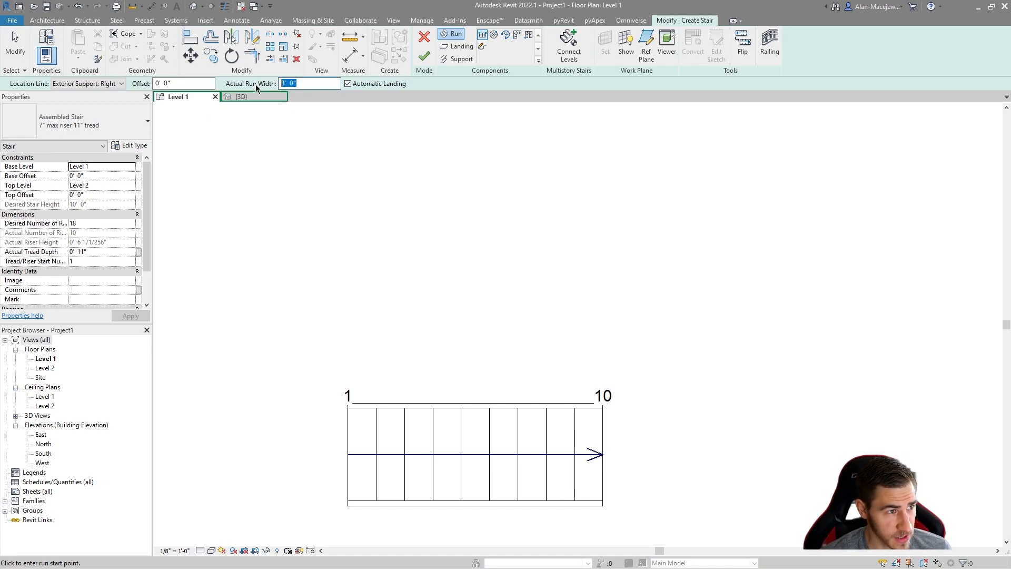
pyautogui.write('4\' 0"')
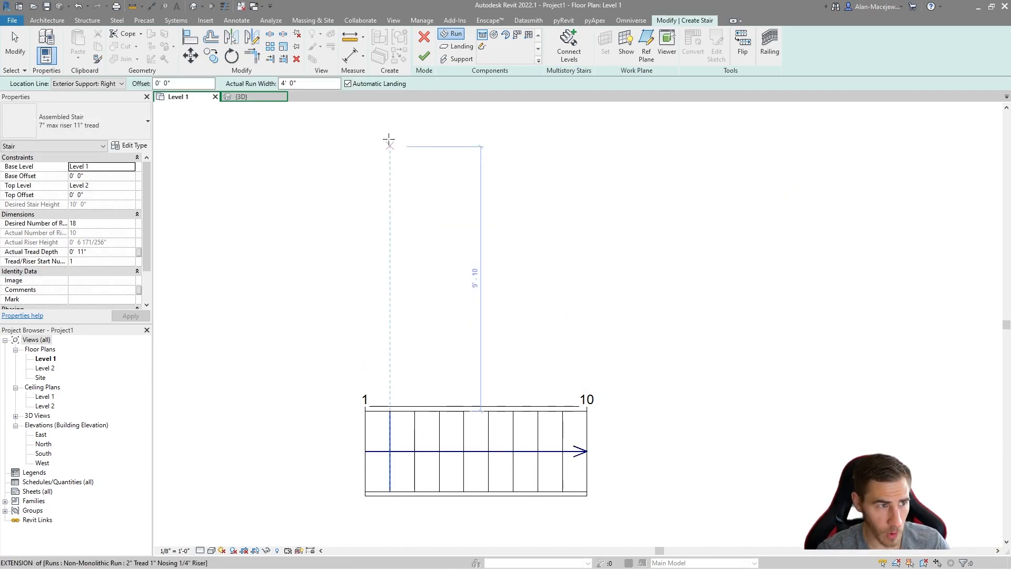
pyautogui.click(184, 83)
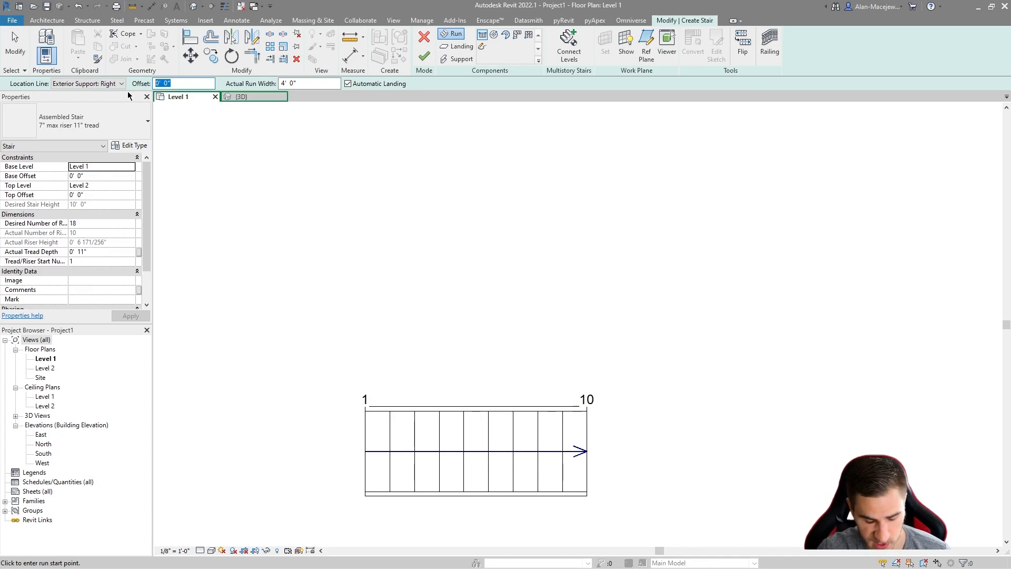
pyautogui.write('2')
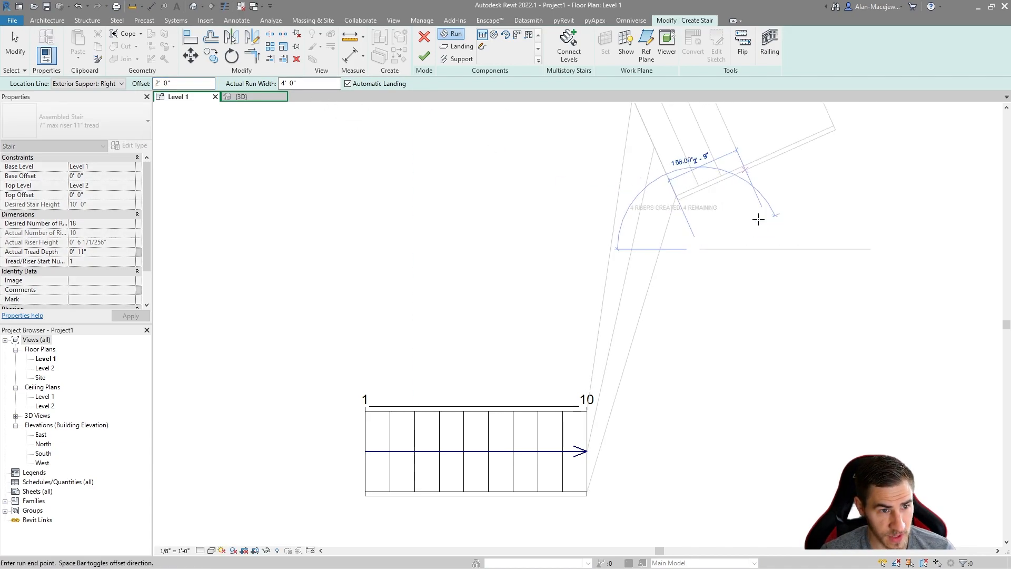
# - Sketch the angled second run from its start point to its end point
pyautogui.click(698, 252)
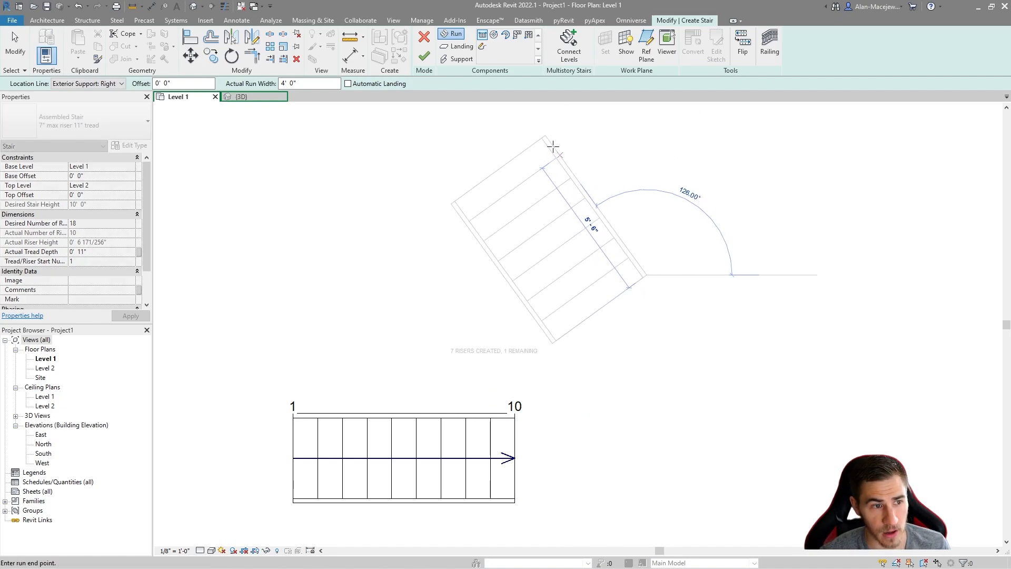
pyautogui.click(553, 147)
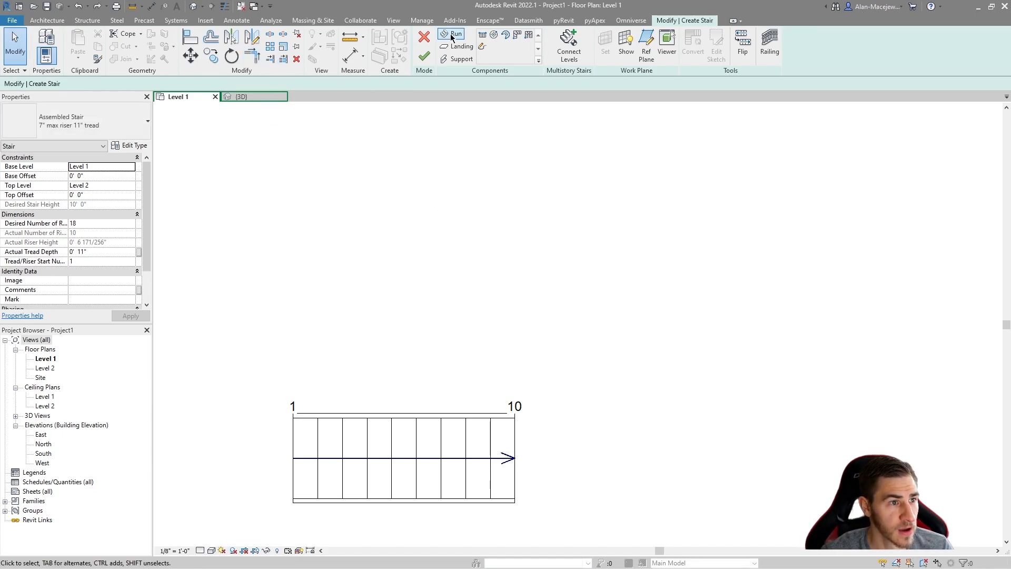
pyautogui.moveTo(465, 43)
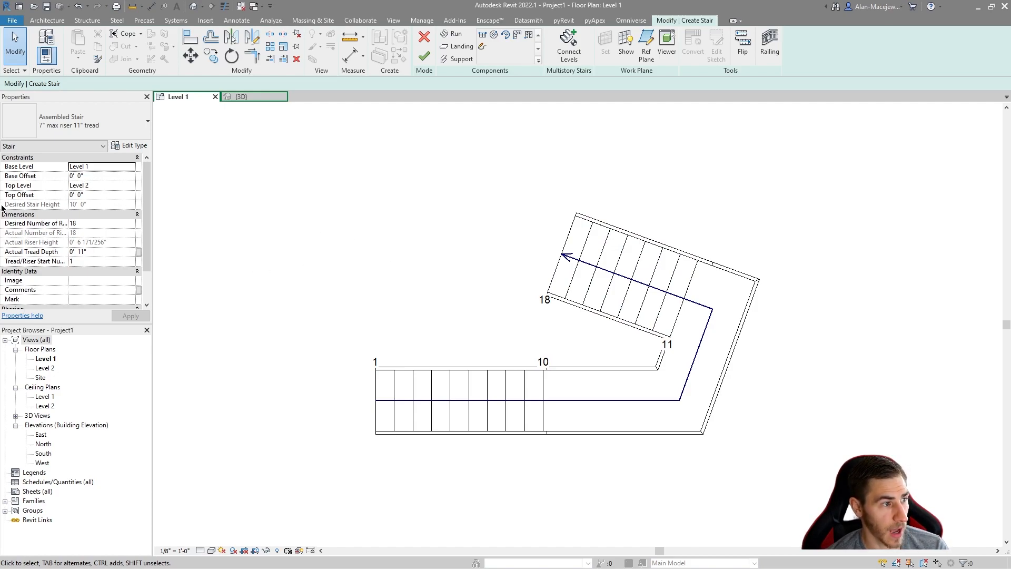
pyautogui.moveTo(171, 258)
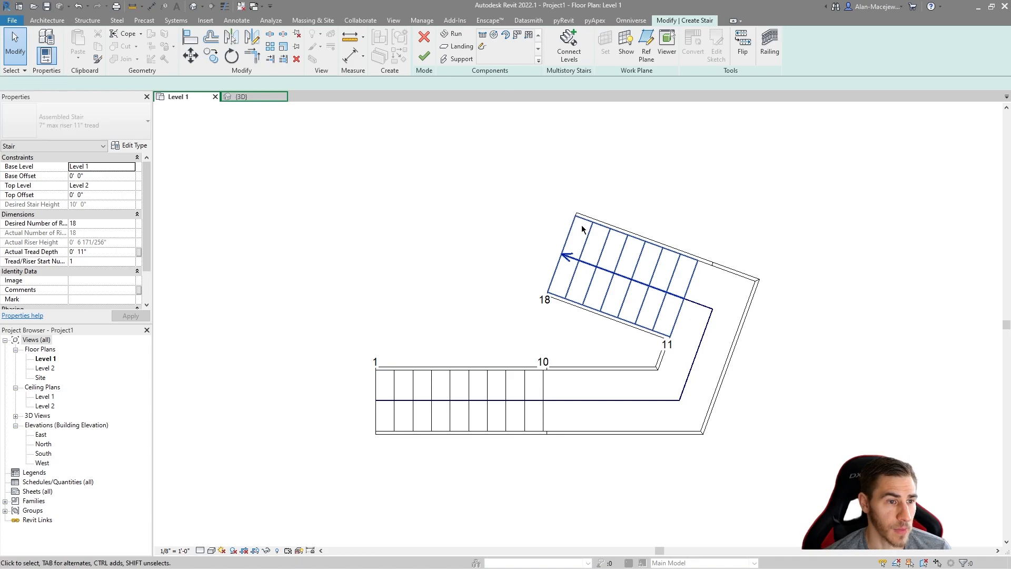
pyautogui.click(632, 277)
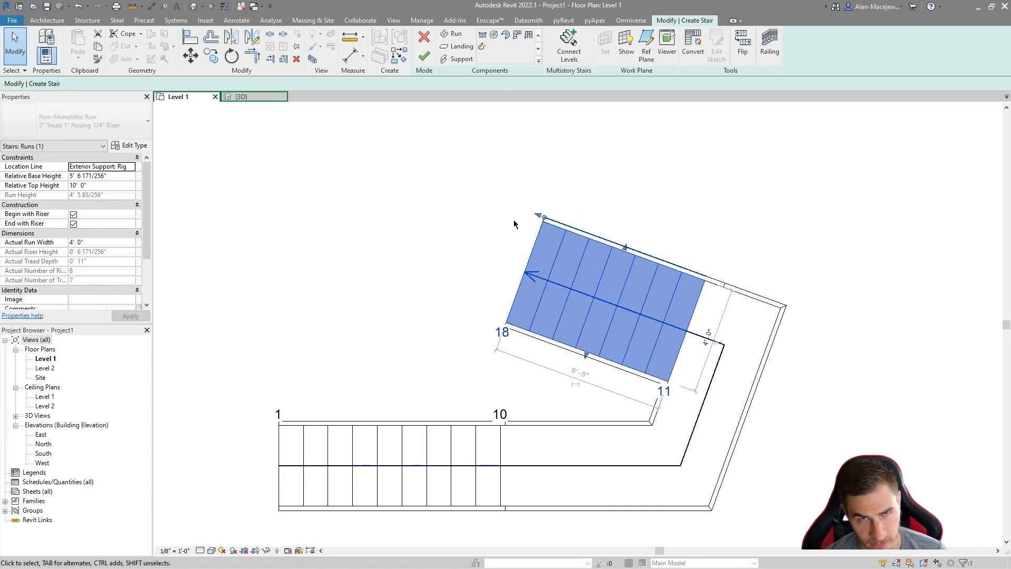
pyautogui.moveTo(436, 225)
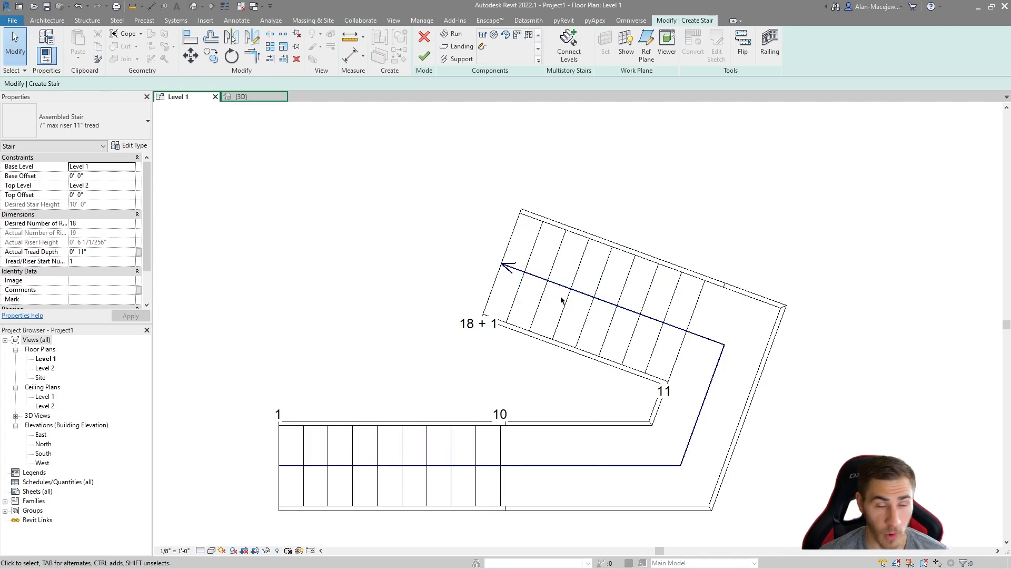
pyautogui.moveTo(520, 330)
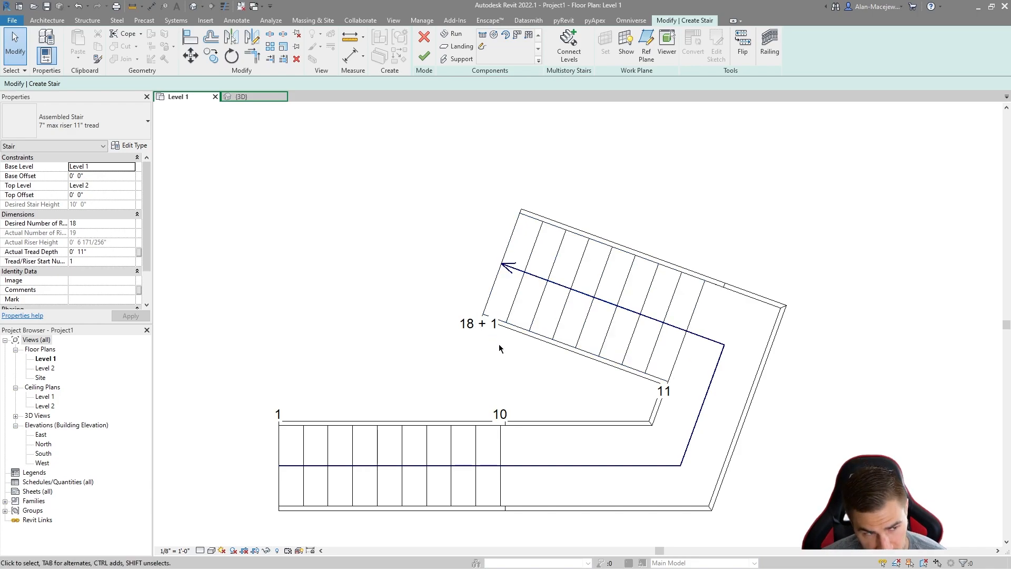
pyautogui.moveTo(447, 211)
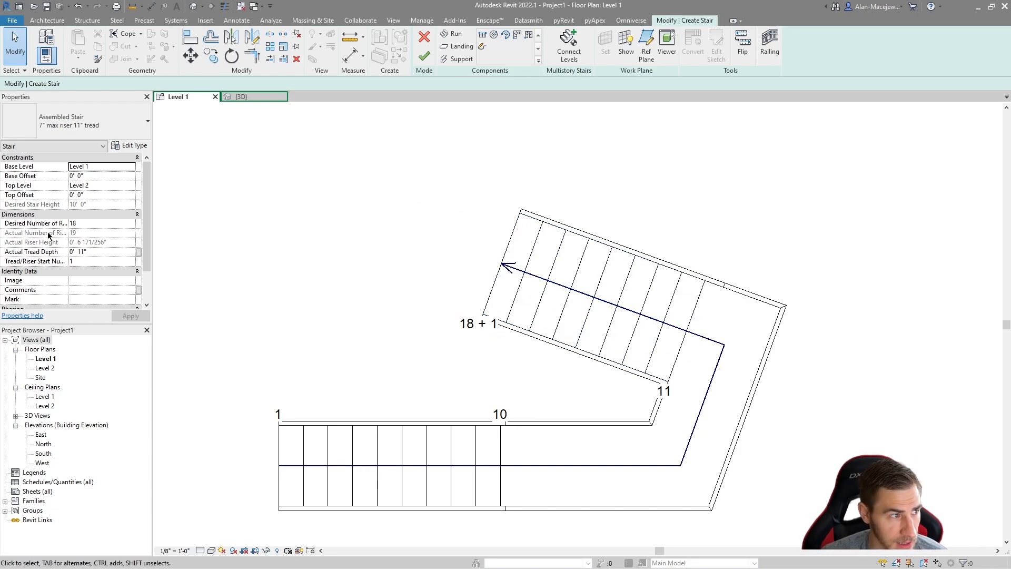
pyautogui.click(100, 195)
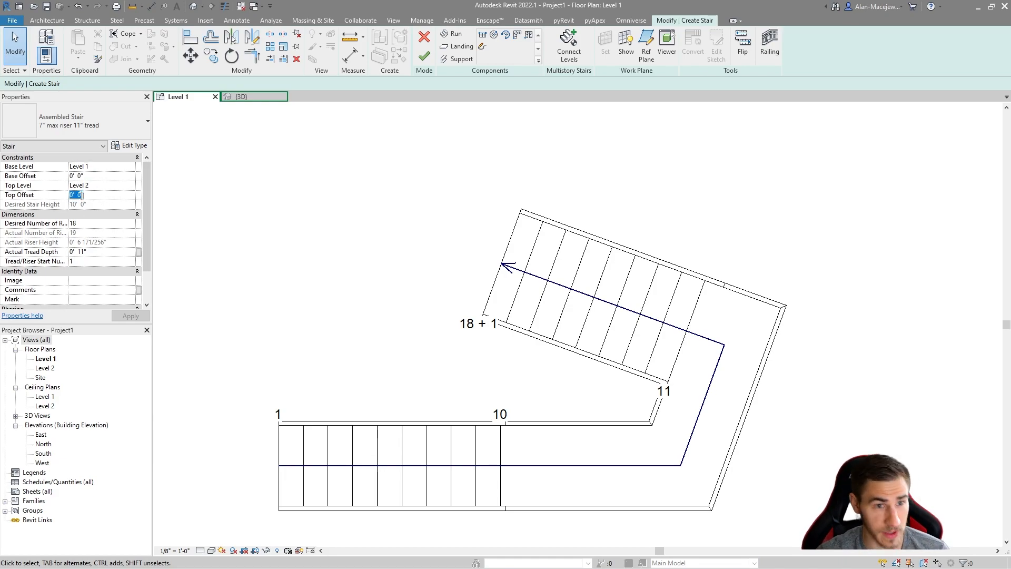
pyautogui.write('7')
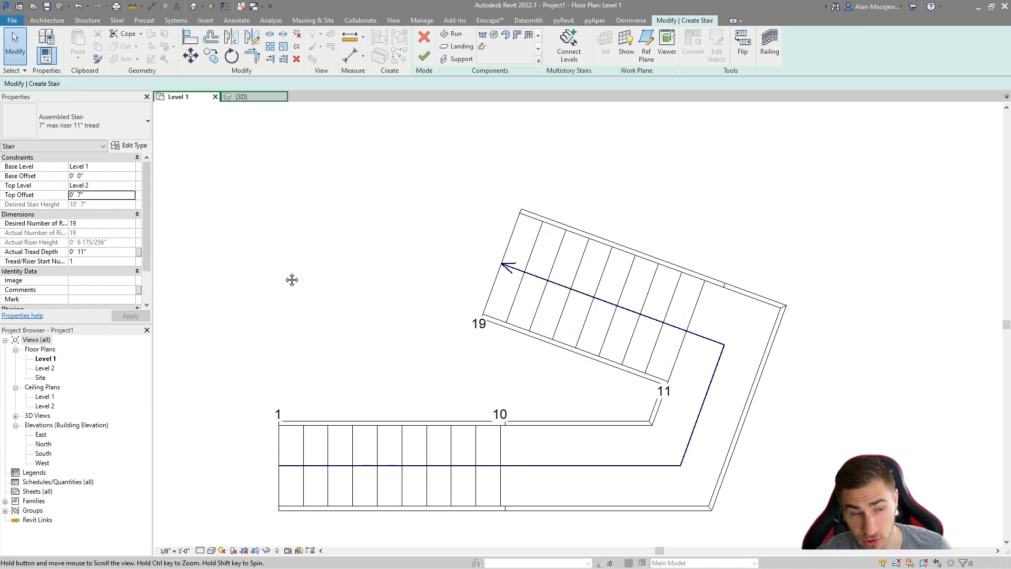
pyautogui.moveTo(383, 316)
pyautogui.write('0')
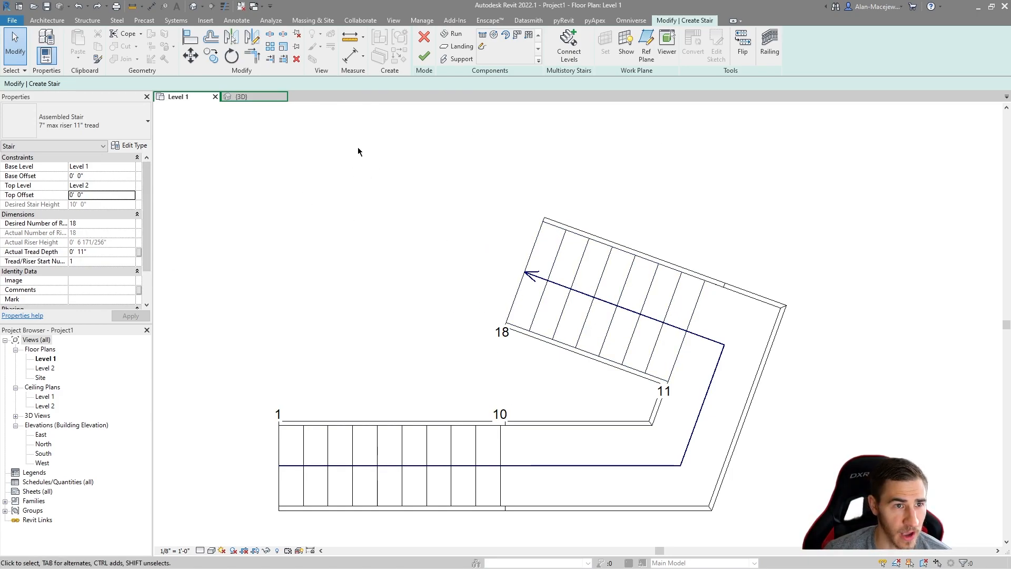
pyautogui.click(769, 44)
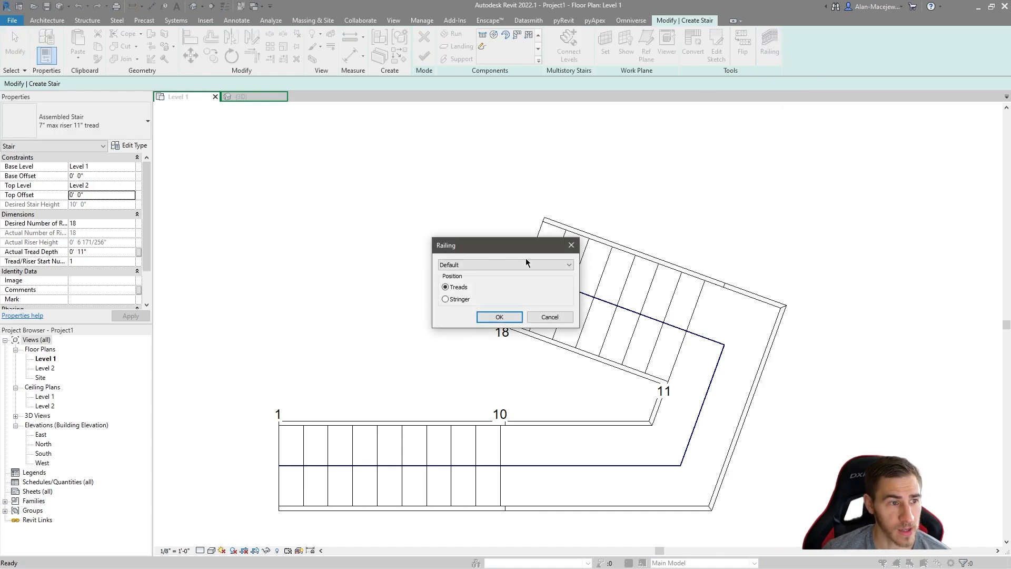
pyautogui.moveTo(504, 246); pyautogui.dragTo(390, 192)
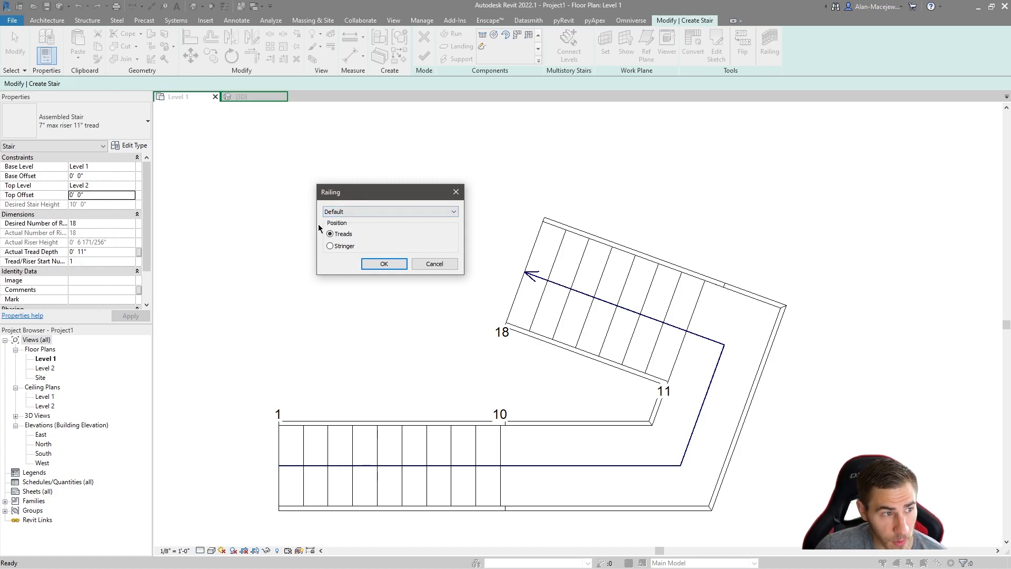
pyautogui.click(329, 247)
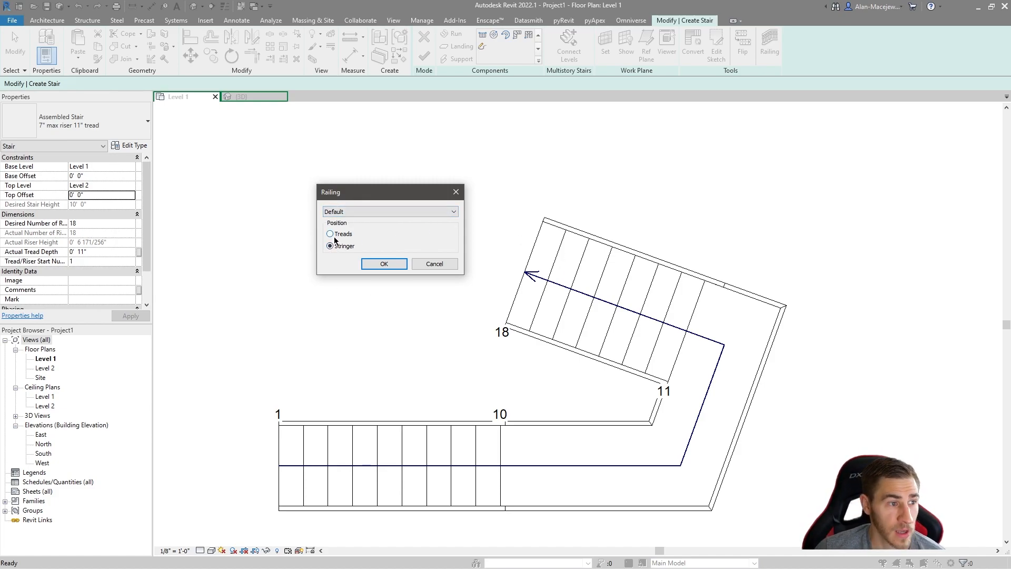
pyautogui.click(330, 234)
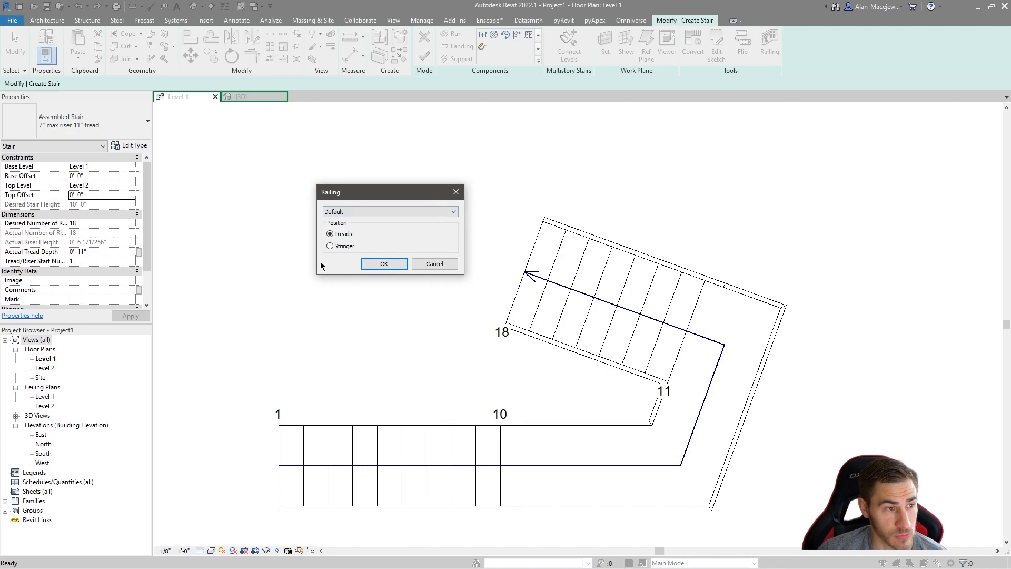
pyautogui.click(329, 245)
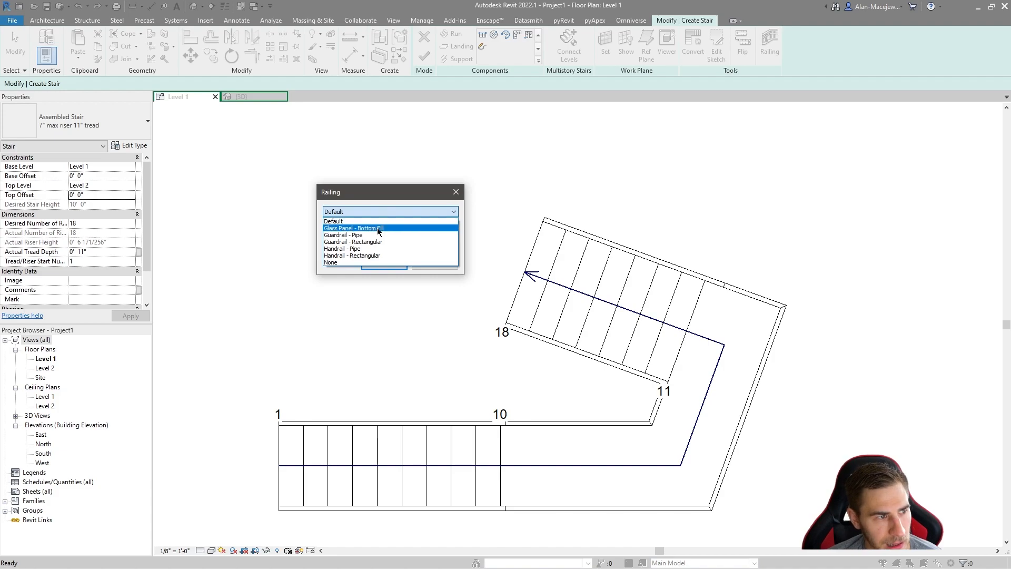
pyautogui.click(329, 262)
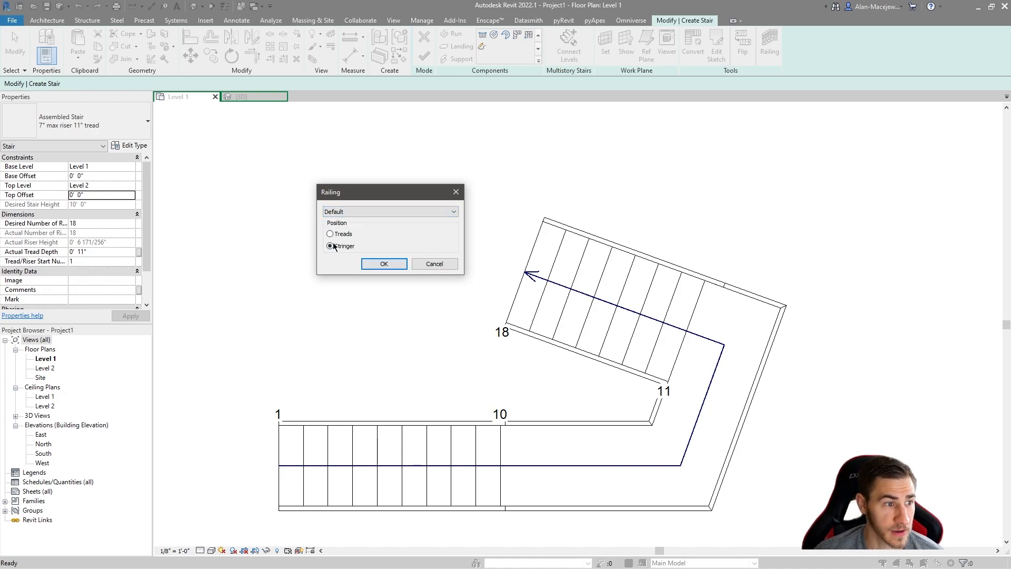
pyautogui.click(383, 263)
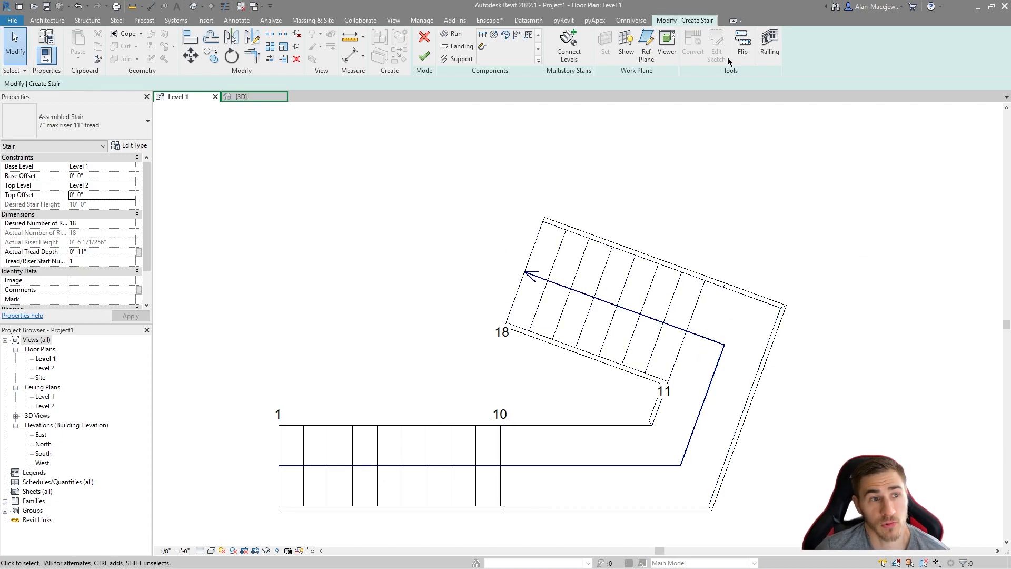
pyautogui.moveTo(733, 355)
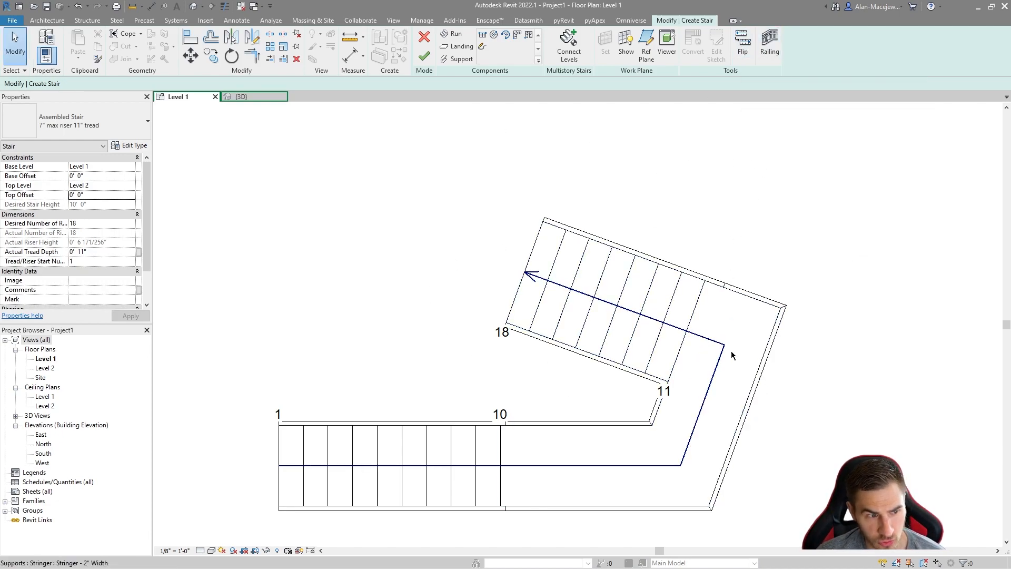
pyautogui.click(742, 42)
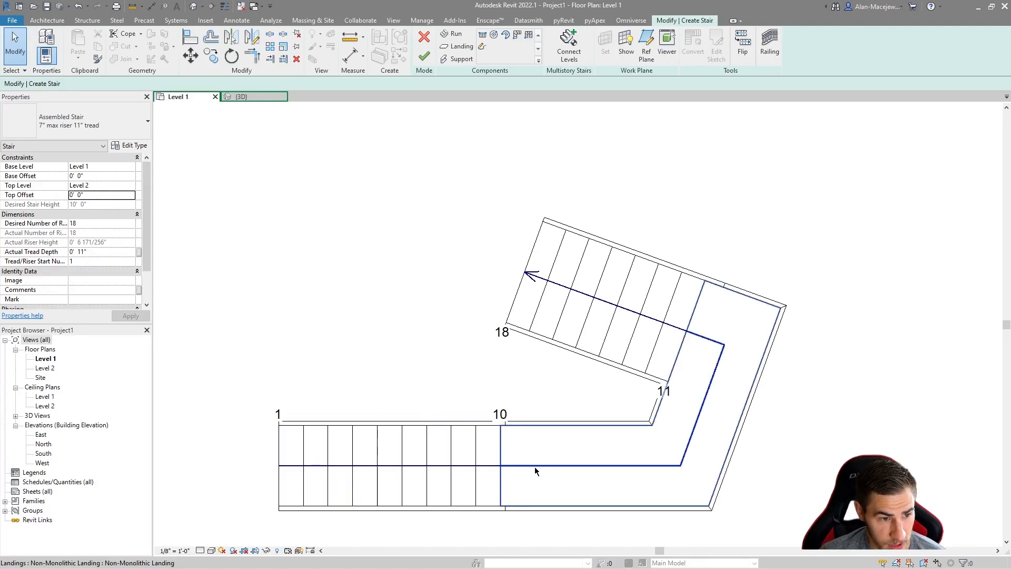
pyautogui.click(743, 45)
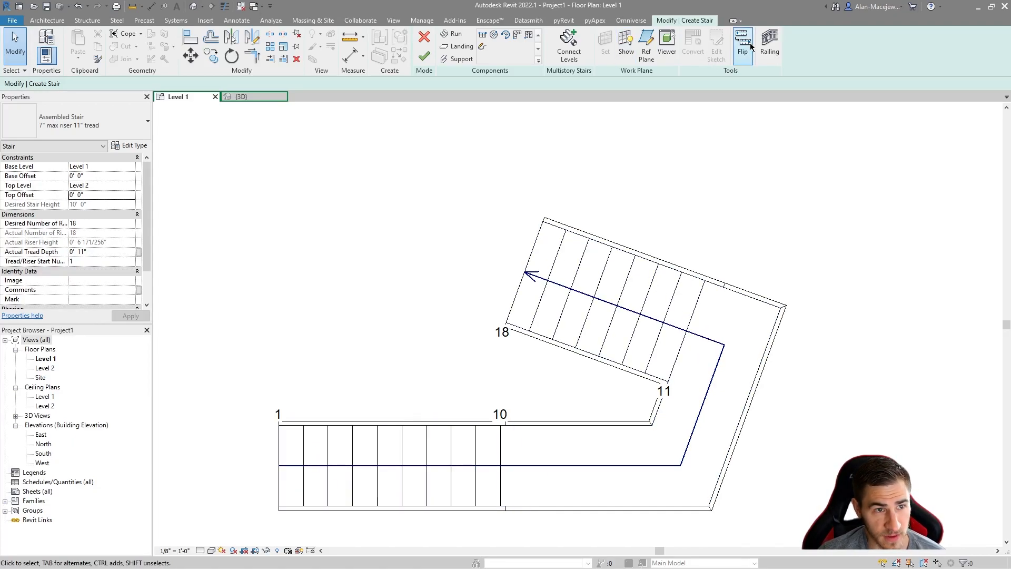
pyautogui.click(743, 46)
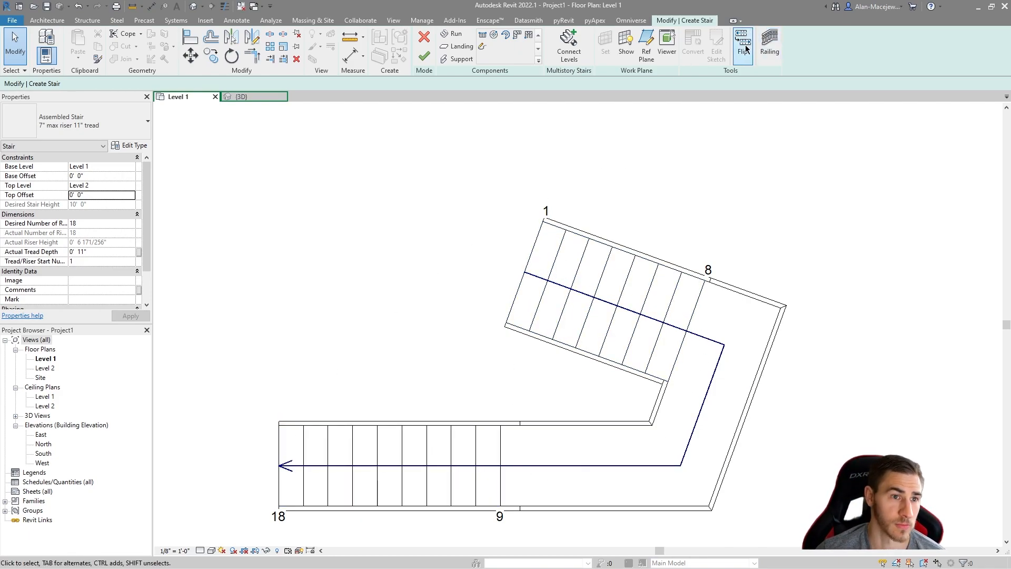
pyautogui.click(743, 44)
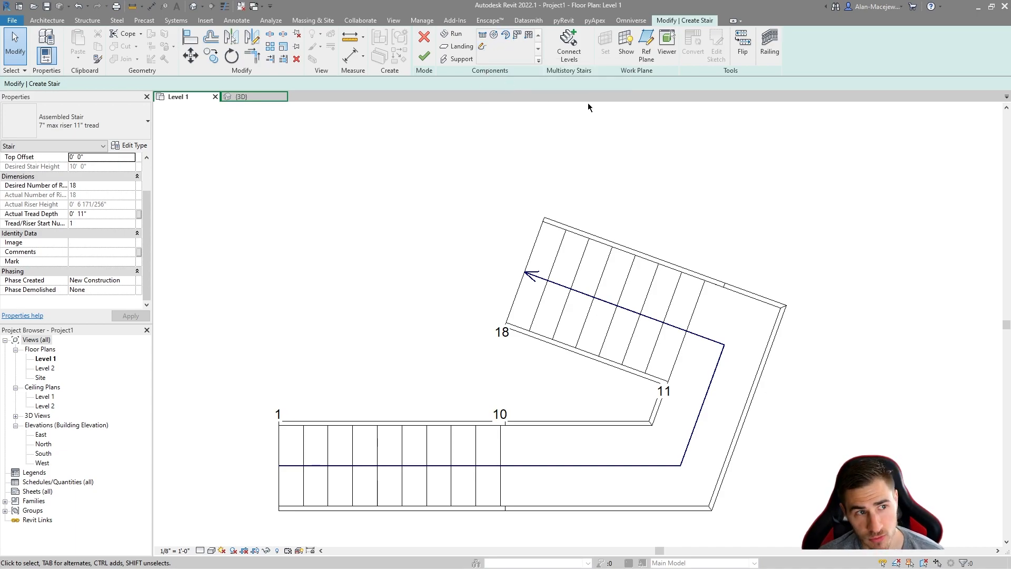
pyautogui.moveTo(446, 126)
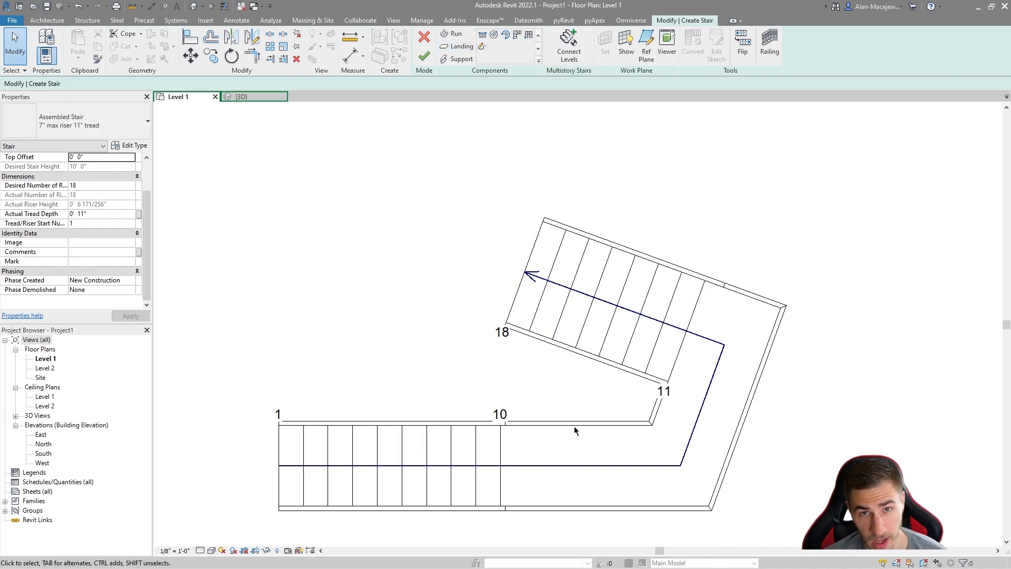
pyautogui.moveTo(563, 159)
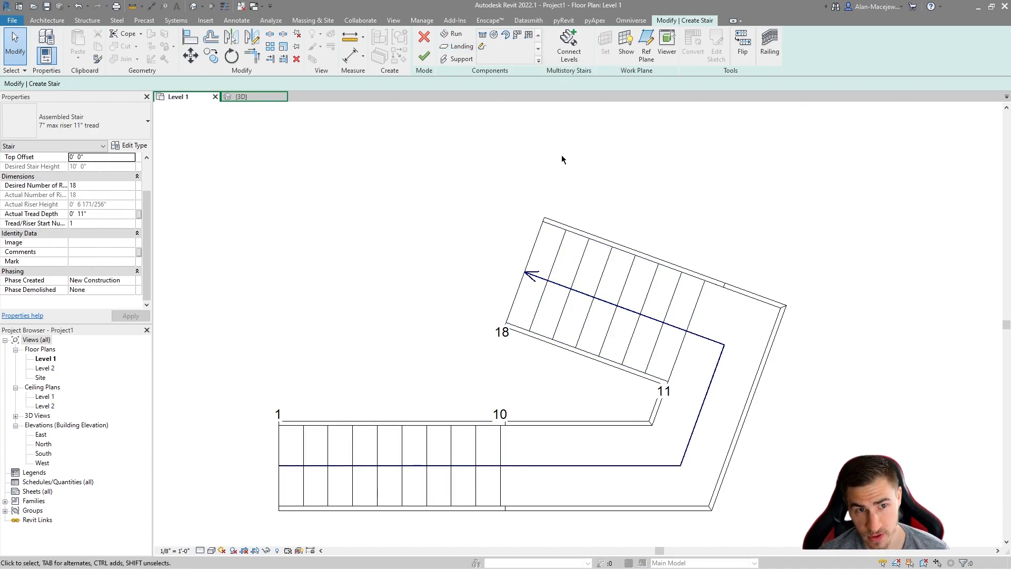
pyautogui.moveTo(461, 45)
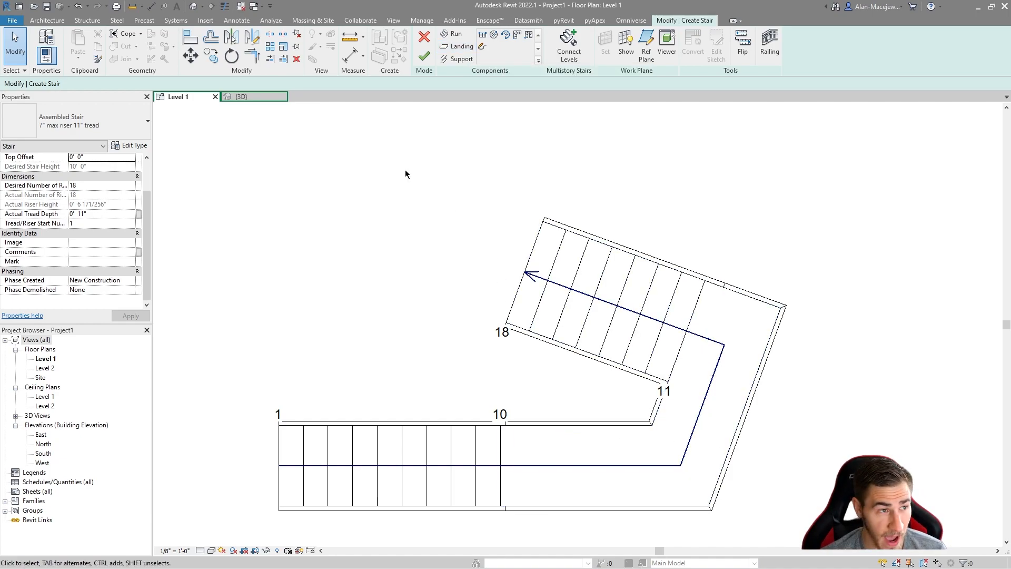
pyautogui.moveTo(458, 59)
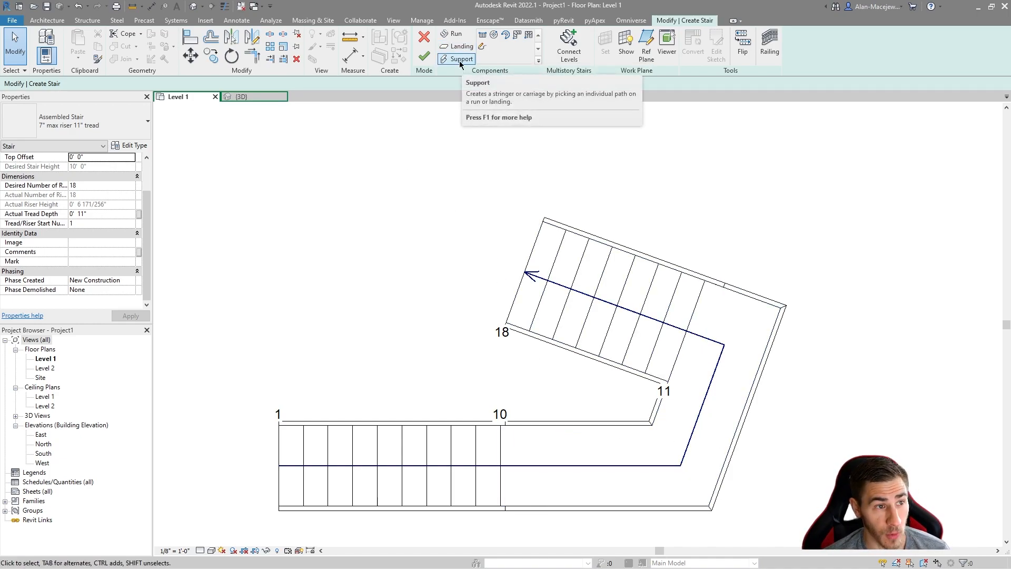
pyautogui.moveTo(650, 254)
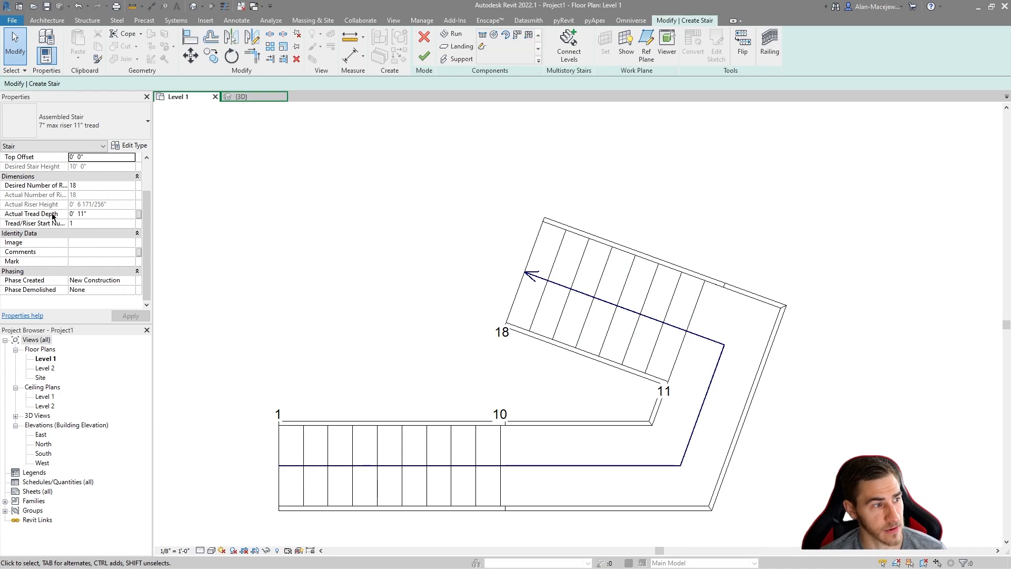
pyautogui.moveTo(534, 298)
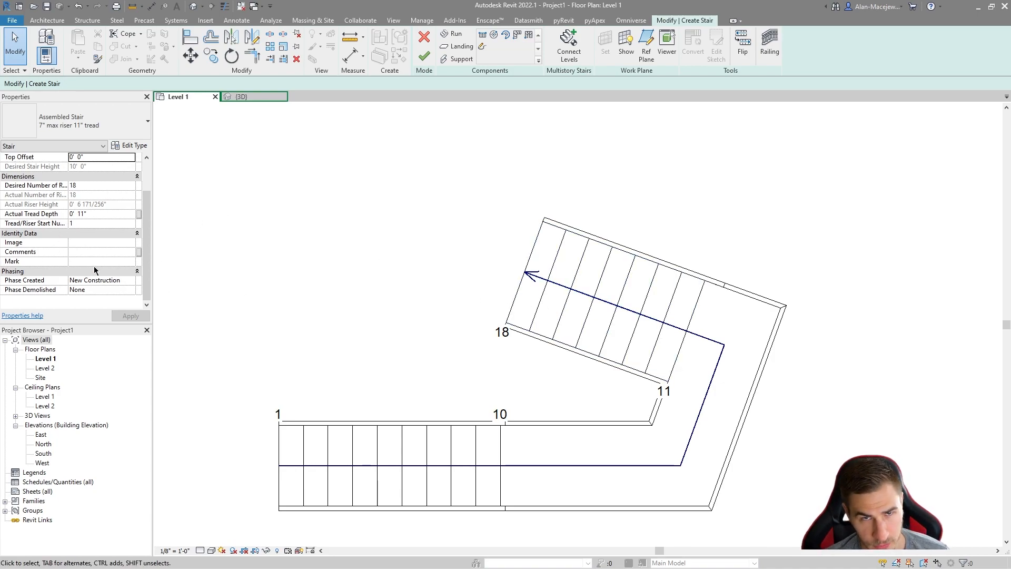
pyautogui.moveTo(333, 239)
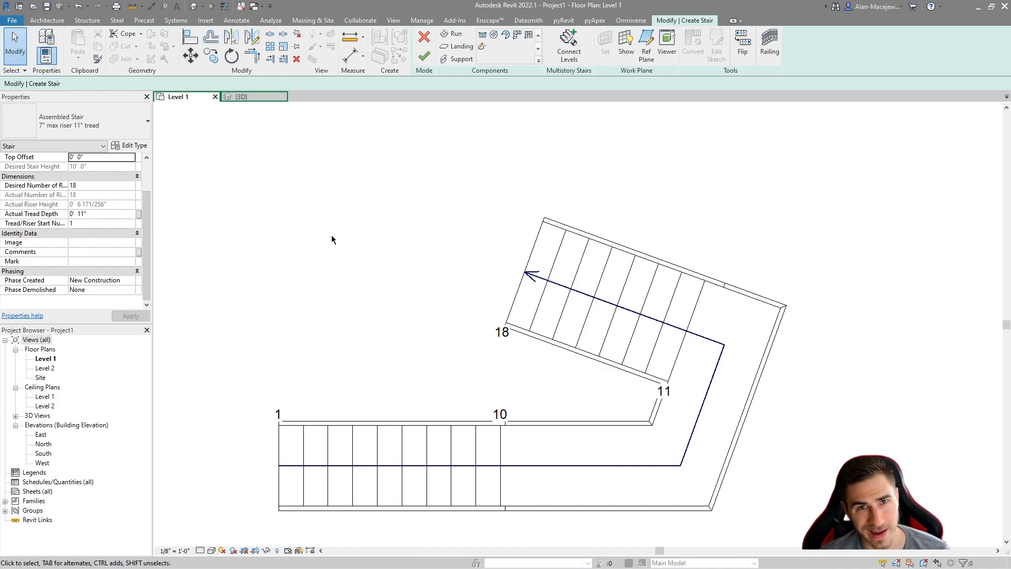
pyautogui.moveTo(548, 309)
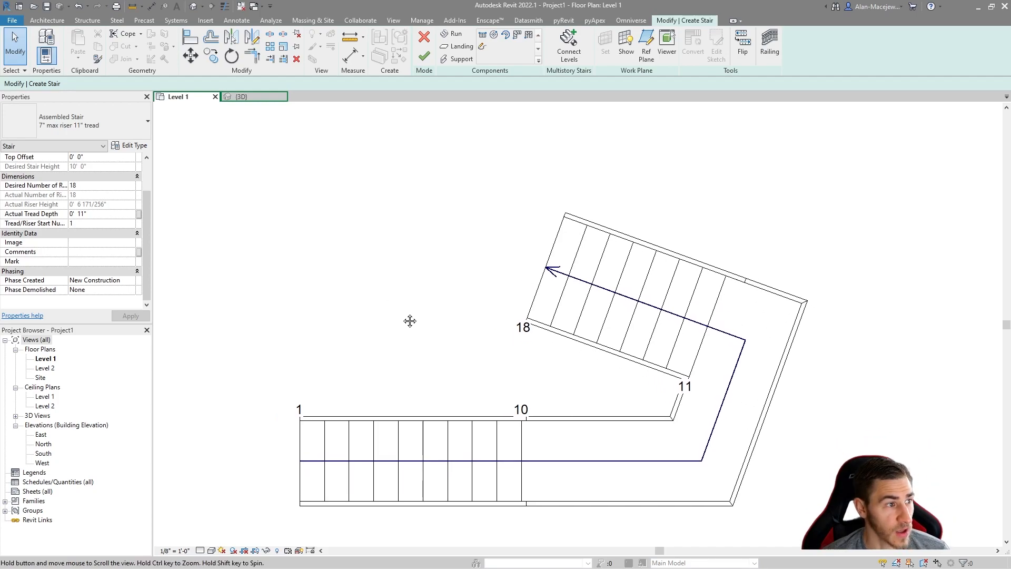
pyautogui.moveTo(423, 56)
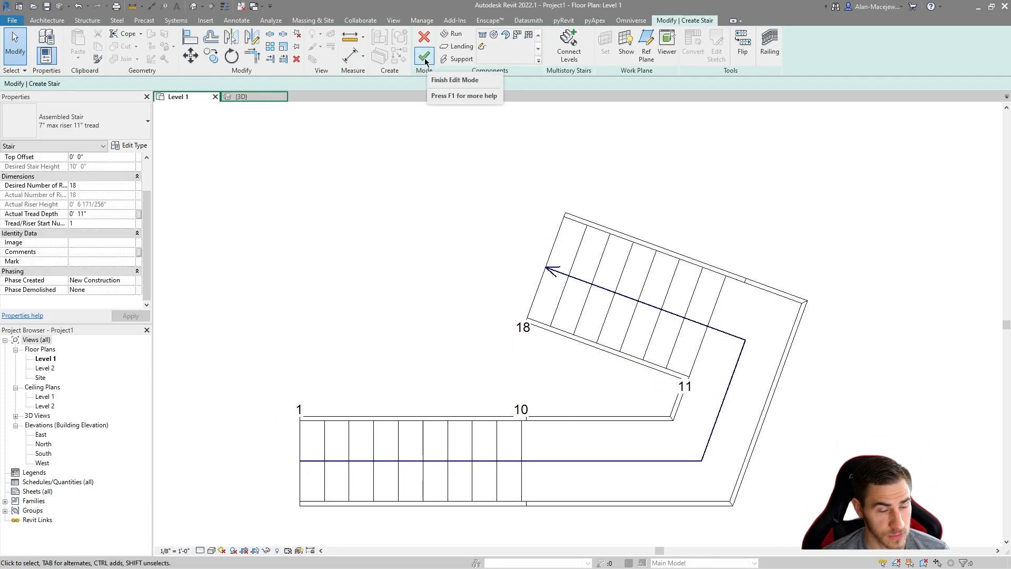
# - Finish Edit Mode to create the assembled stair and select its inner railing in plan
pyautogui.click(423, 57)
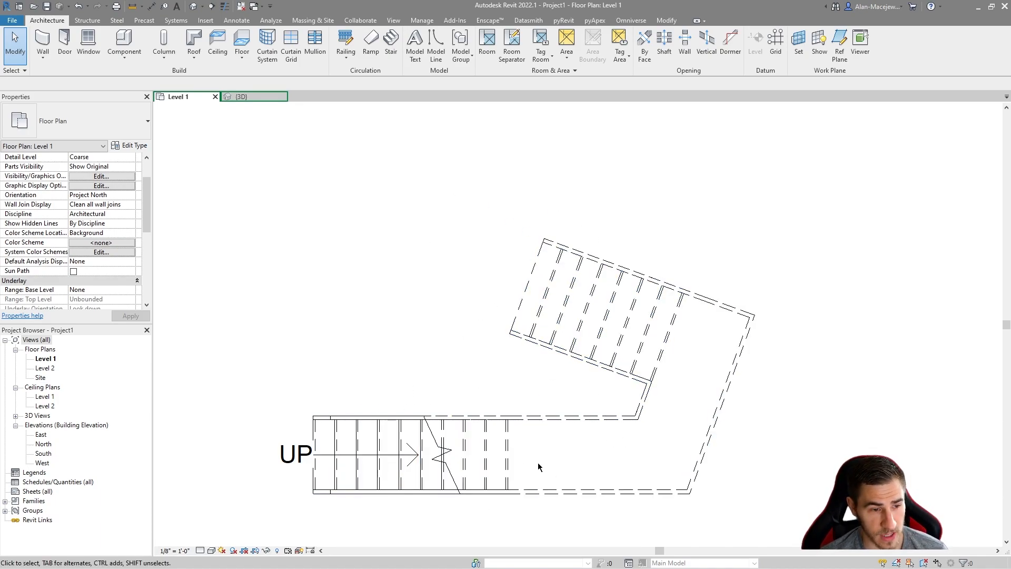
pyautogui.moveTo(538, 466); pyautogui.dragTo(637, 366)
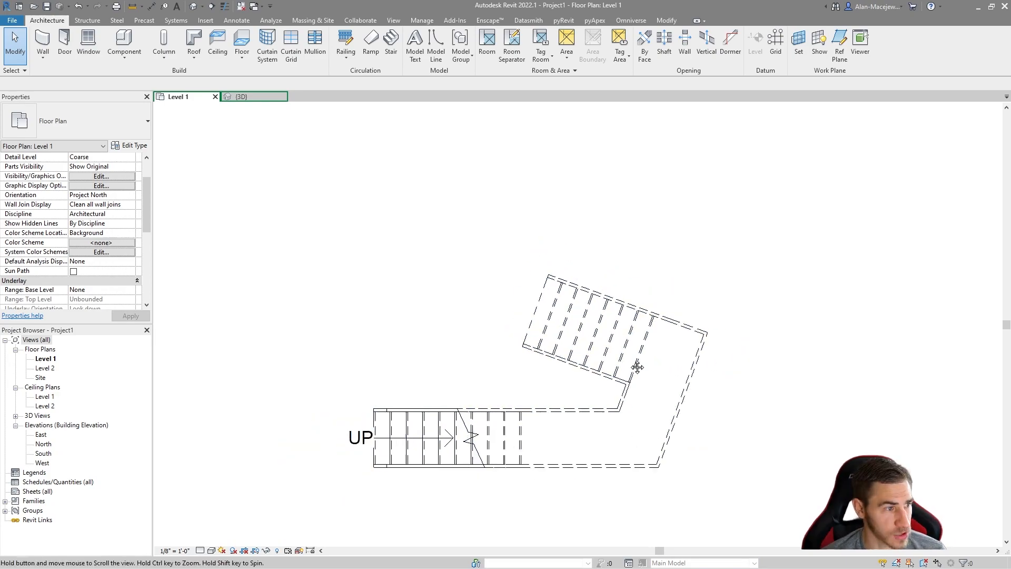
pyautogui.click(635, 368)
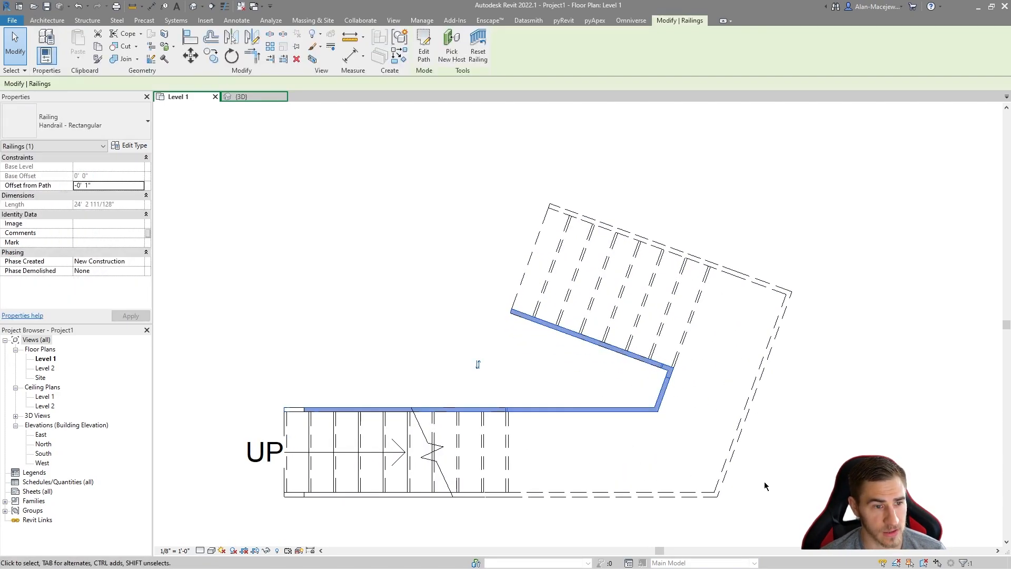
pyautogui.moveTo(308, 386)
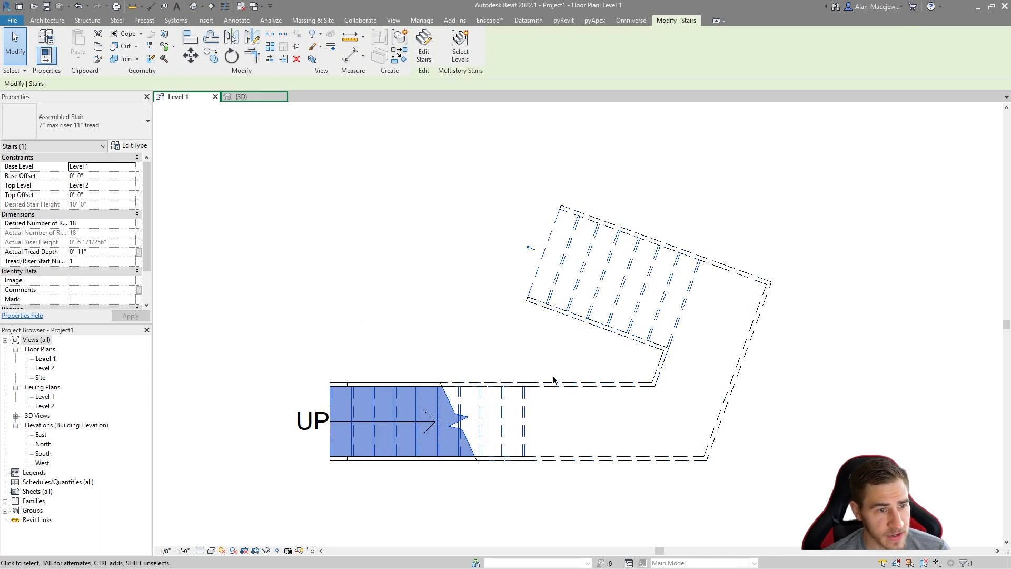
pyautogui.moveTo(506, 309)
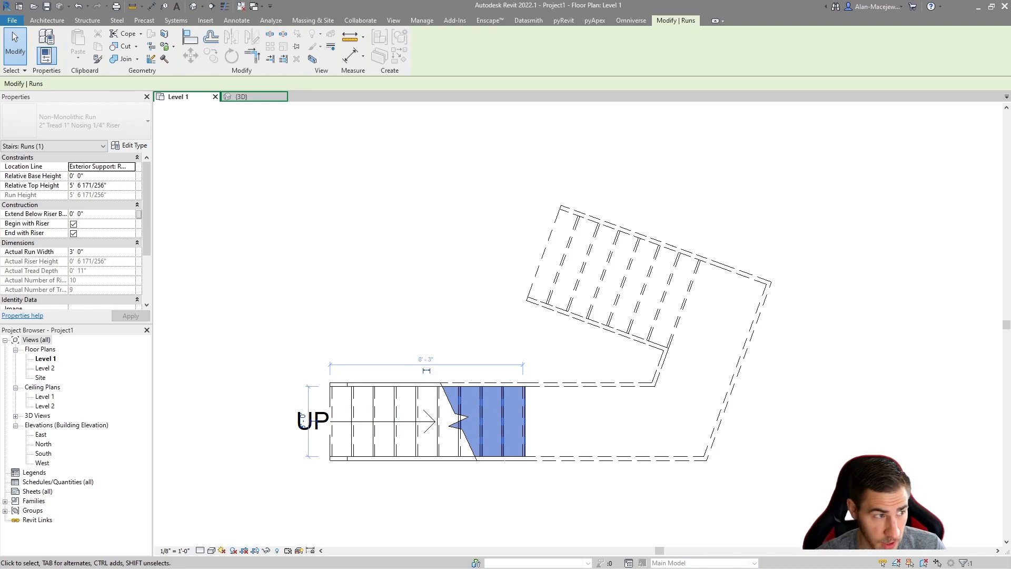
pyautogui.moveTo(136, 235)
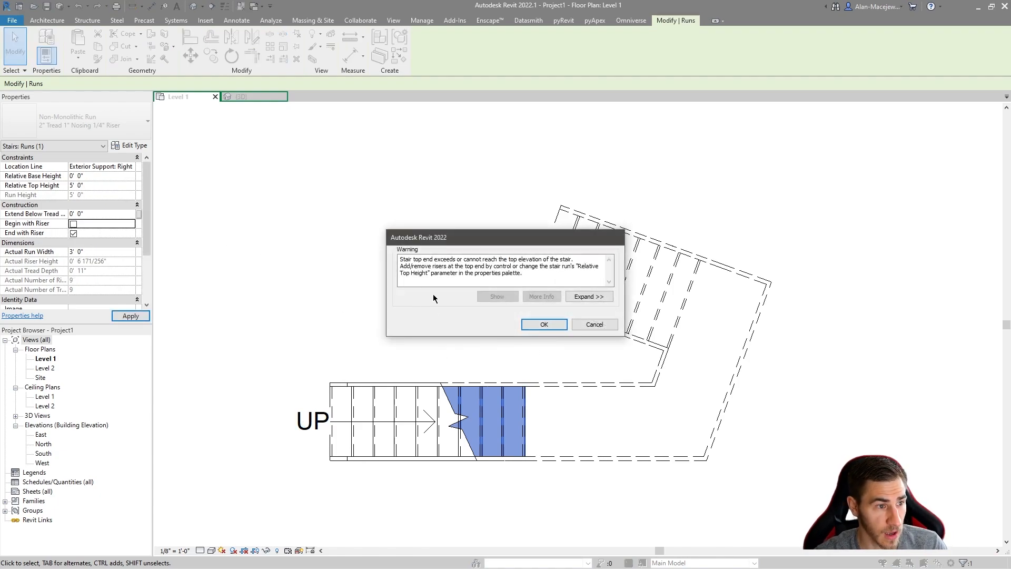
# - Acknowledge the top elevation warning and select the whole assembled stair
pyautogui.click(544, 324)
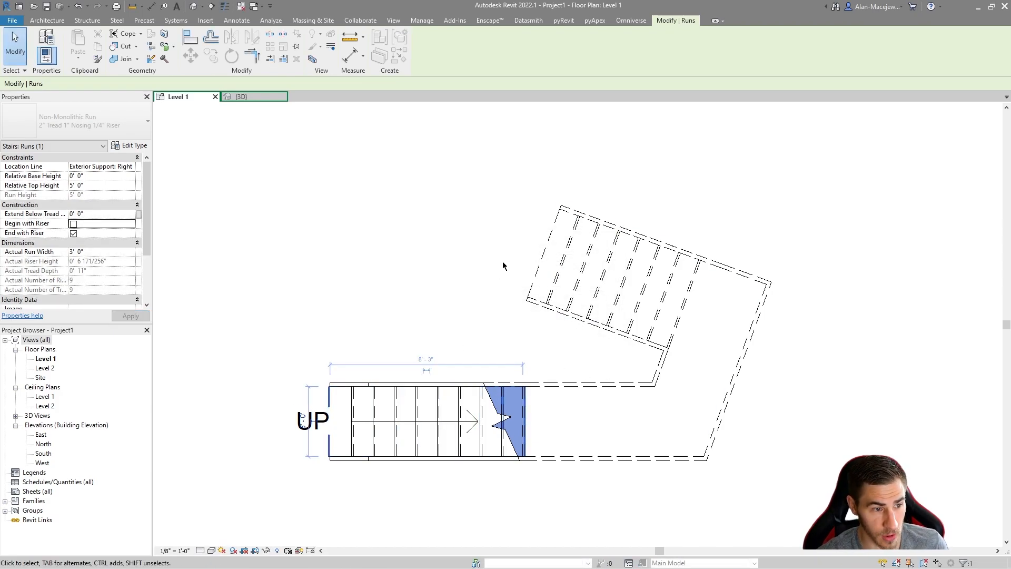
pyautogui.moveTo(370, 266)
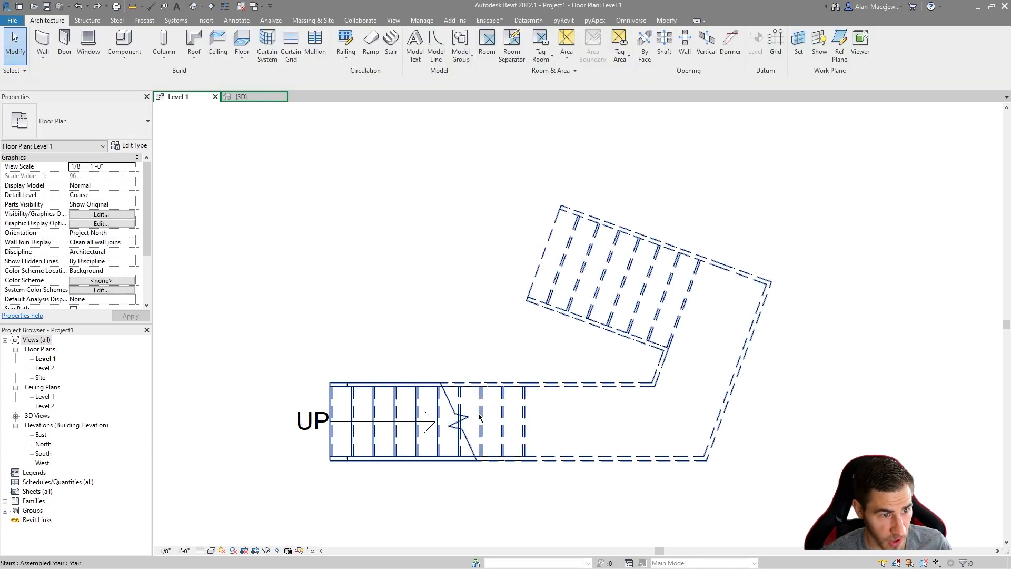
pyautogui.click(387, 419)
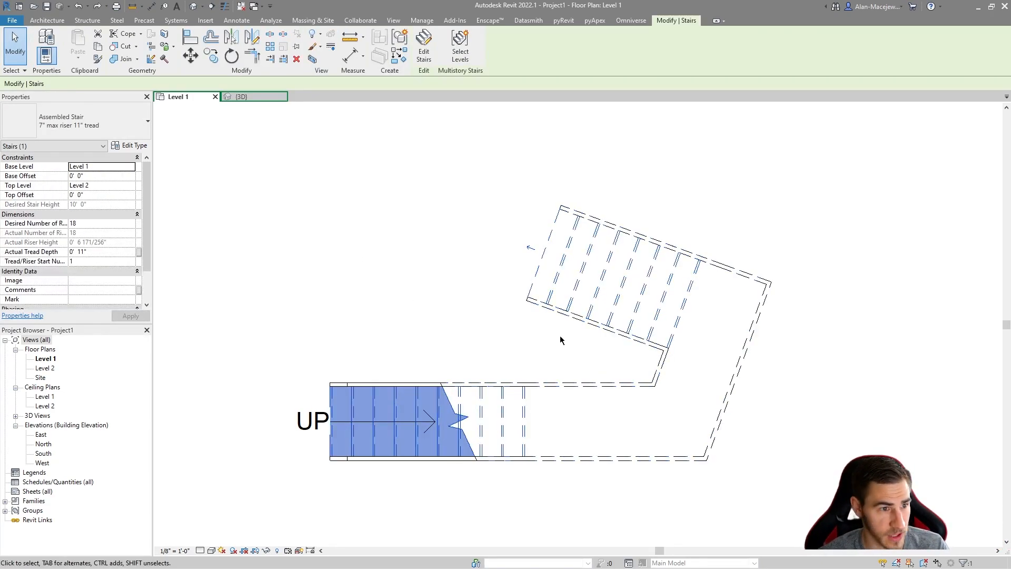
pyautogui.moveTo(529, 249)
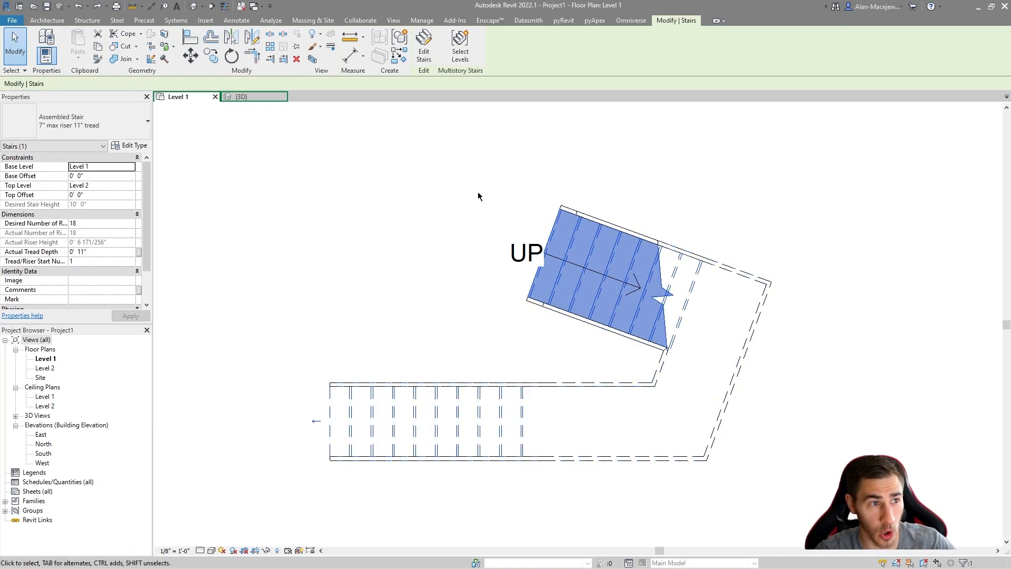
pyautogui.moveTo(499, 294)
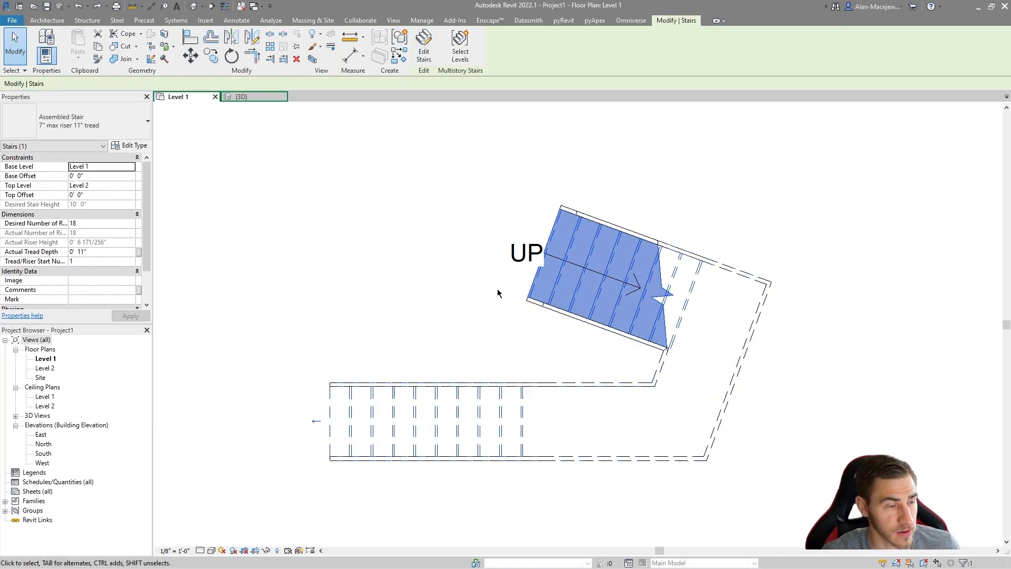
pyautogui.moveTo(163, 267)
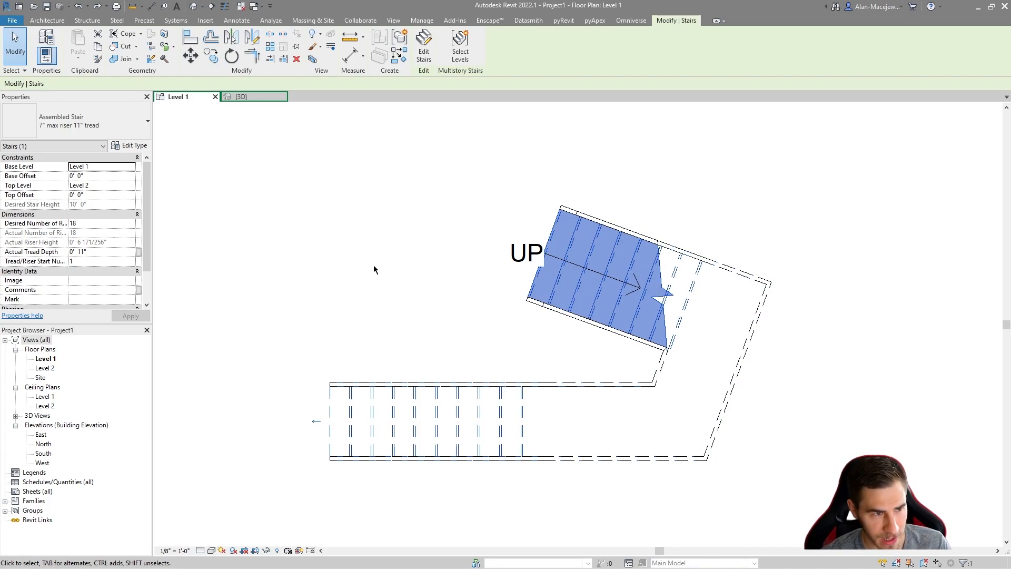
pyautogui.click(525, 277)
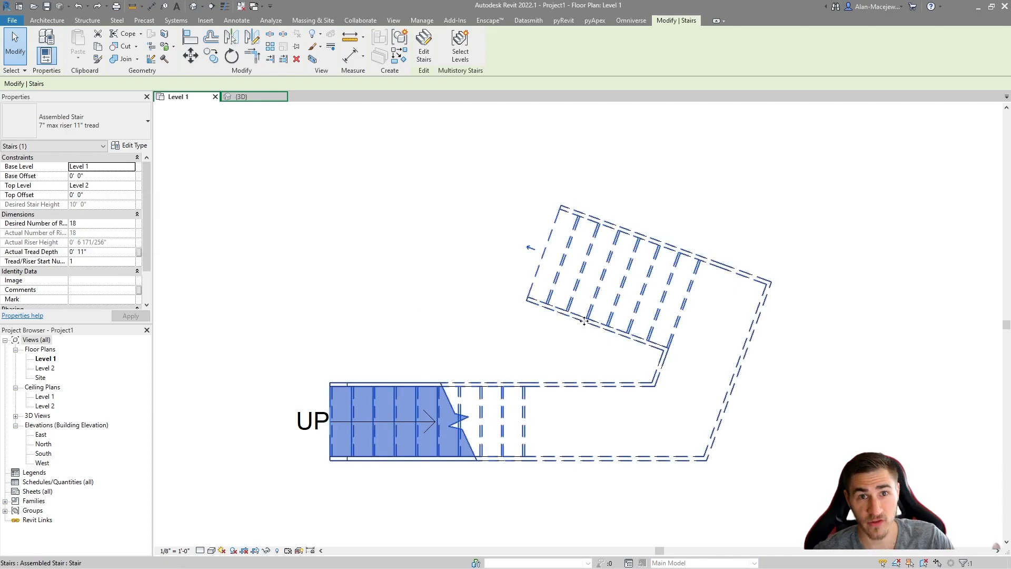
# - Set the stair's Top Offset to 0' 7" in Properties and accept the top-elevation warning
pyautogui.click(100, 195)
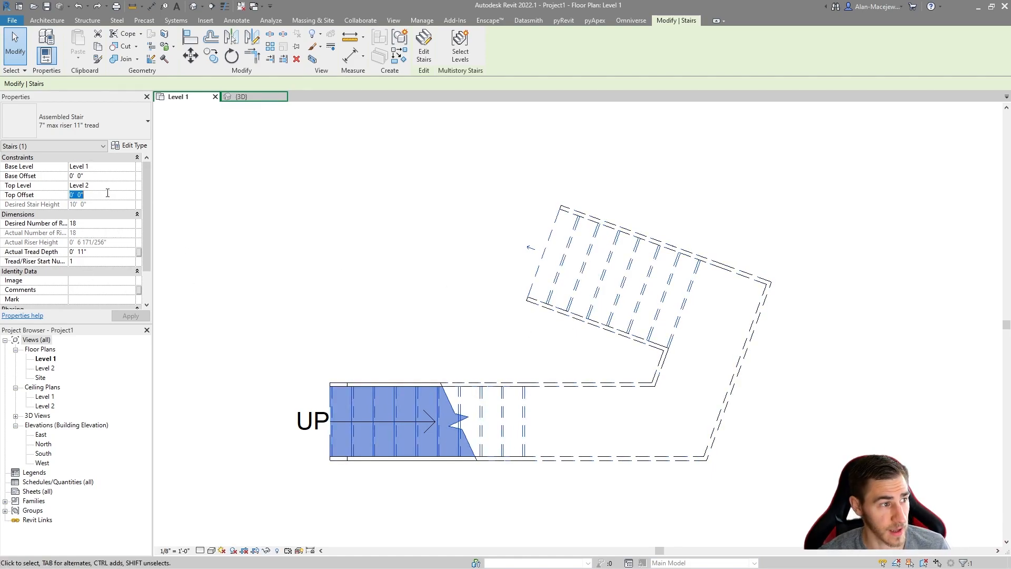
pyautogui.write('7')
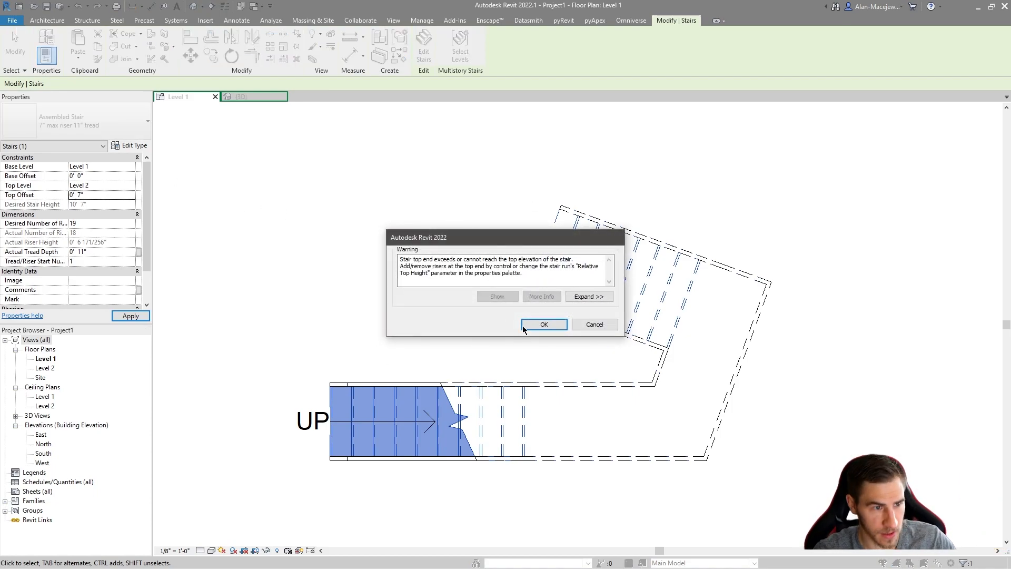
pyautogui.click(544, 324)
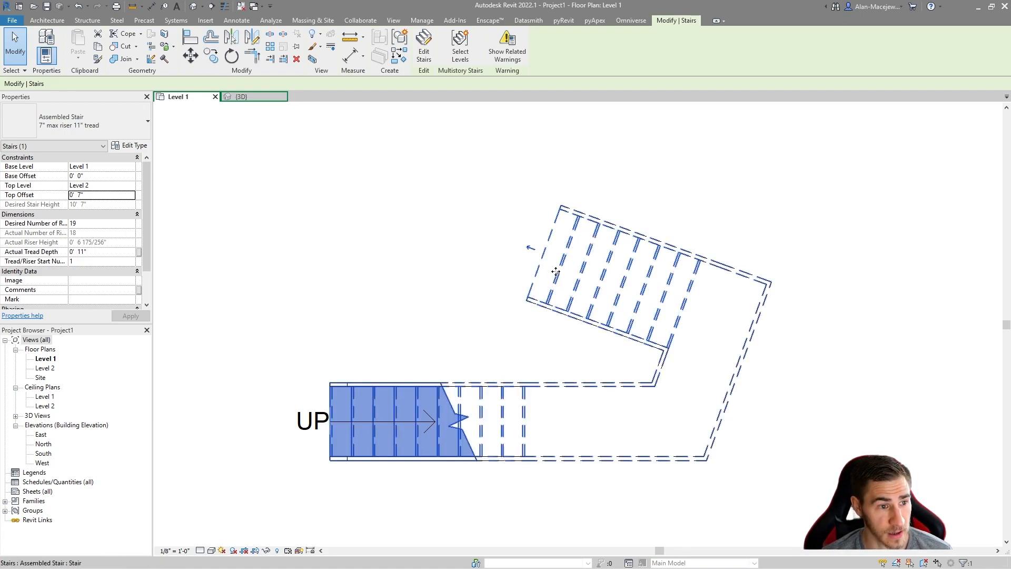
# - Reopen the stair sketch and extend the upper run to reach riser 19
pyautogui.click(423, 46)
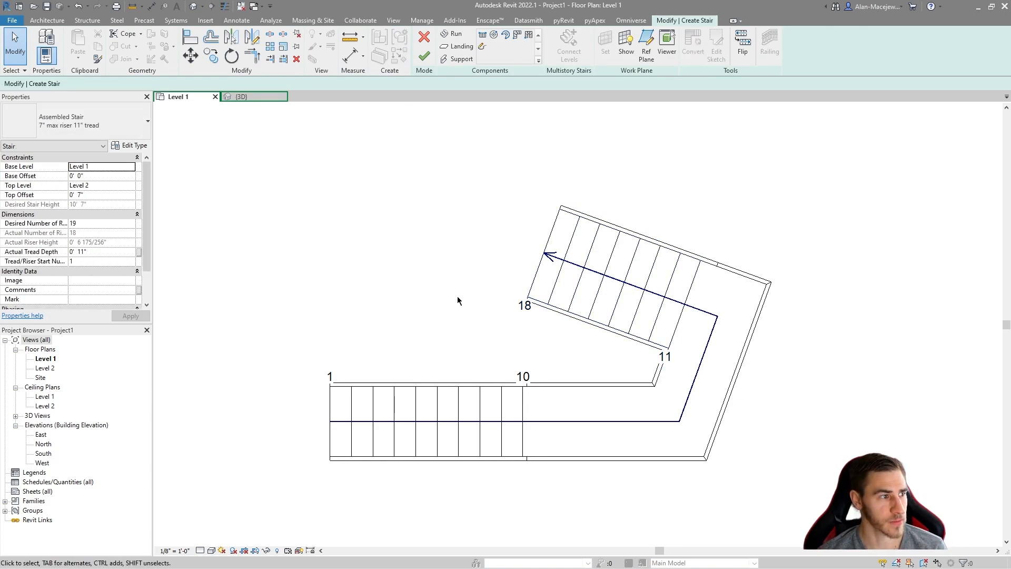
pyautogui.moveTo(35, 224)
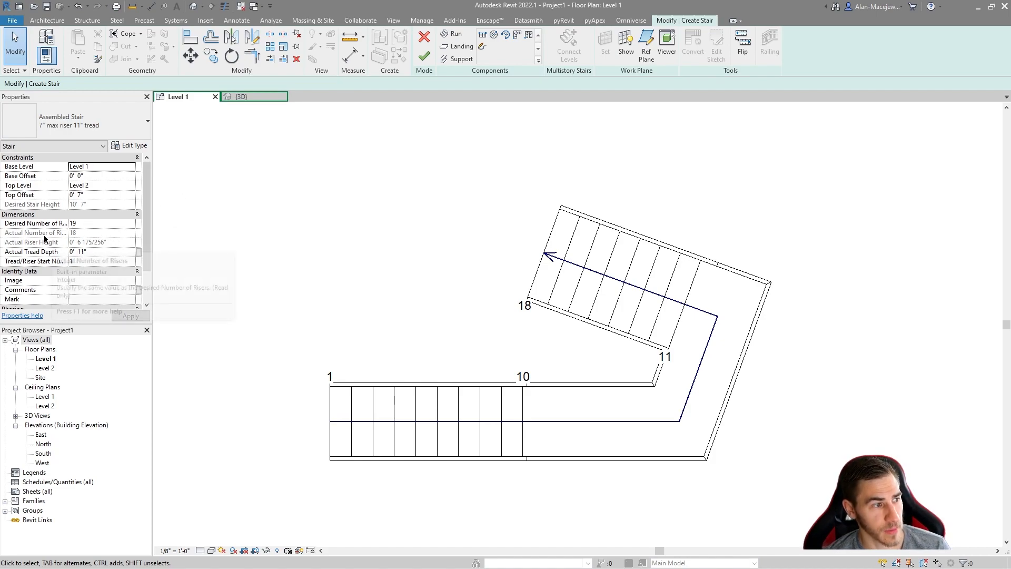
pyautogui.moveTo(75, 238)
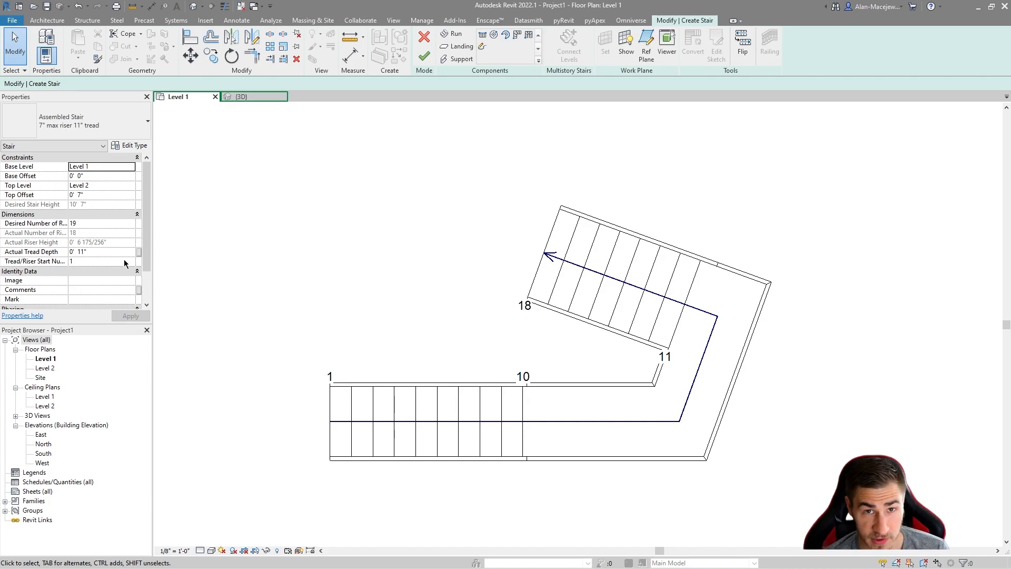
pyautogui.click(613, 271)
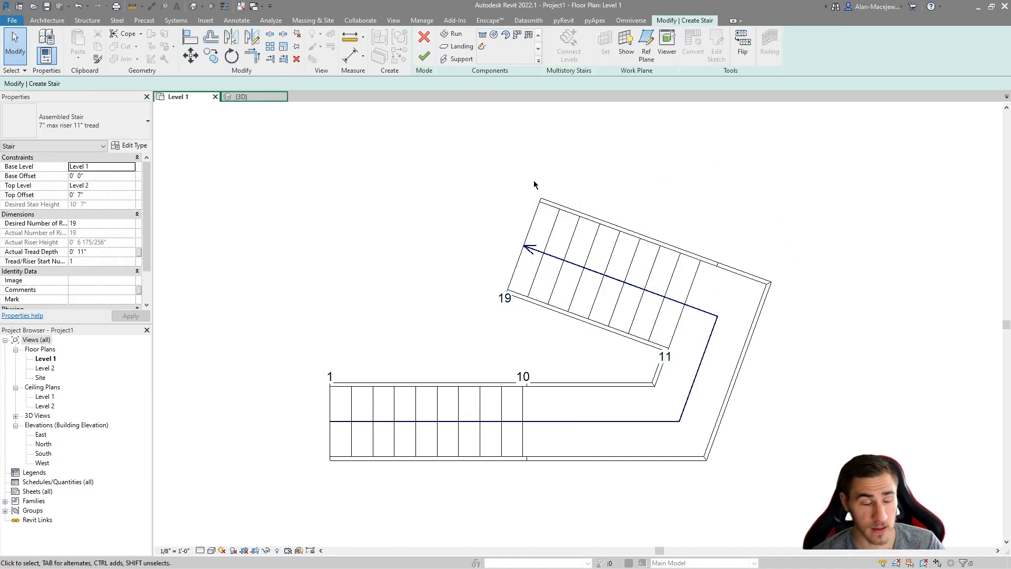
pyautogui.moveTo(298, 266)
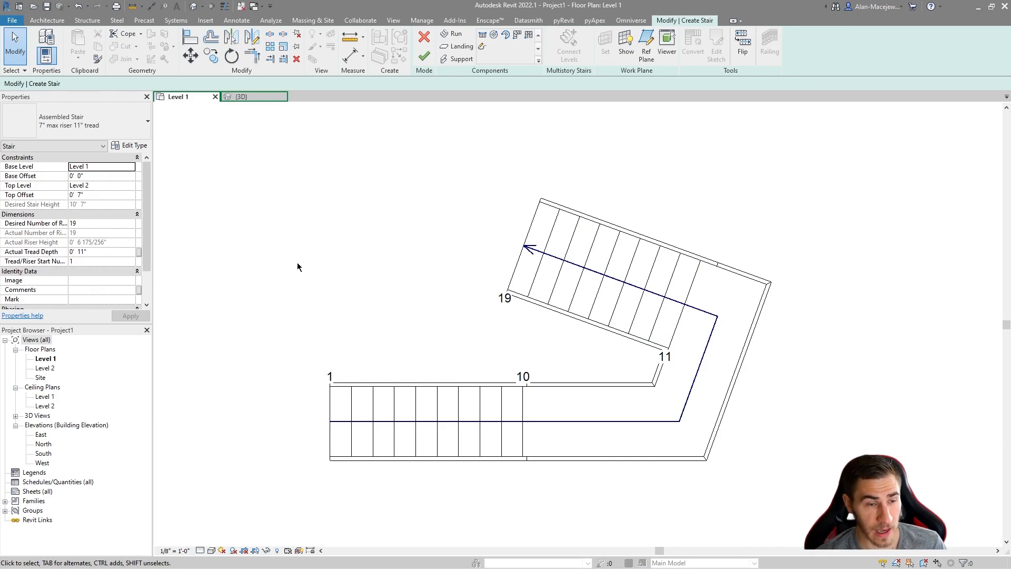
pyautogui.moveTo(355, 112)
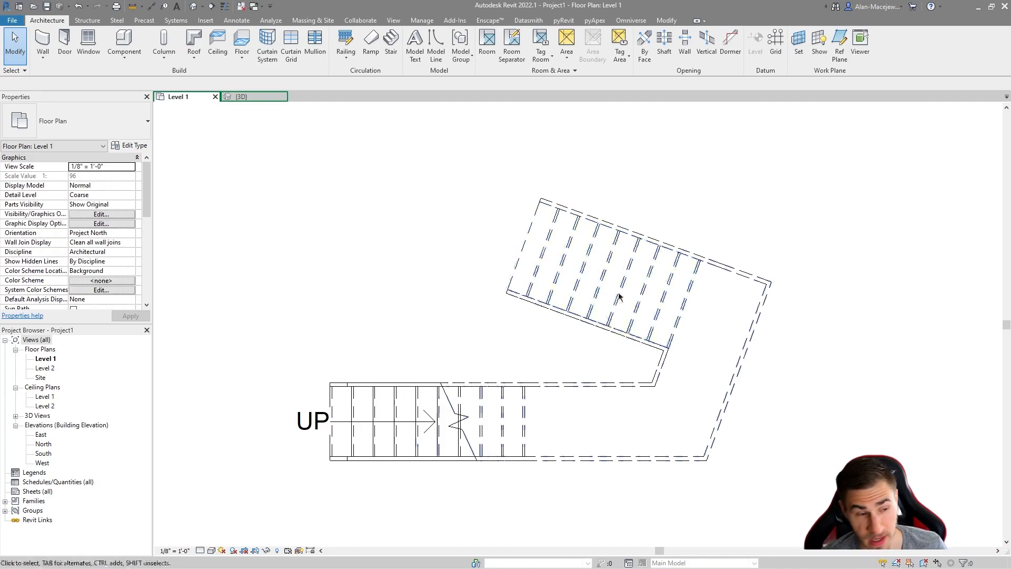
# - Try widths of 3' 0" and 5'0" on the upper run, then reopen the stair sketch for editing
pyautogui.click(387, 420)
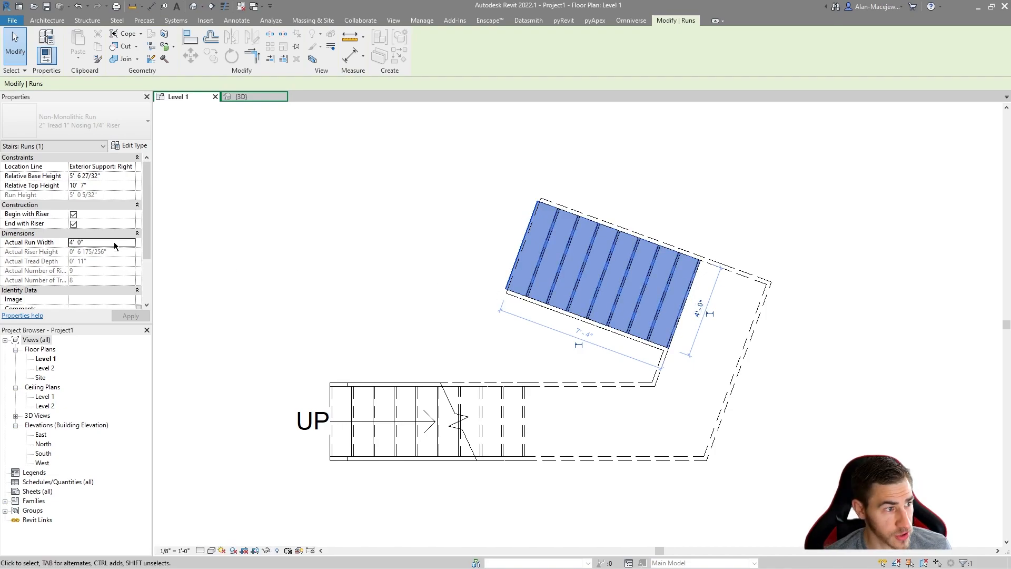
pyautogui.write('3\' 0"')
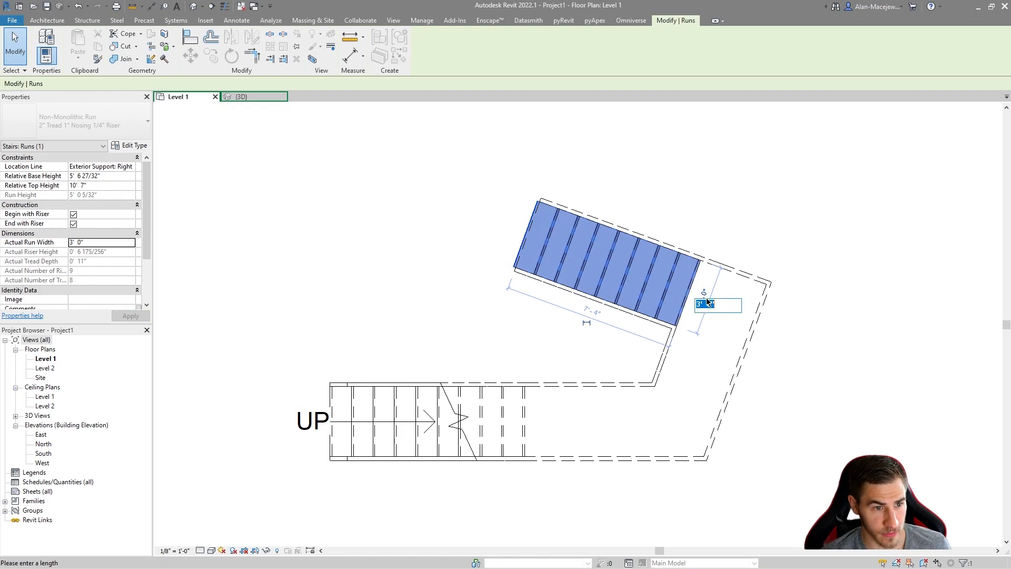
pyautogui.write('5\'0"')
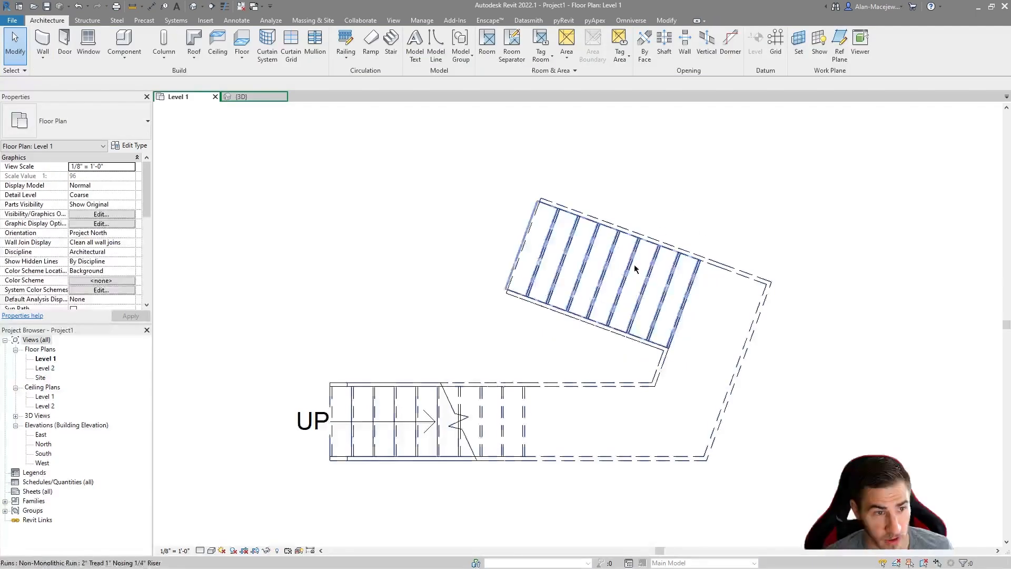
pyautogui.click(400, 419)
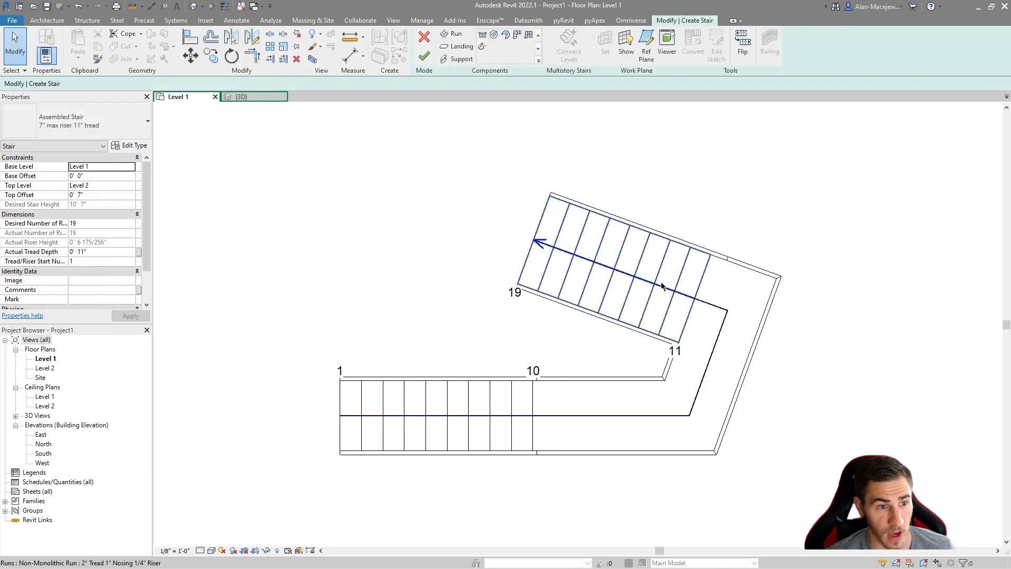
# - Finish Edit Mode and deselect, leaving the dashed two-run stair with its UP label
pyautogui.click(613, 277)
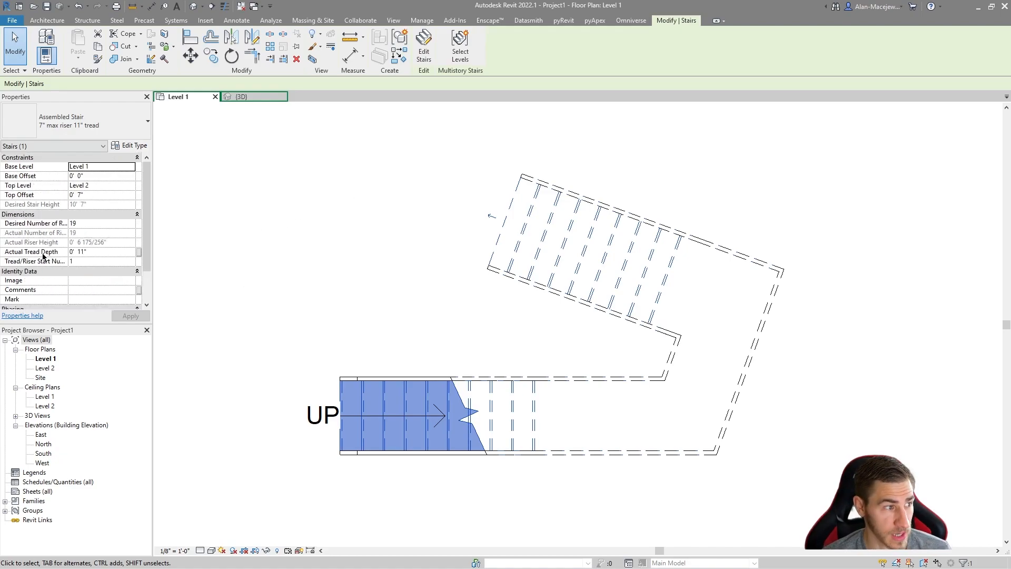
pyautogui.moveTo(448, 249)
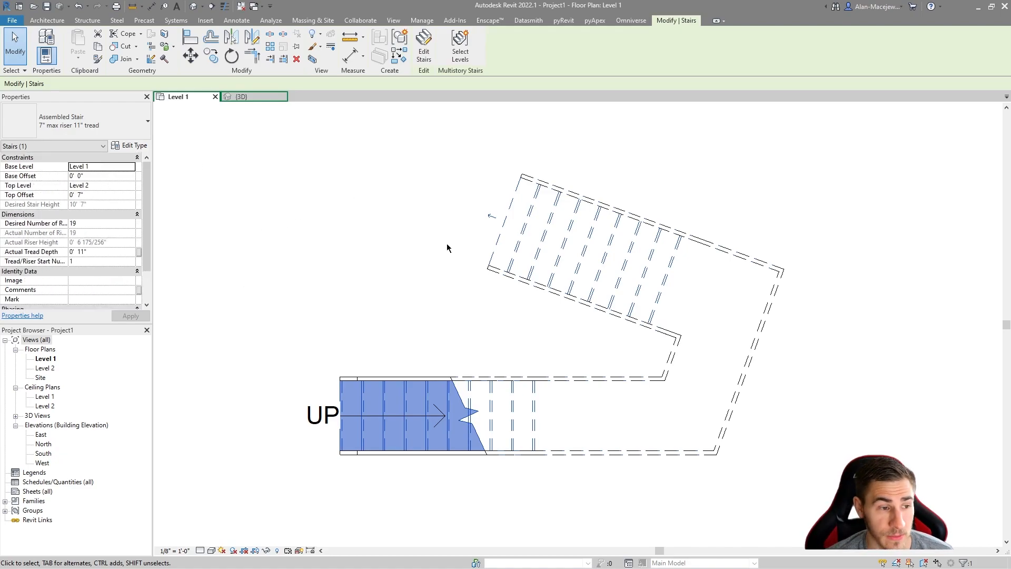
pyautogui.click(448, 249)
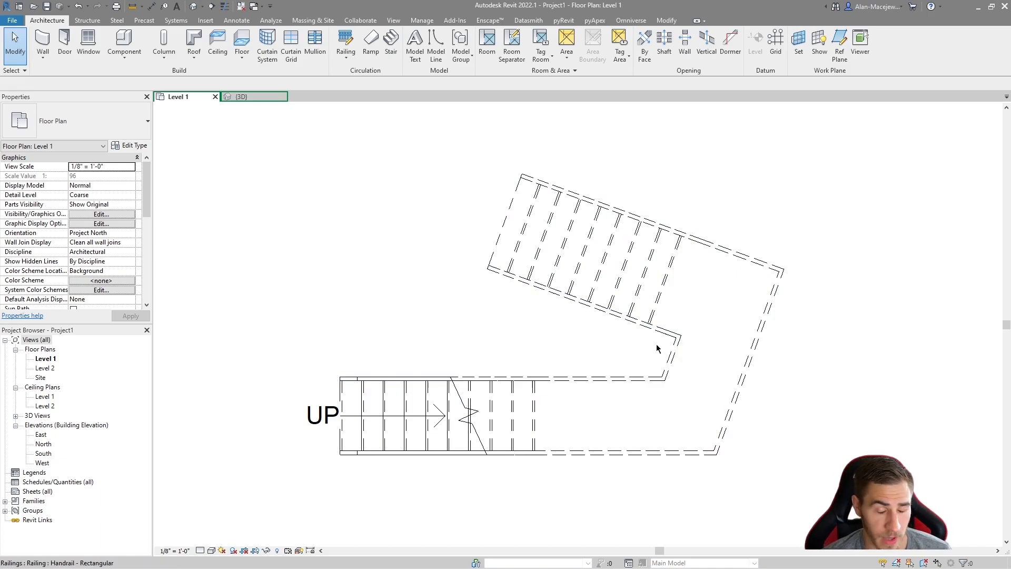
pyautogui.moveTo(643, 312)
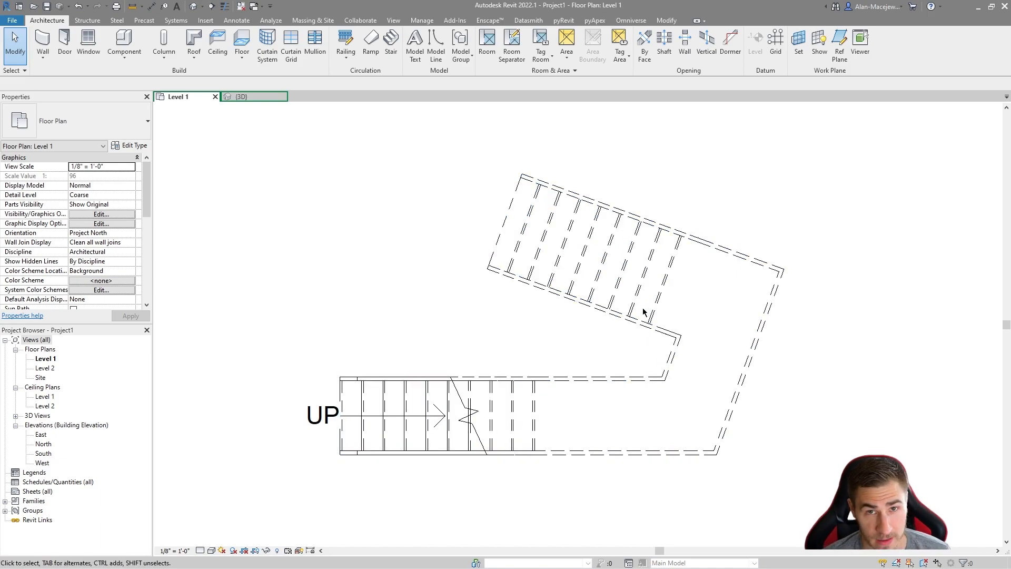
pyautogui.click(444, 400)
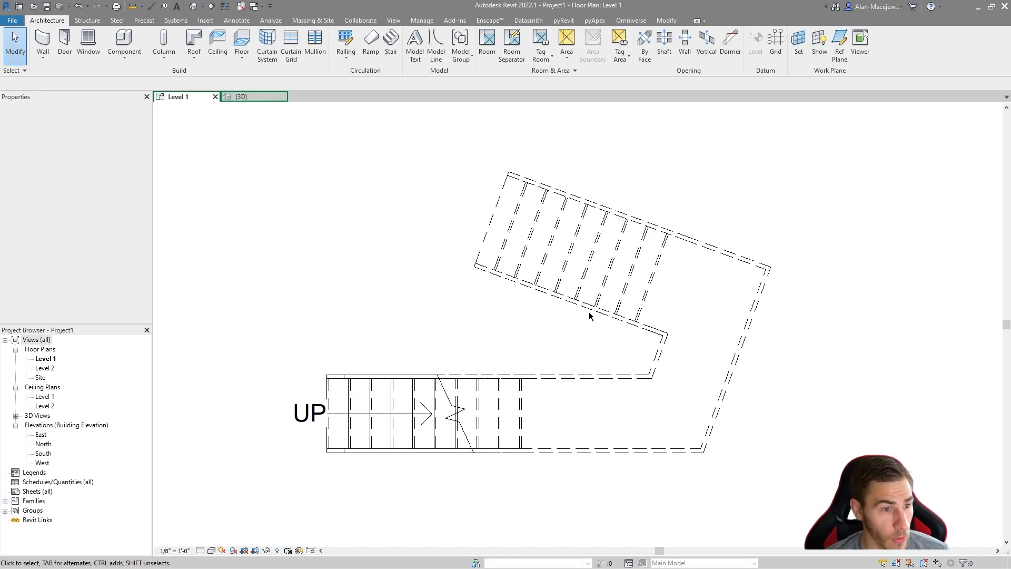
pyautogui.click(393, 413)
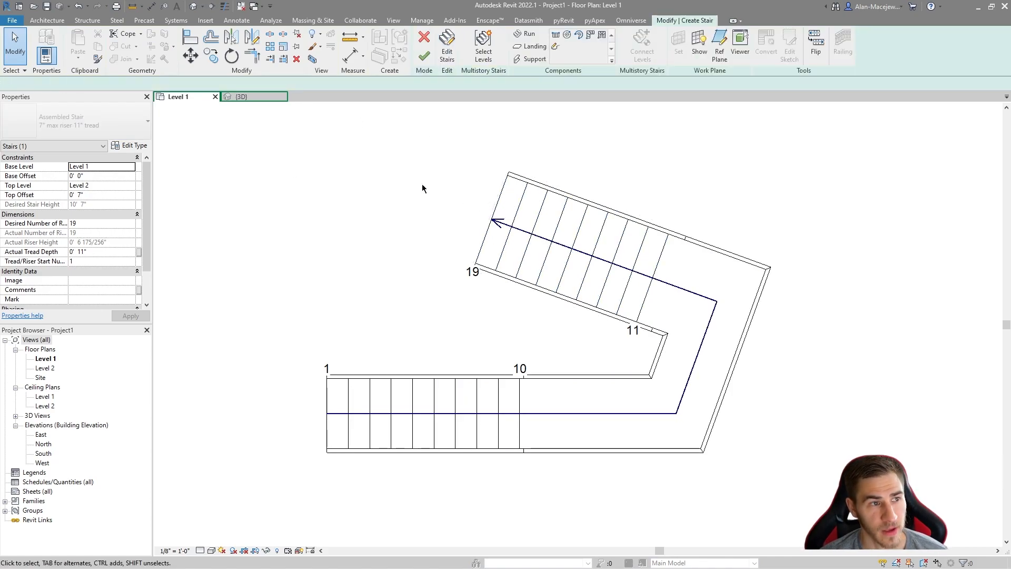
pyautogui.click(551, 235)
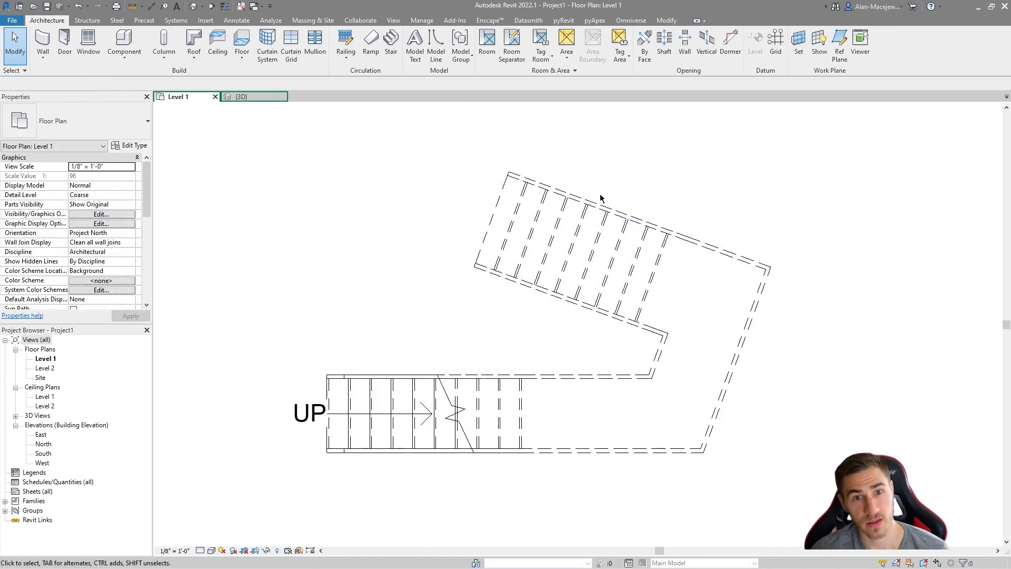
pyautogui.moveTo(691, 206)
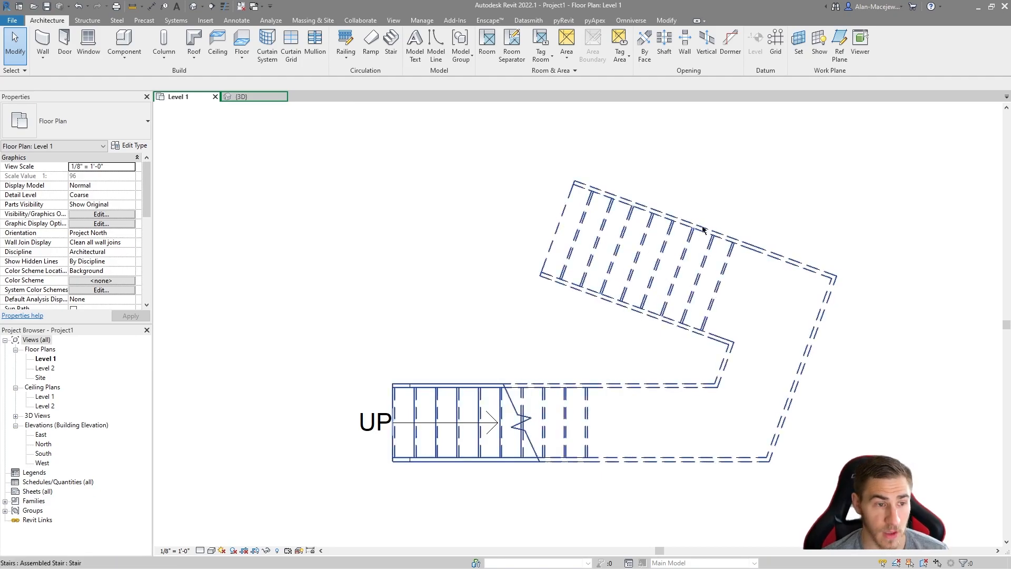
pyautogui.click(530, 355)
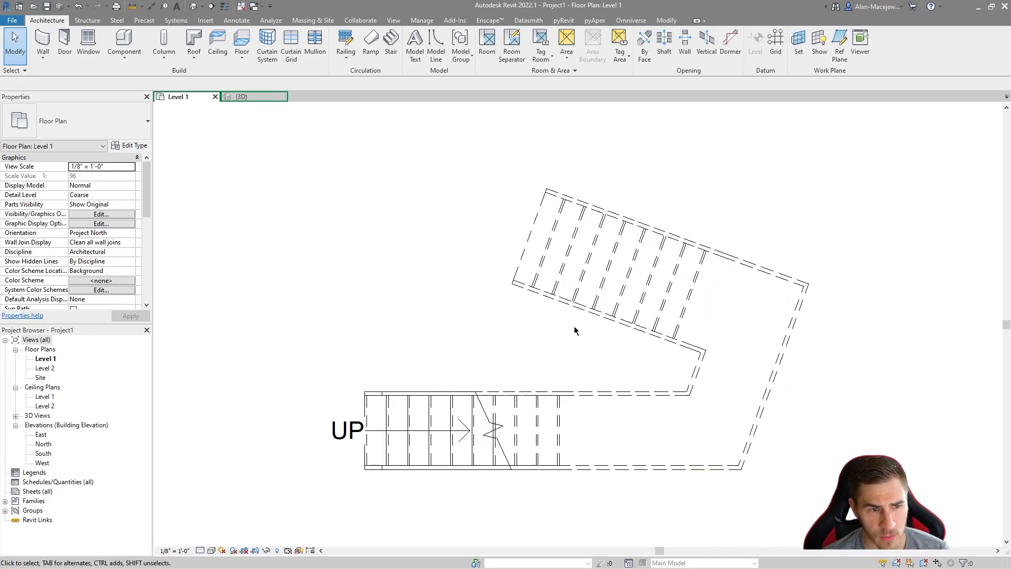
pyautogui.click(579, 309)
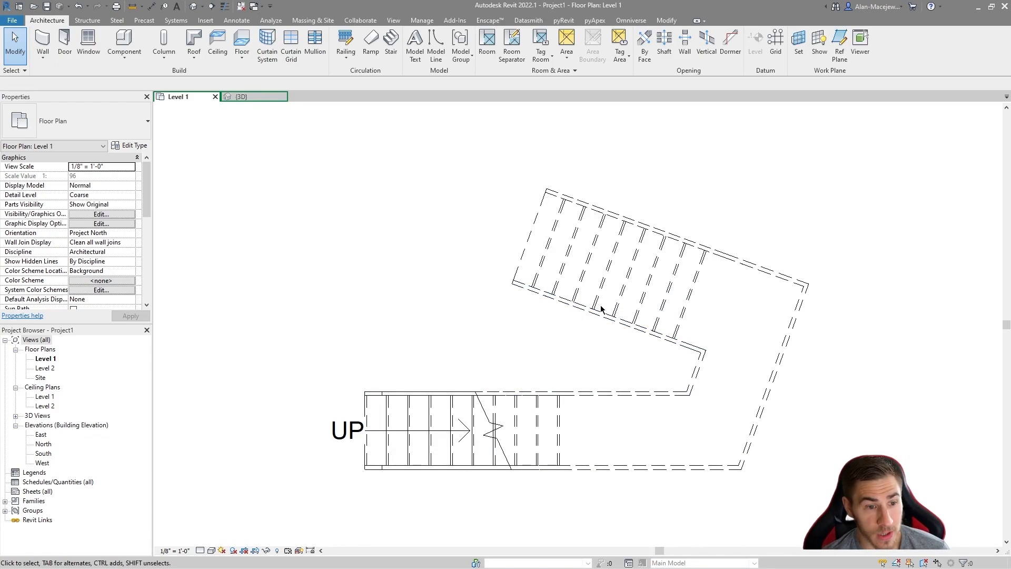
pyautogui.moveTo(572, 295)
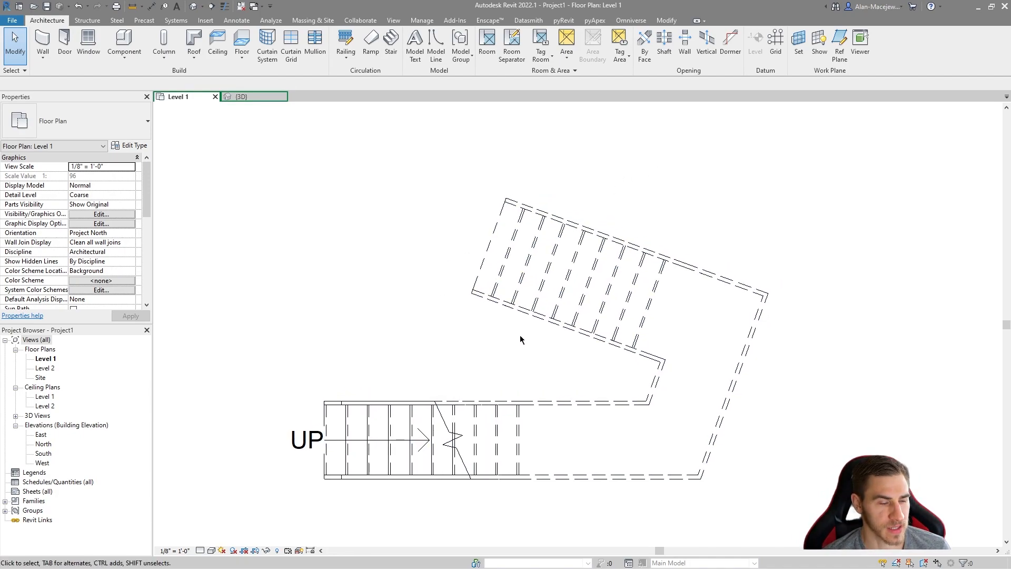
pyautogui.click(522, 340)
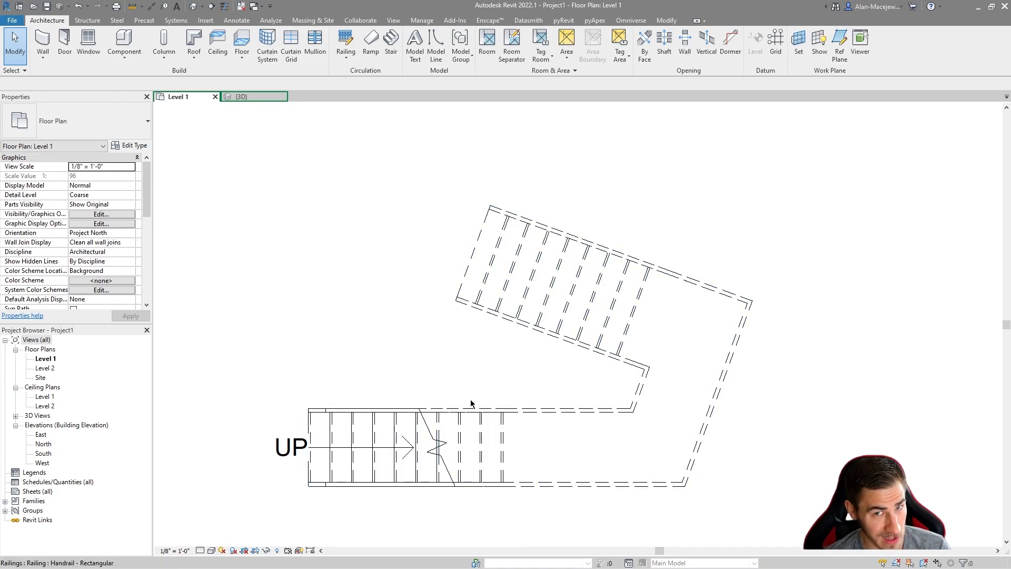
pyautogui.moveTo(452, 337)
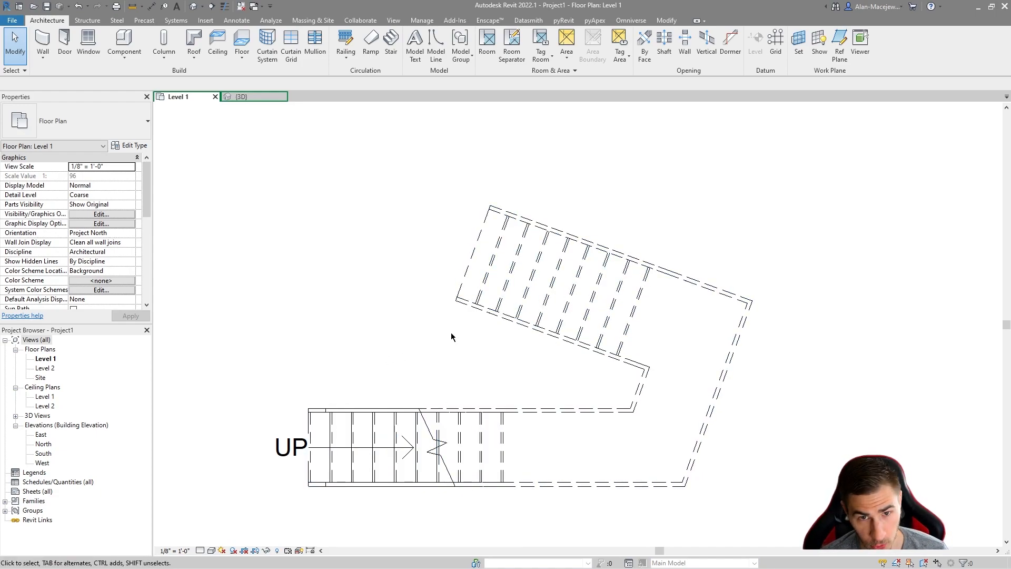
pyautogui.moveTo(528, 358)
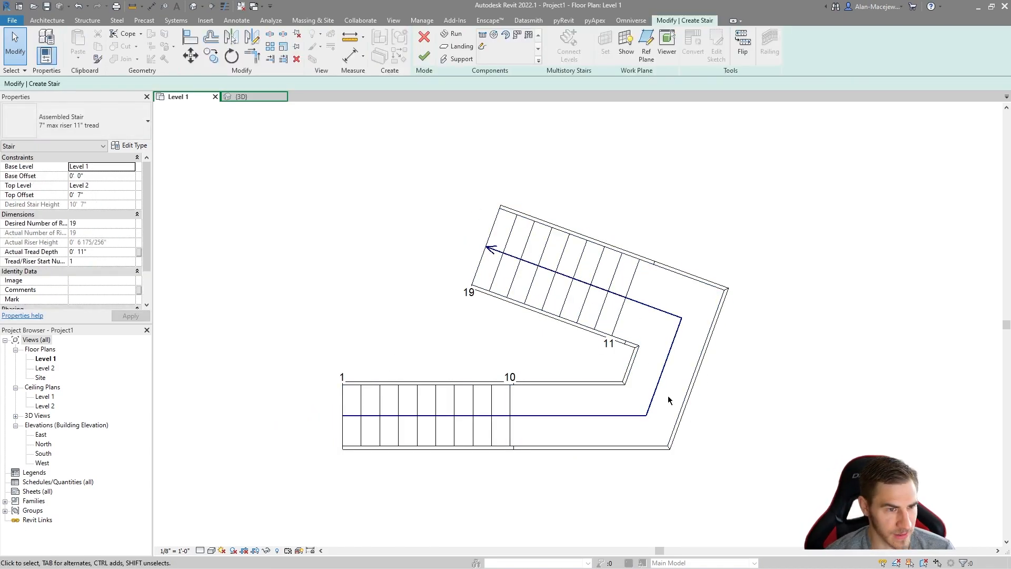
pyautogui.moveTo(740, 332)
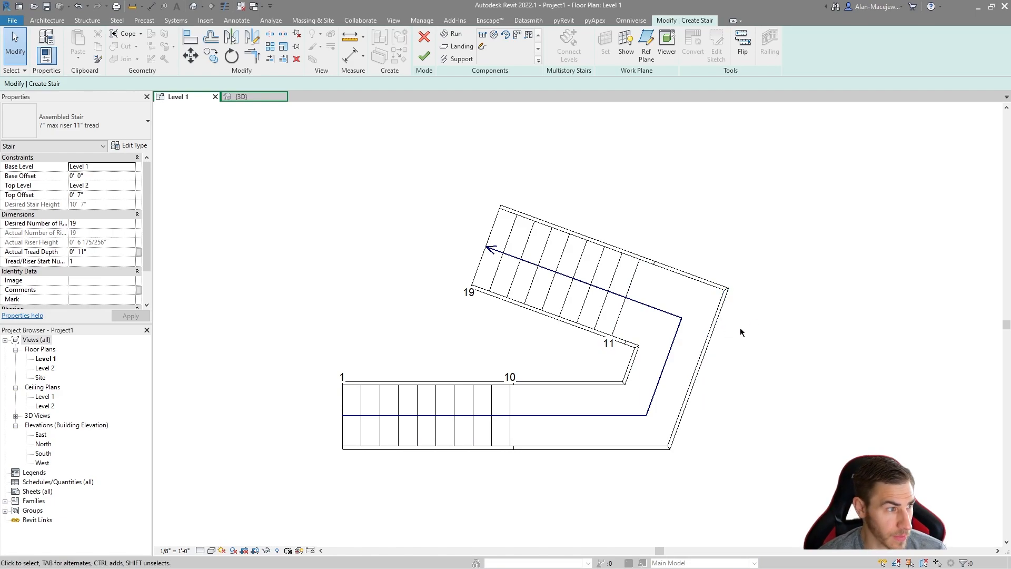
pyautogui.moveTo(599, 359)
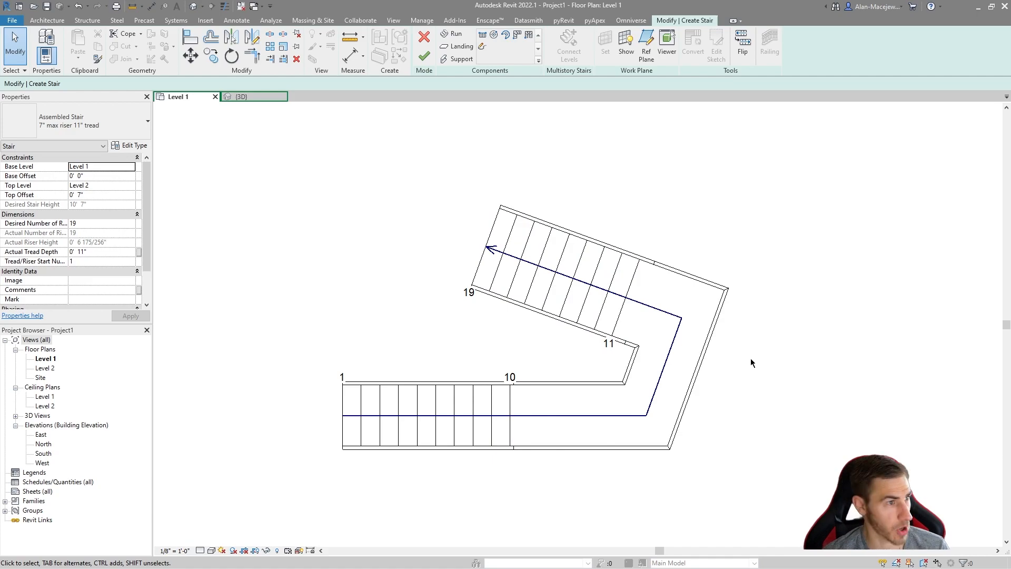
# - Attempt to move the upper run and cancel the error, keeping the run in place
pyautogui.click(555, 264)
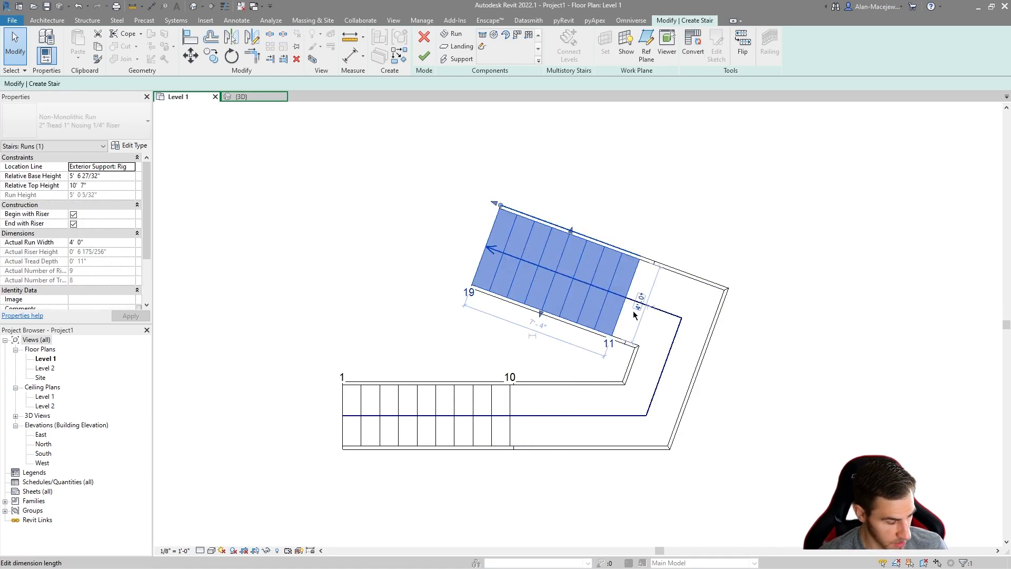
pyautogui.click(231, 54)
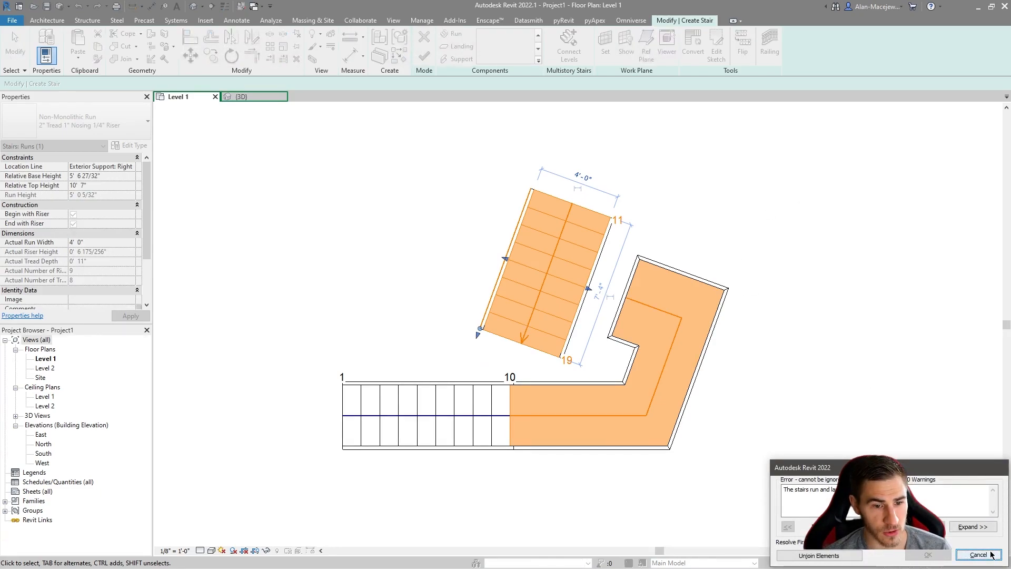
pyautogui.click(980, 555)
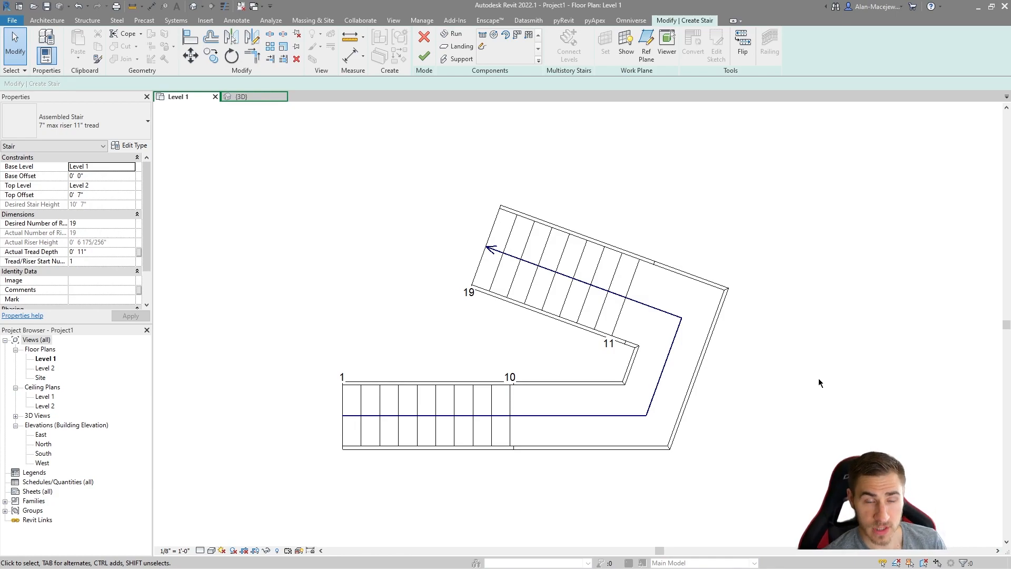
pyautogui.moveTo(828, 381)
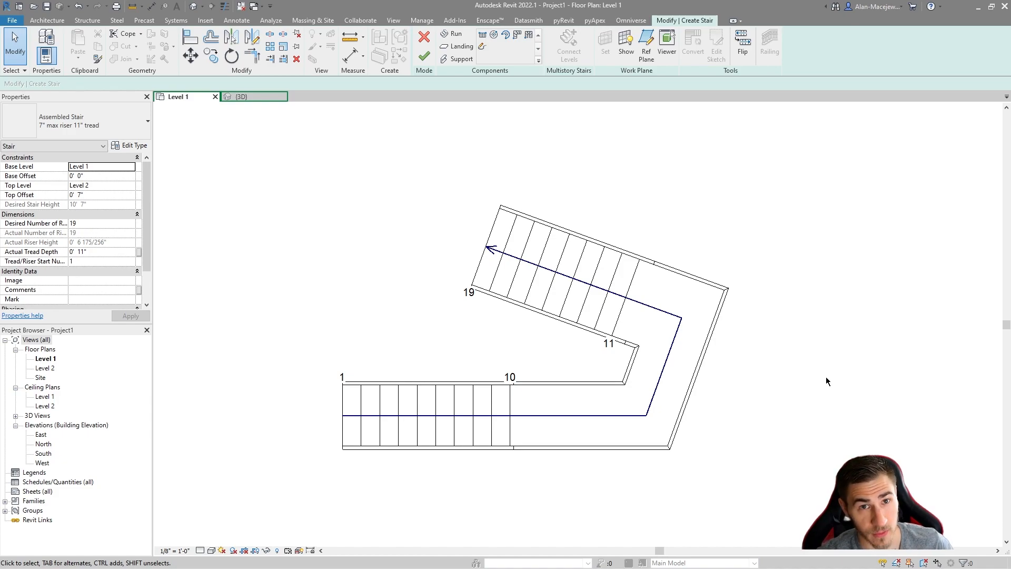
pyautogui.moveTo(768, 367)
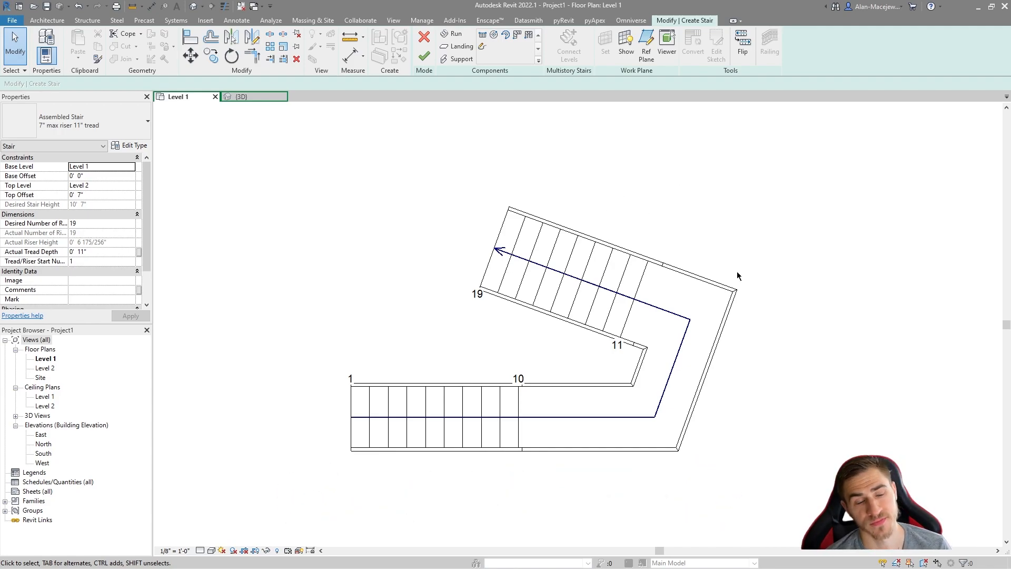
pyautogui.moveTo(780, 292)
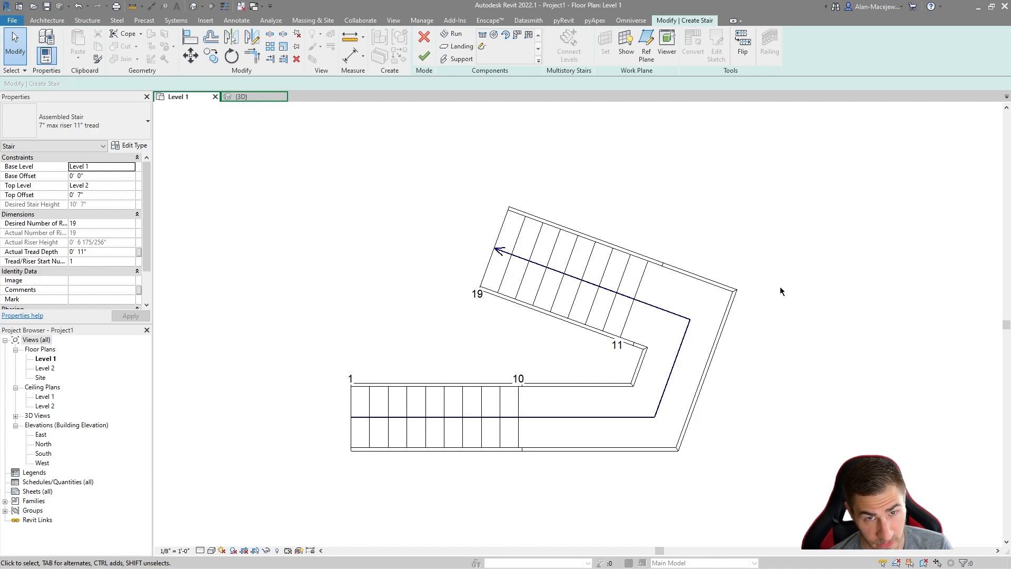